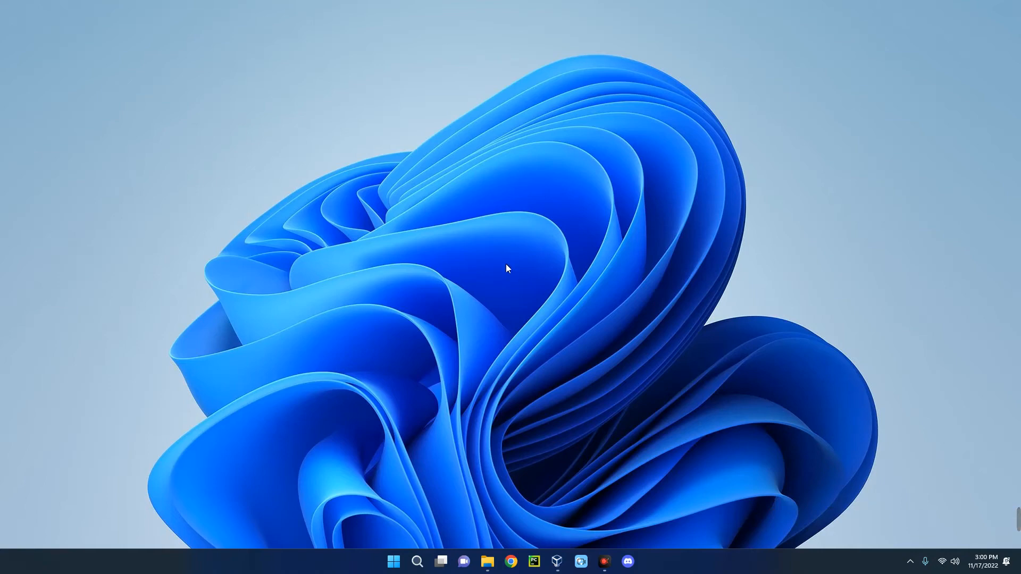
mouse_move(506, 266)
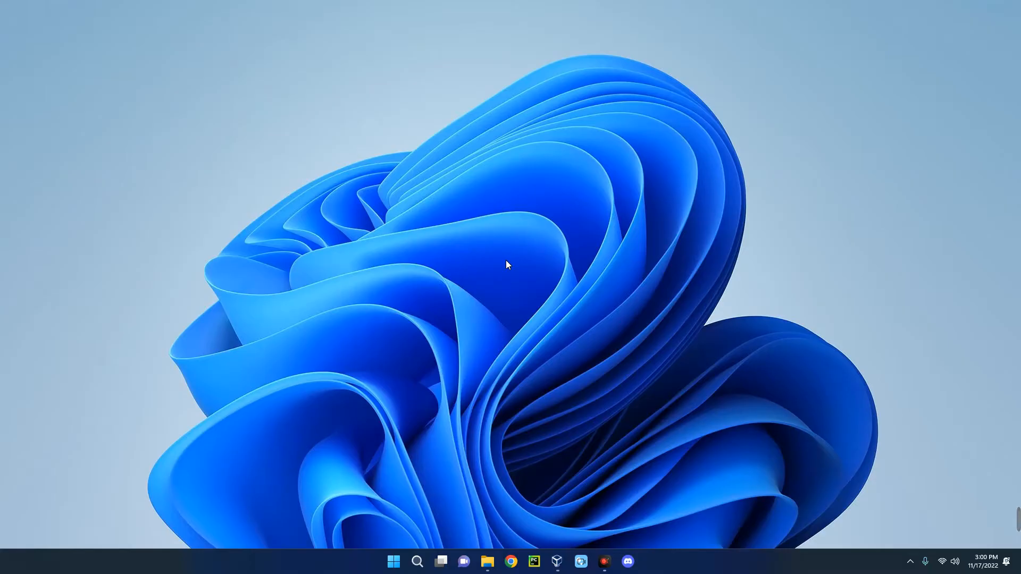
mouse_move(556, 417)
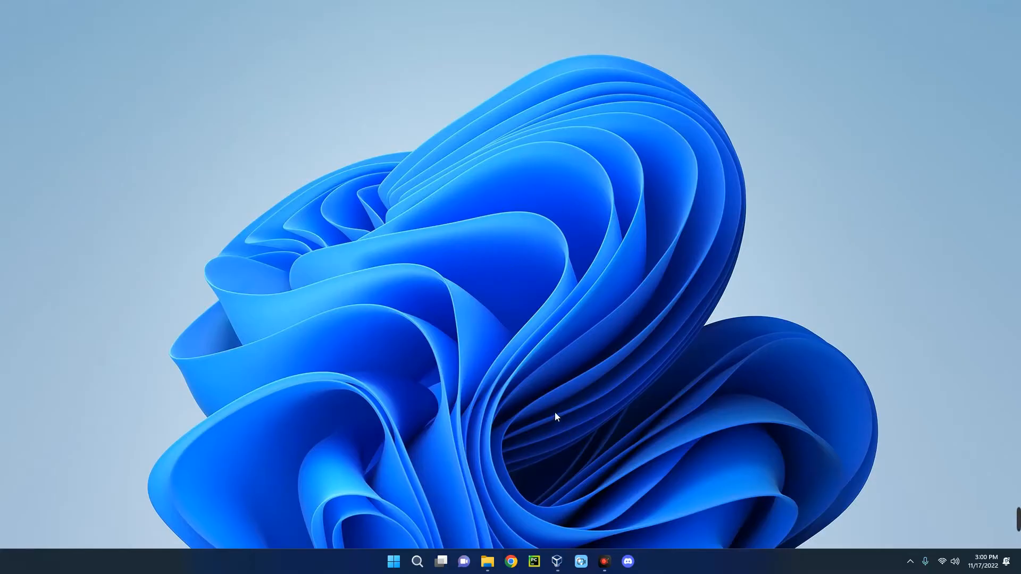
- Launch VirtualBox Manager from the taskbar, showing the powered-off Puppy Linux machine
left_click(557, 561)
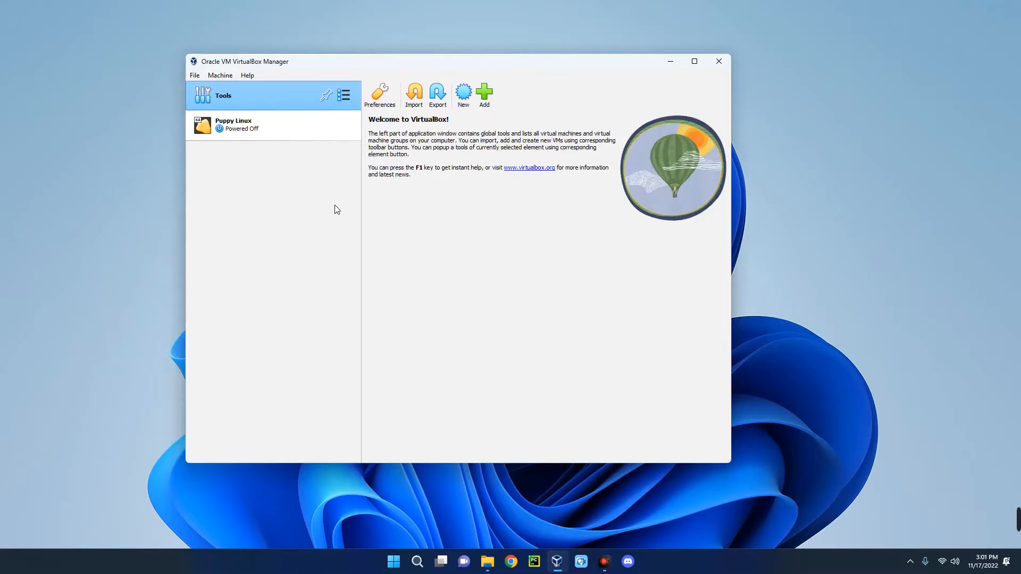
mouse_move(333, 206)
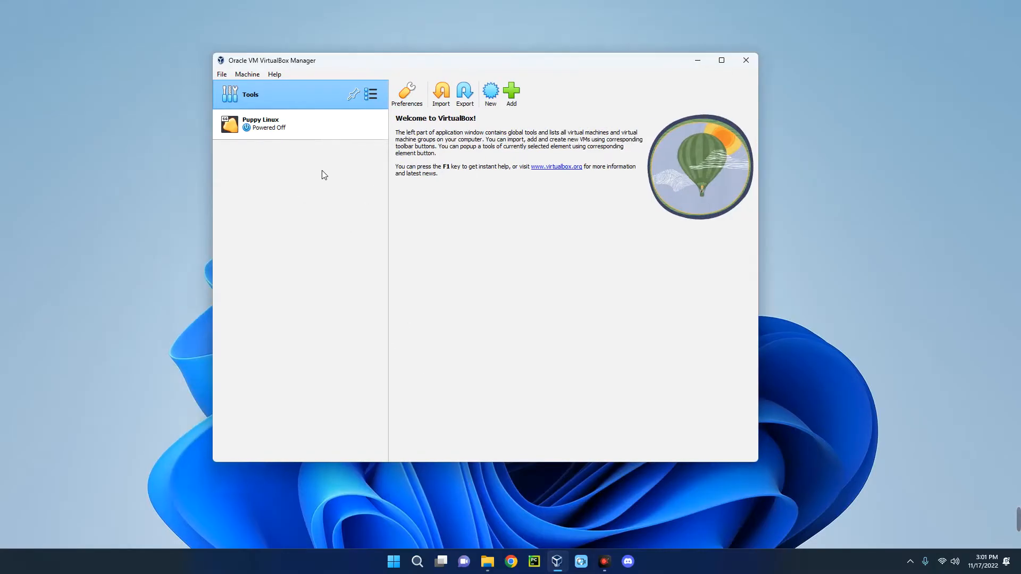
mouse_move(277, 208)
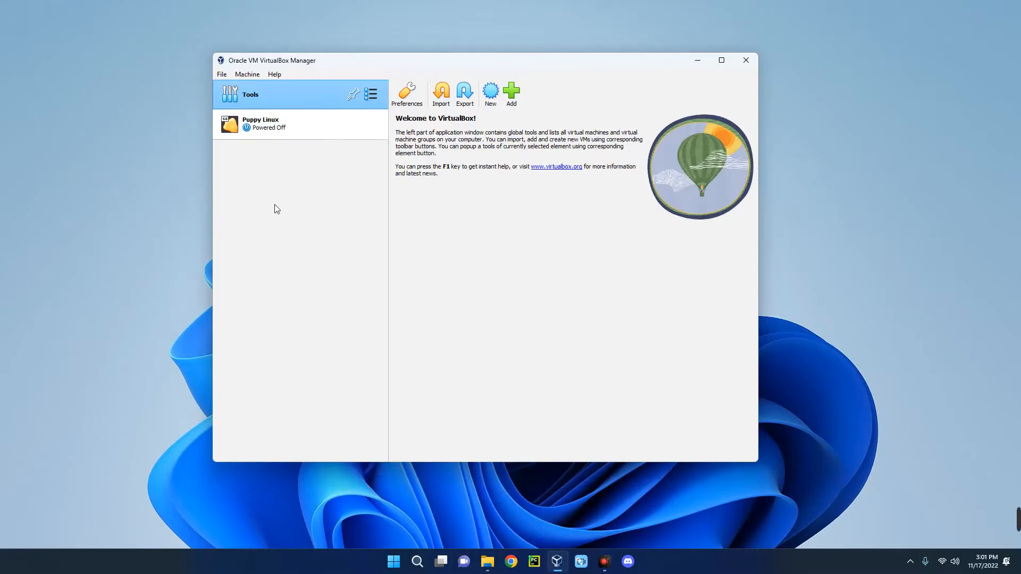
mouse_move(311, 332)
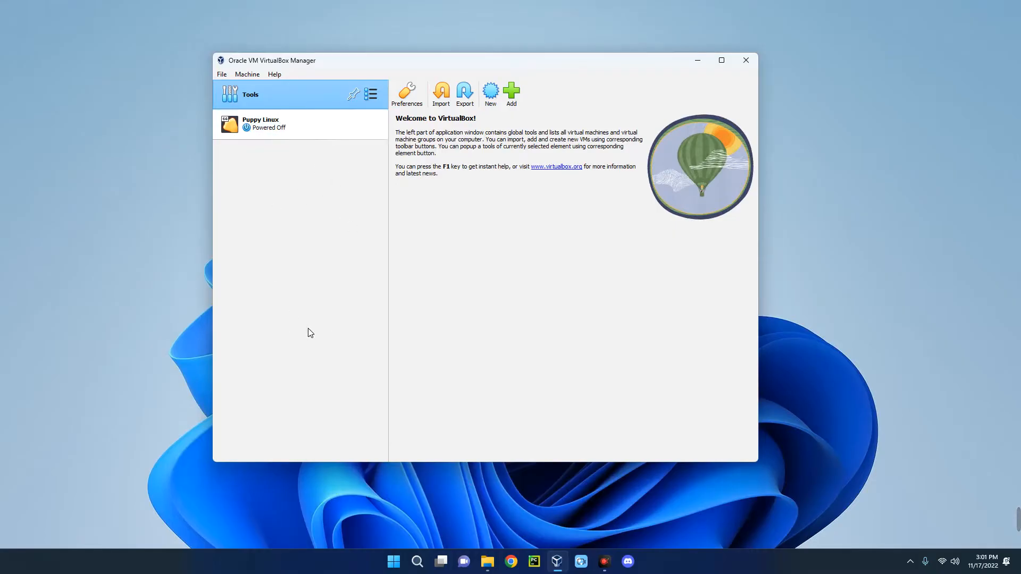
mouse_move(320, 264)
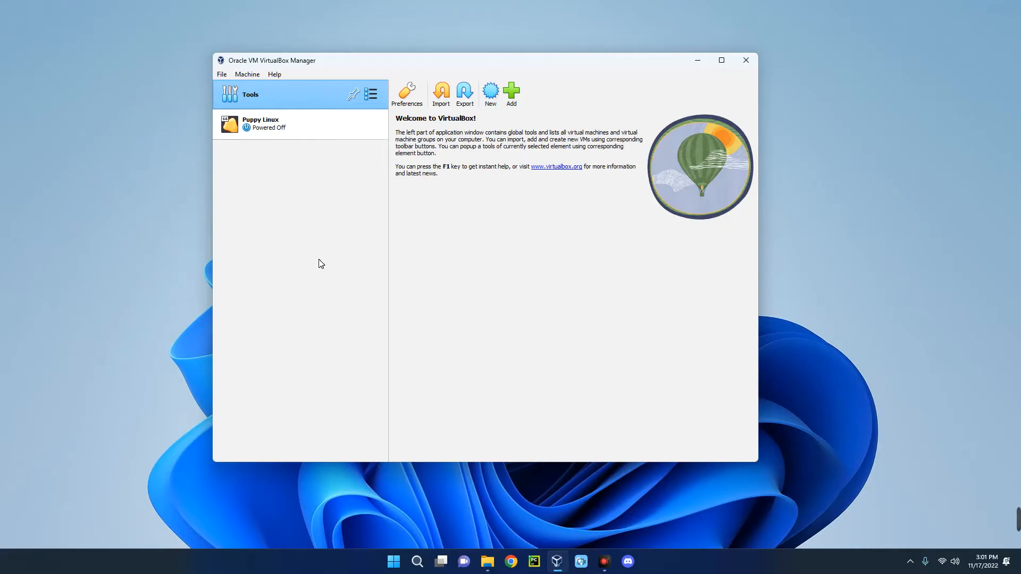
mouse_move(712, 50)
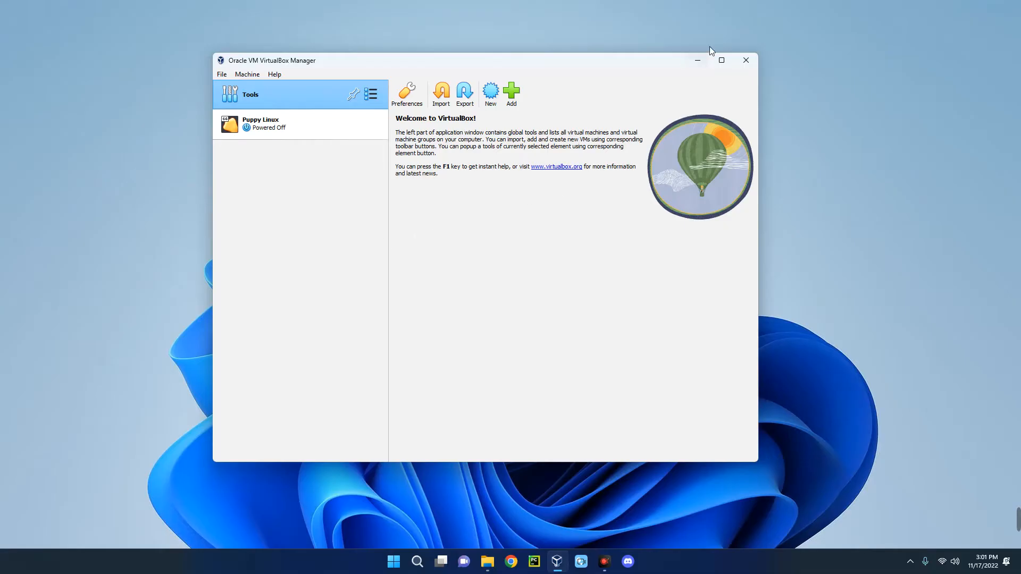
- Search 'virtualbox' in Chrome and open the official virtualbox.org site
left_click(746, 59)
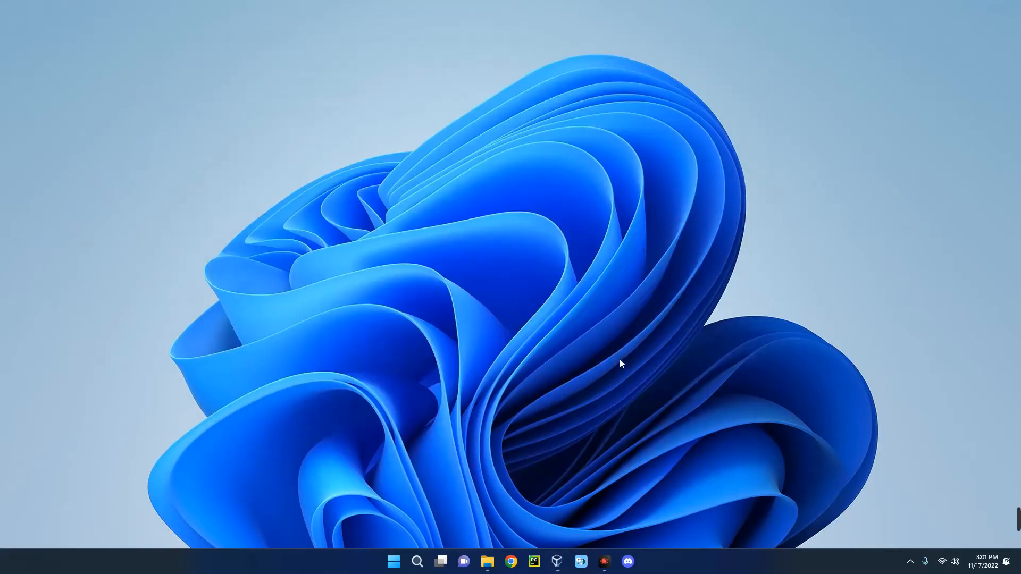
left_click(510, 561)
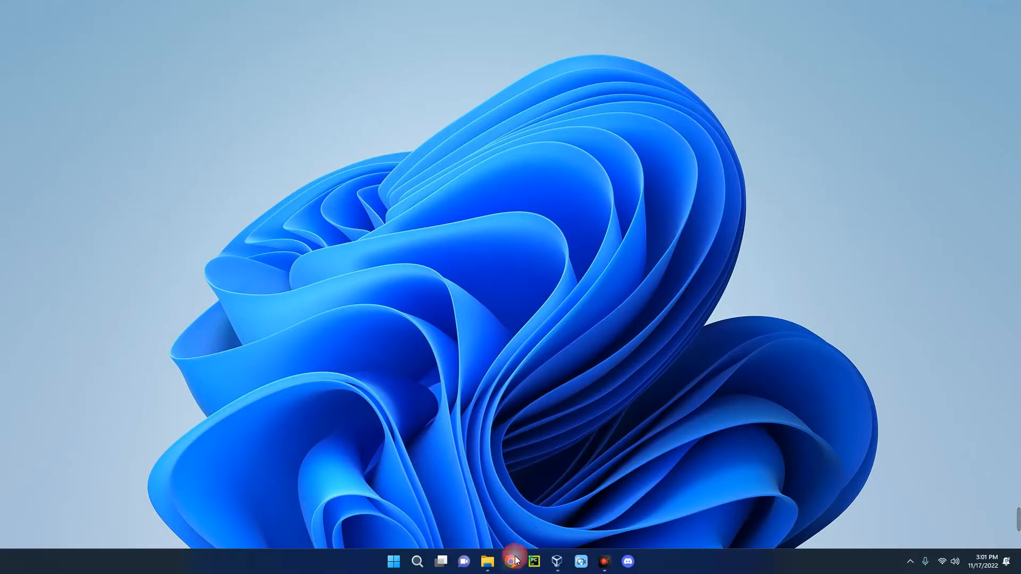
left_click(509, 562)
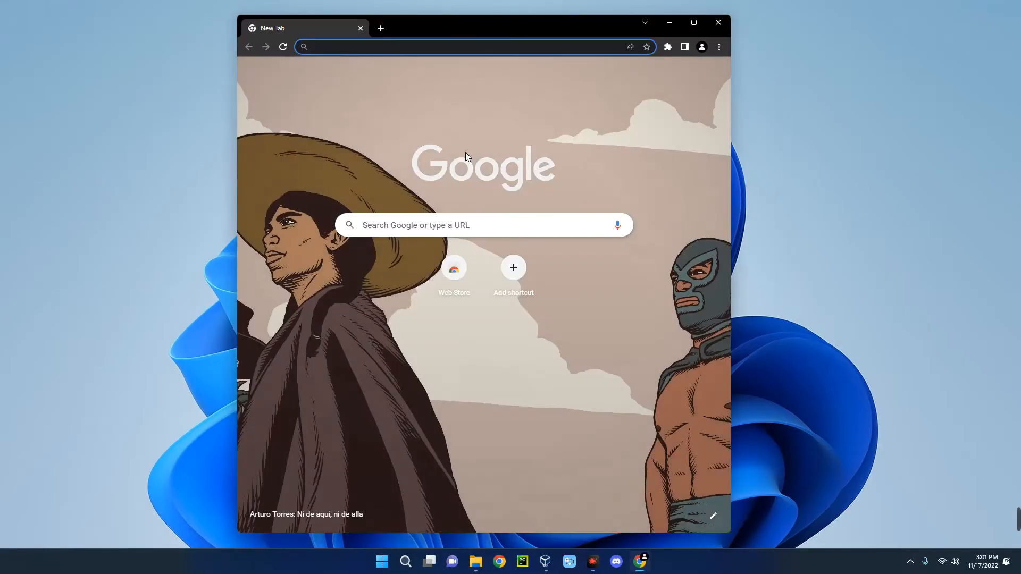
type("virtualbox&oq=virtualbox&aqs=chrome.0.69i59j69i57j0i271l3j69i60l...")
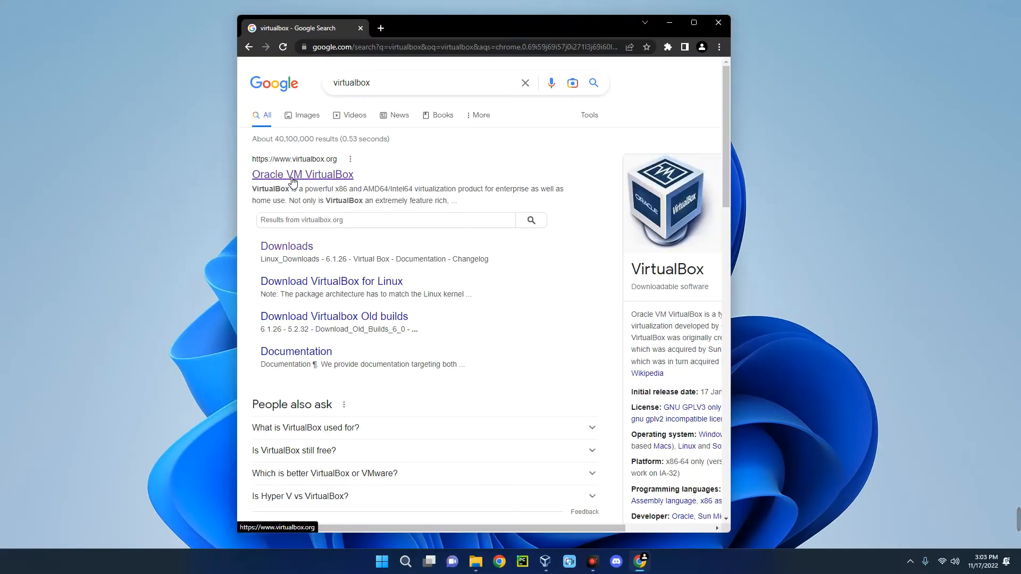
mouse_move(311, 180)
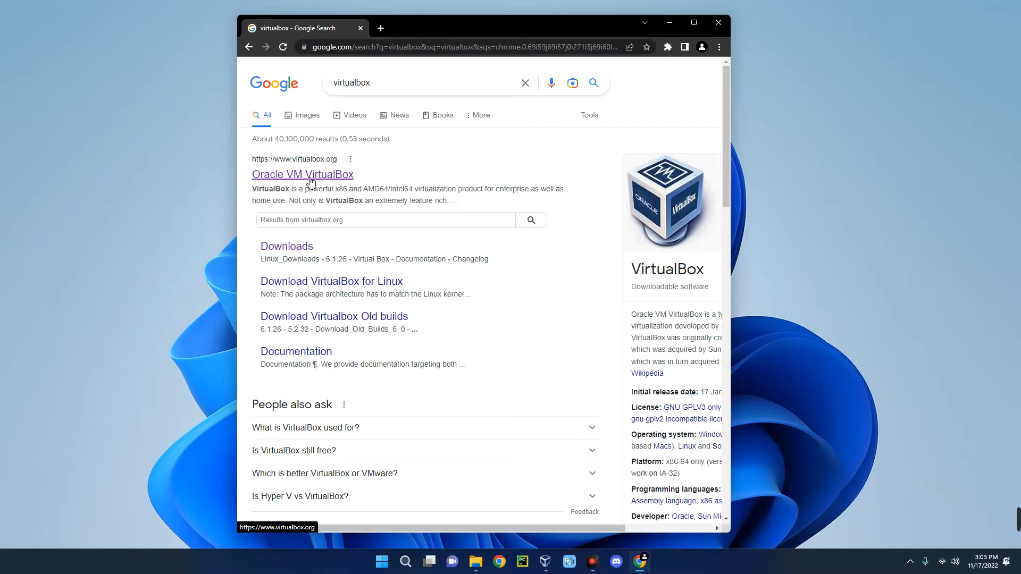
left_click(302, 174)
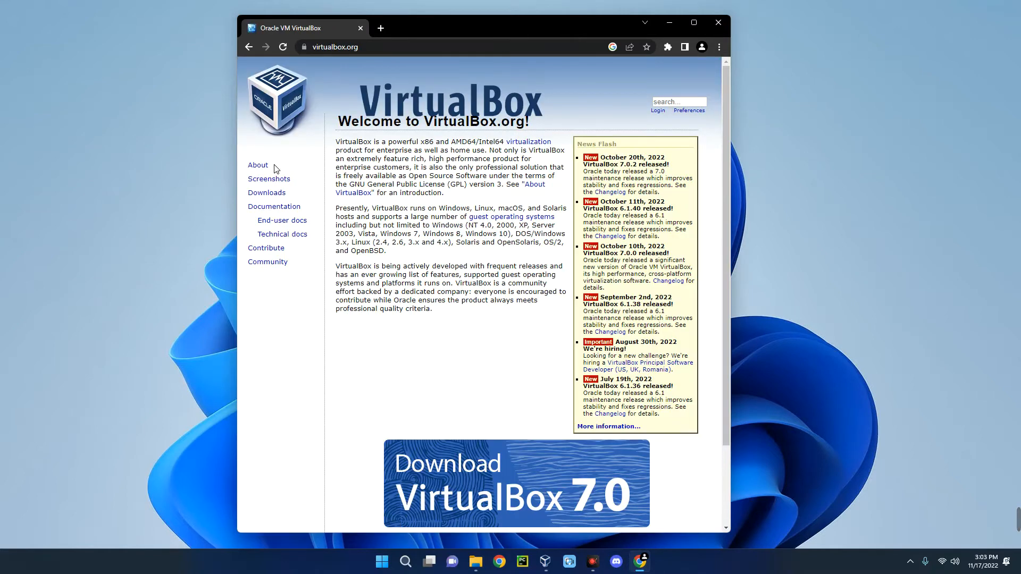
- Go to Downloads and start the Windows hosts installer, confirming the duplicate download
left_click(266, 192)
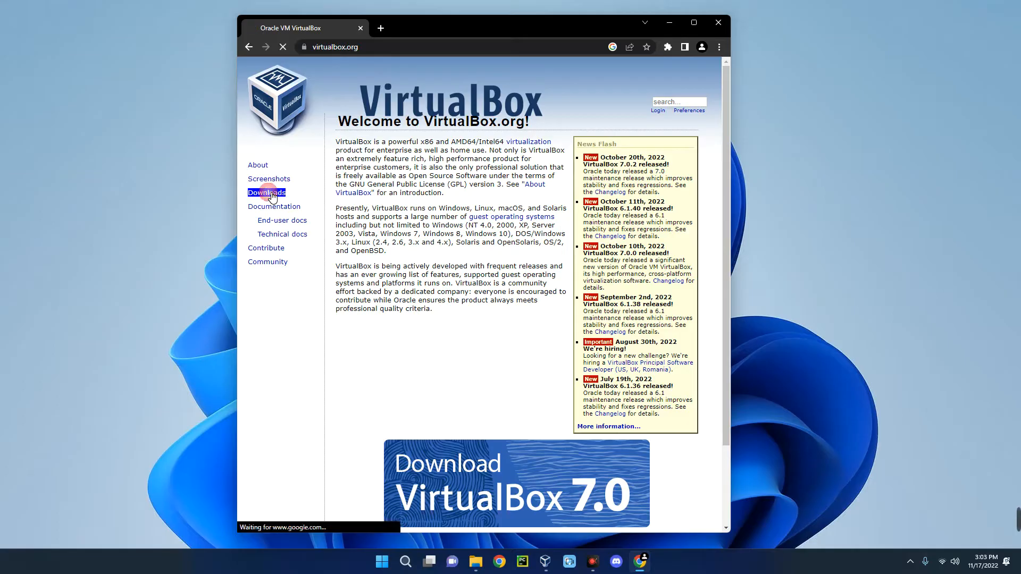
left_click(265, 193)
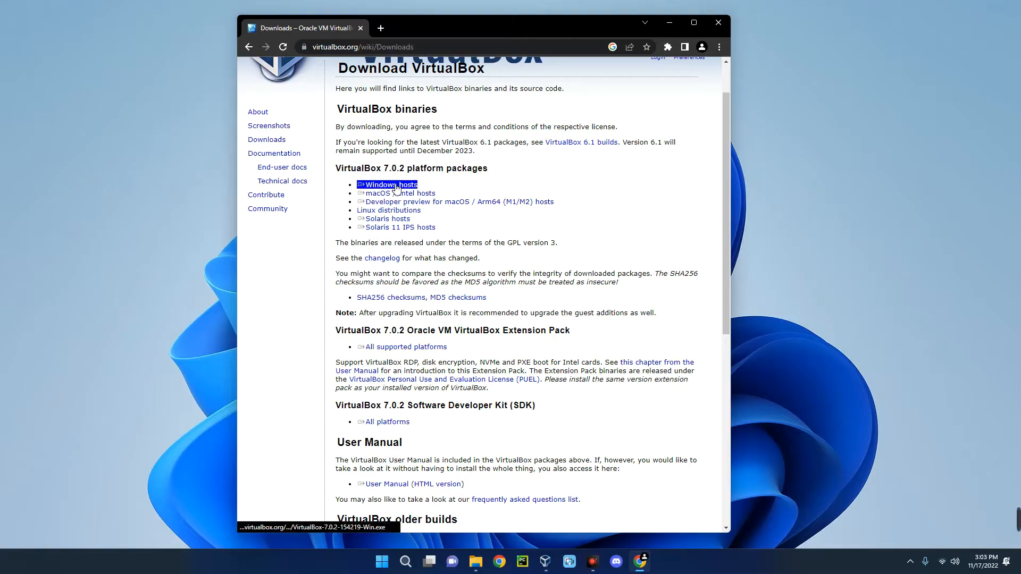
left_click(387, 185)
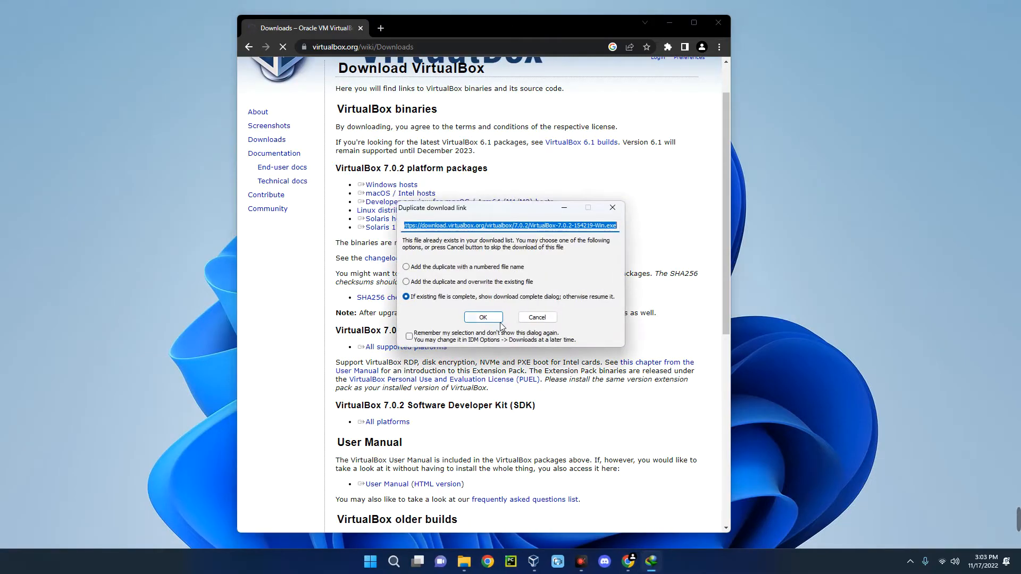
left_click(483, 317)
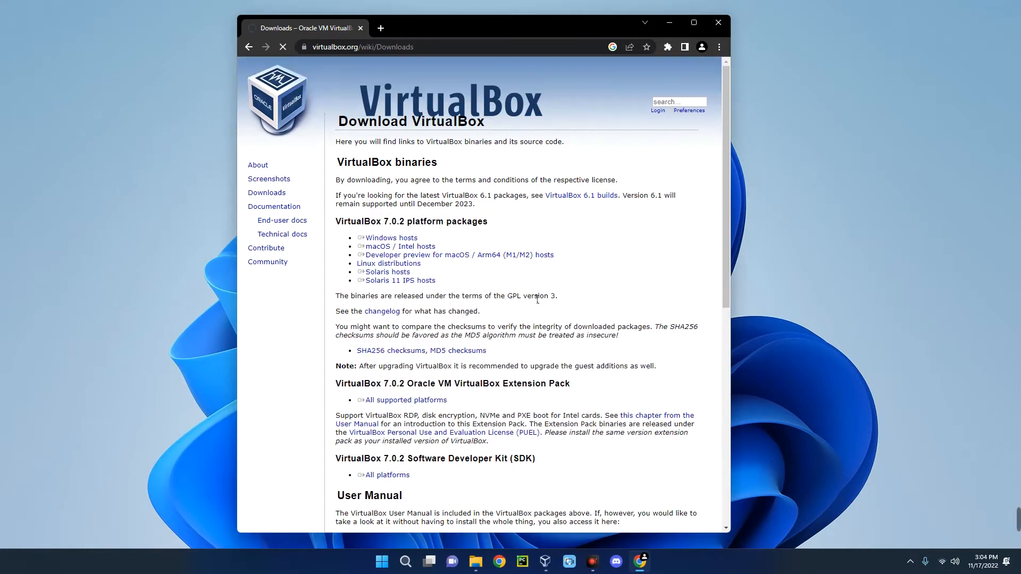
mouse_move(528, 304)
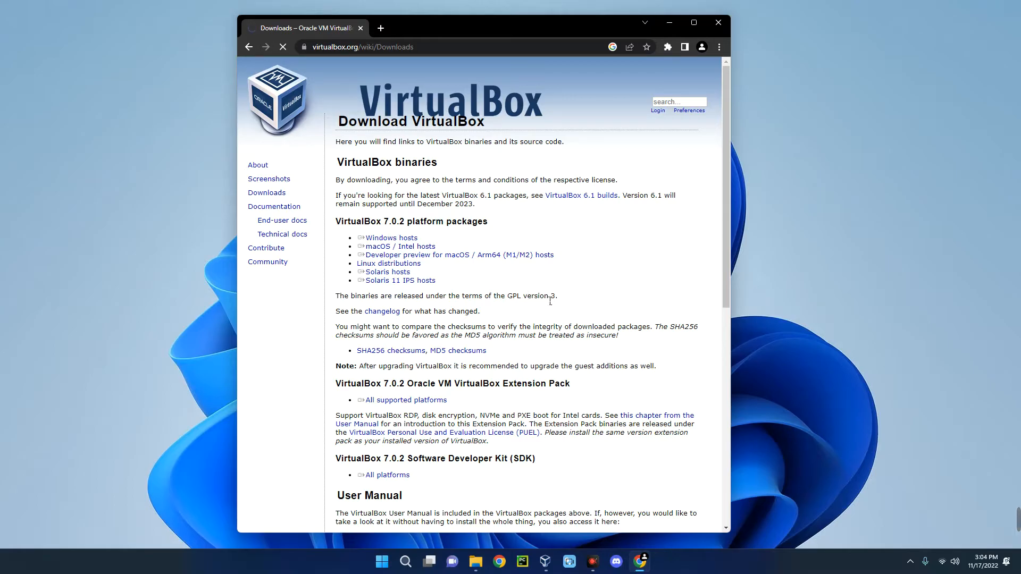
mouse_move(391, 61)
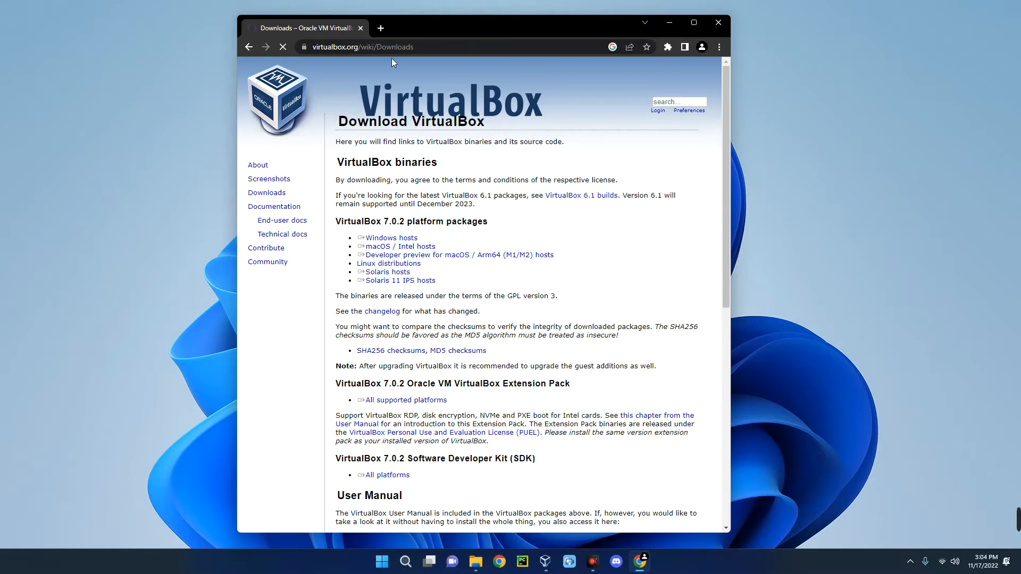
- In a new tab, search 'raspberry pi' and open the Raspberry Pi Desktop for PC and Mac page
left_click(381, 28)
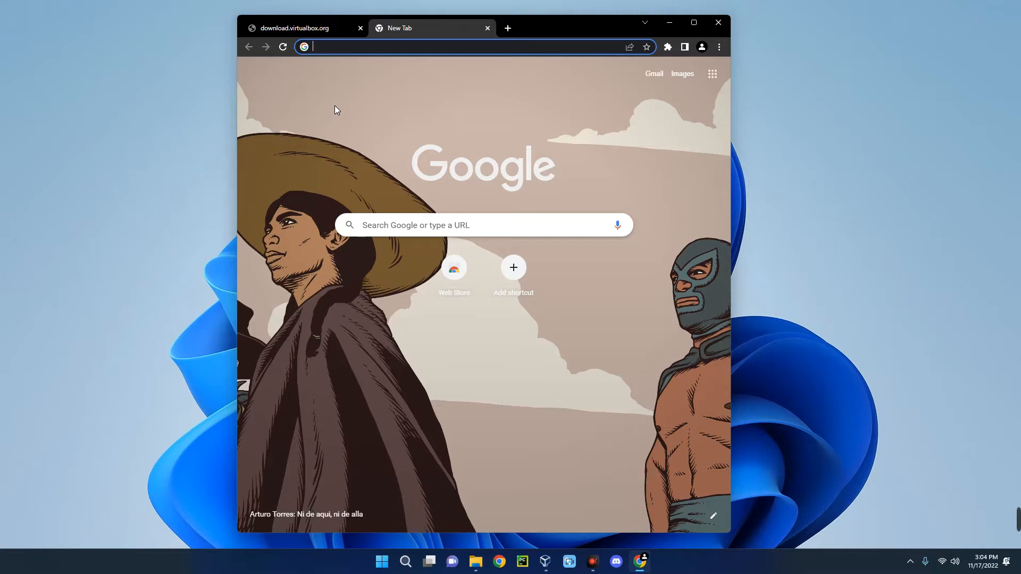
type("raspberry pi desktop os")
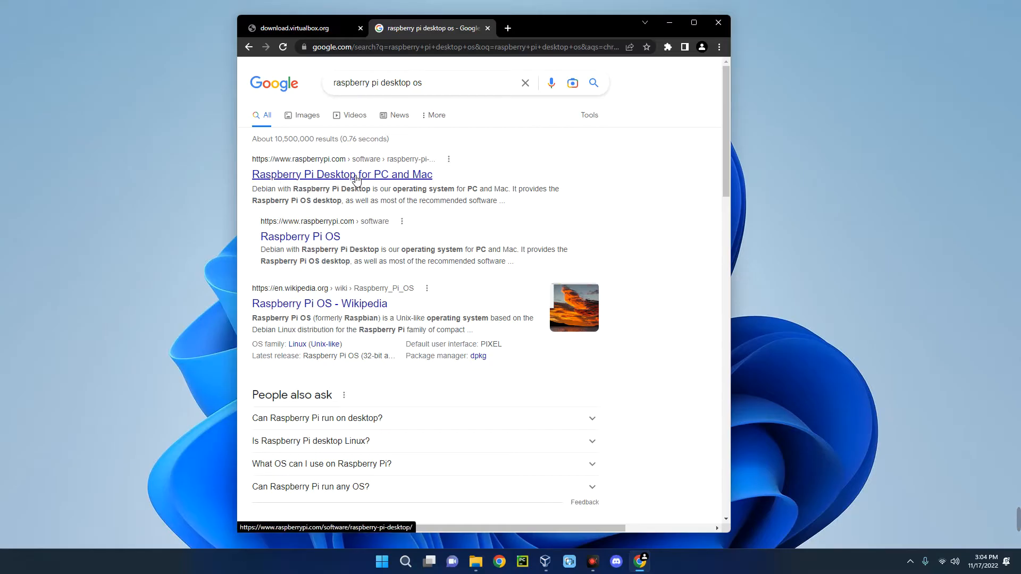
mouse_move(343, 183)
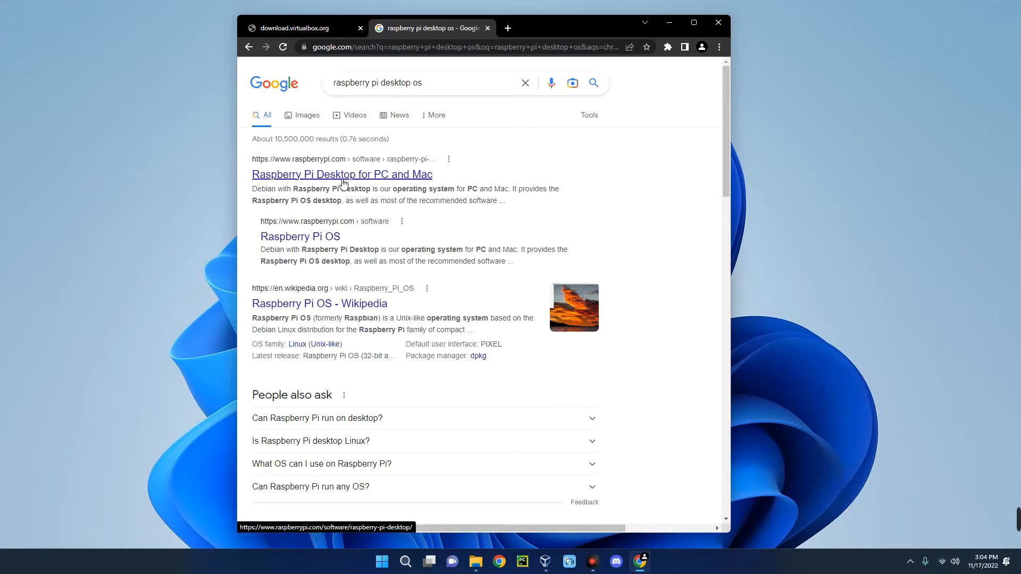
left_click(343, 174)
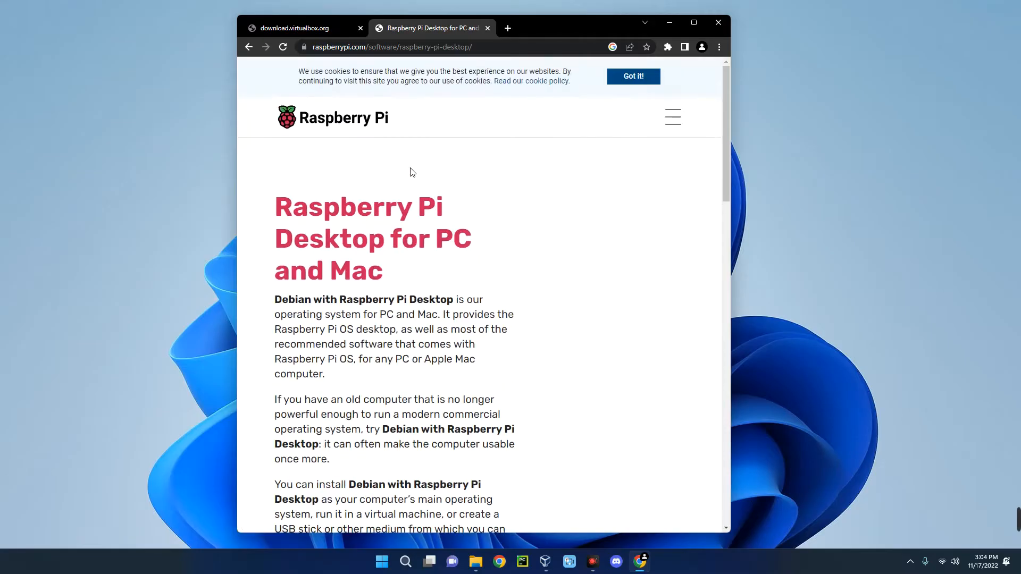
- Start downloading the Raspberry Pi Desktop (Debian Bullseye) ISO and close the progress window
scroll("down", 3)
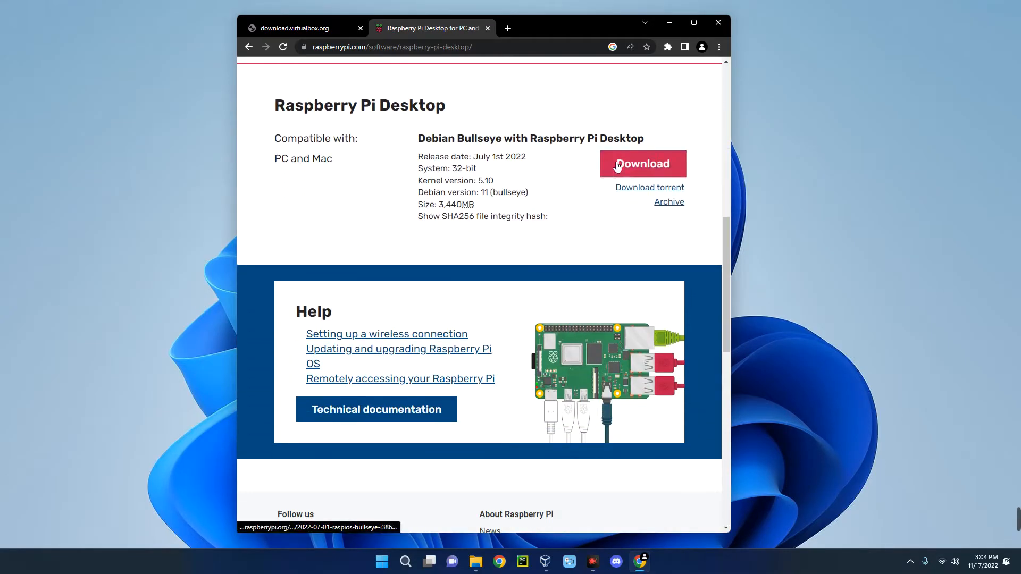
left_click(643, 170)
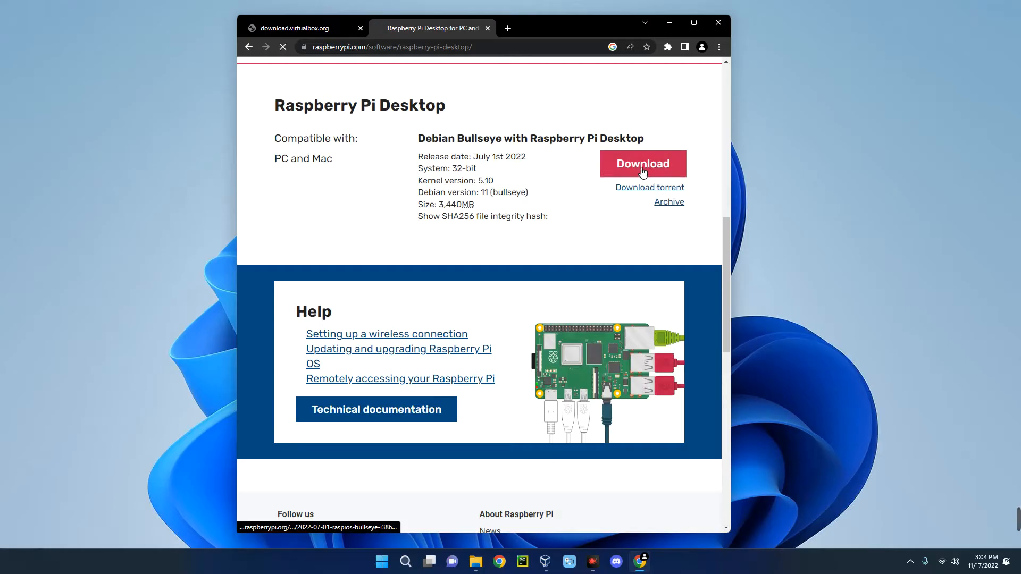
left_click(643, 164)
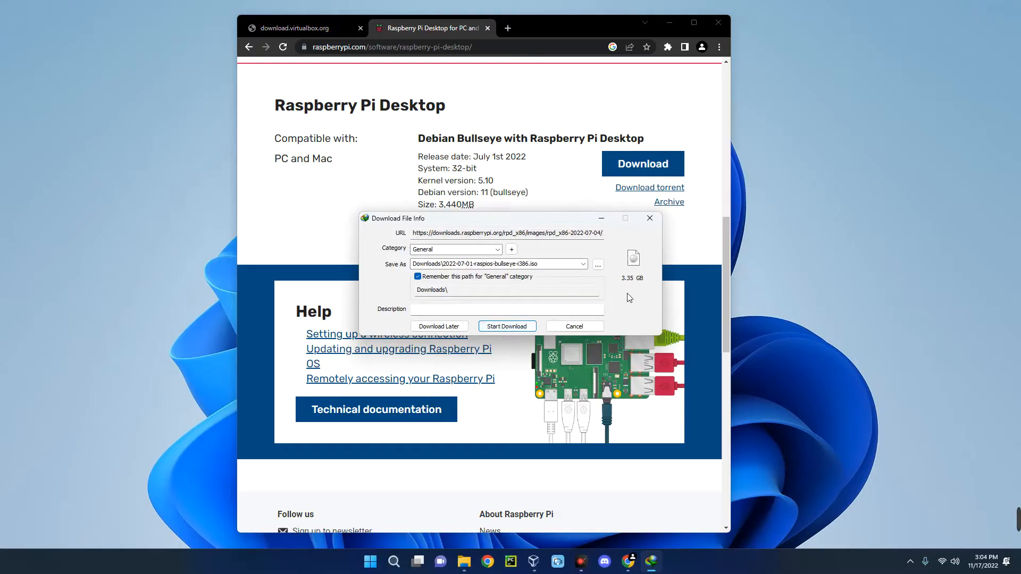
left_click(508, 326)
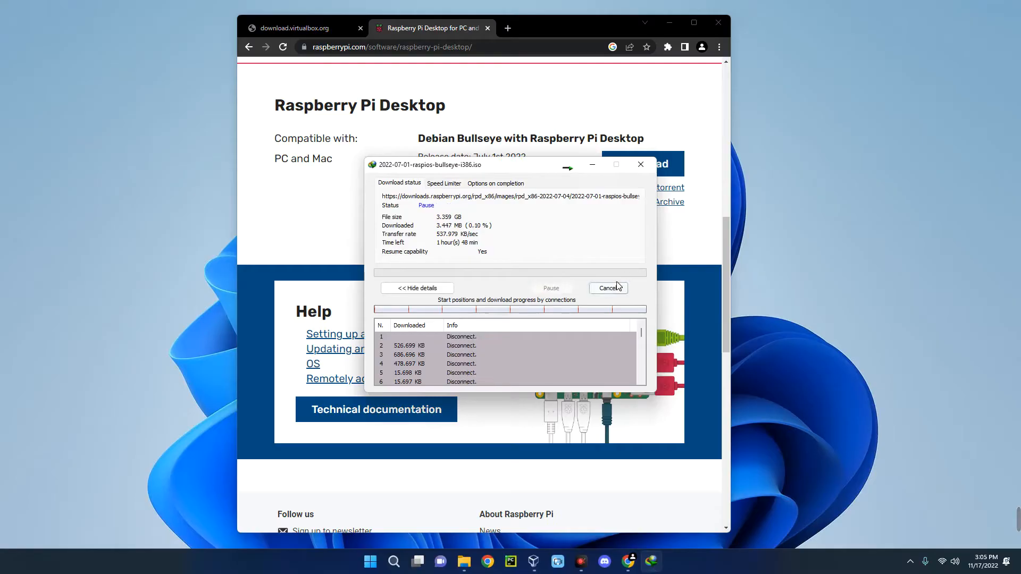
left_click(608, 287)
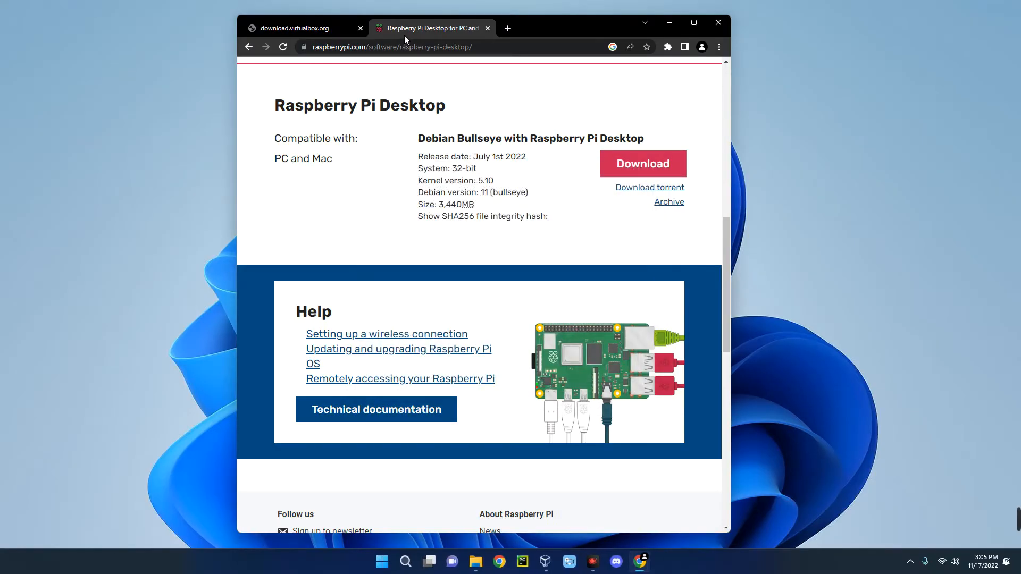
mouse_move(319, 32)
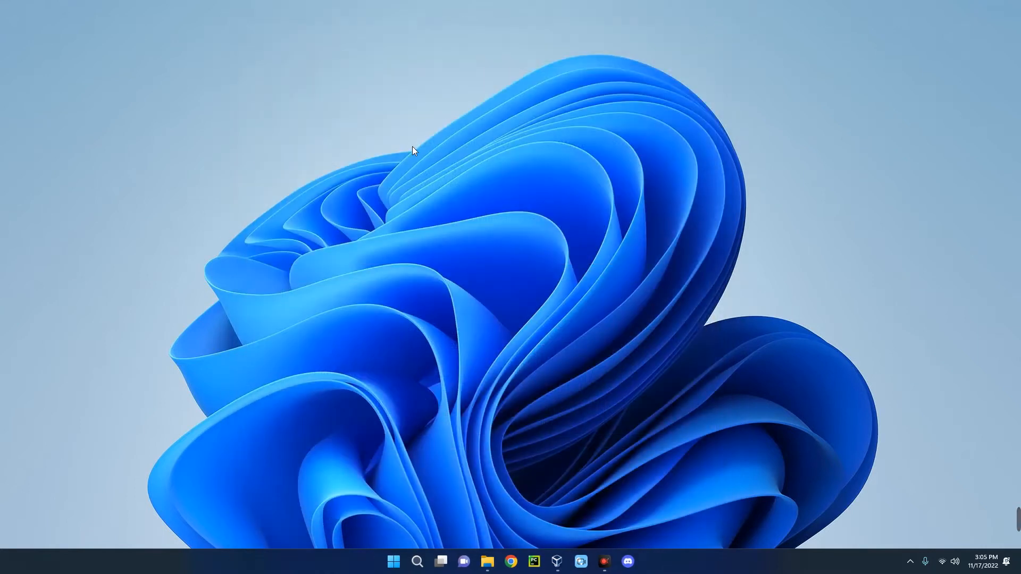
- Check the 3.35 GB raspios Bullseye i386 ISO in the Downloads folder
left_click(487, 561)
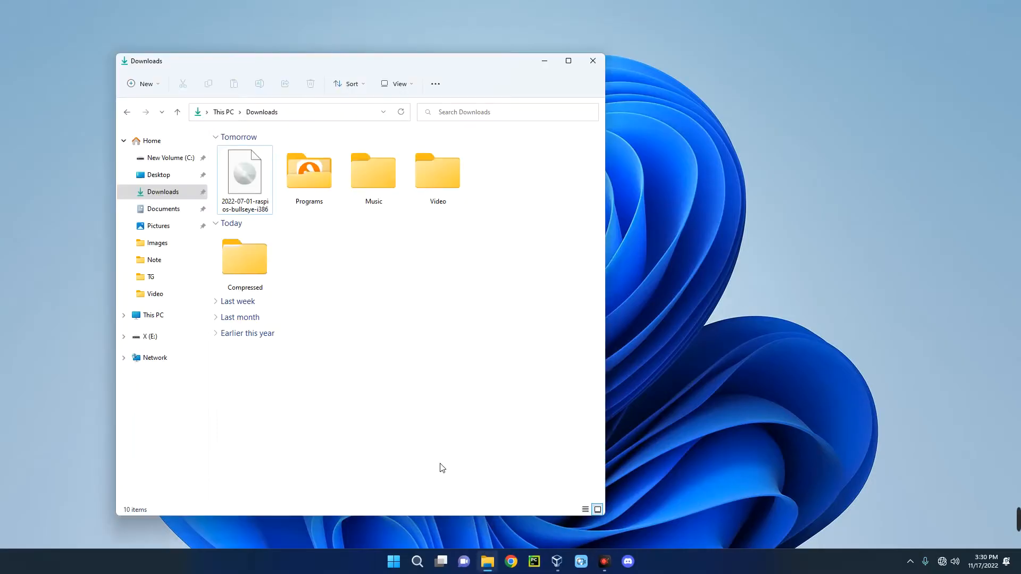
left_click(244, 176)
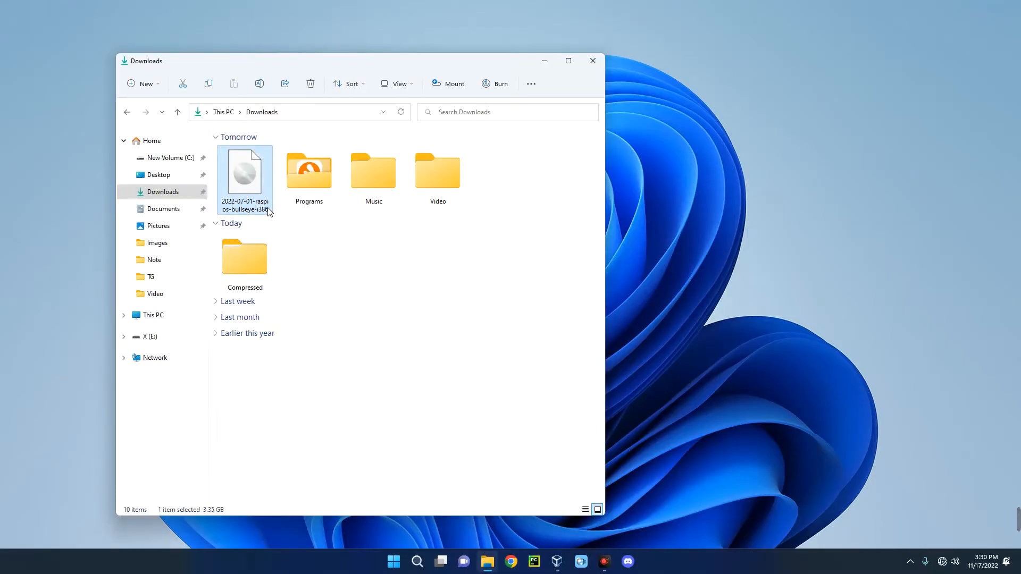
mouse_move(259, 215)
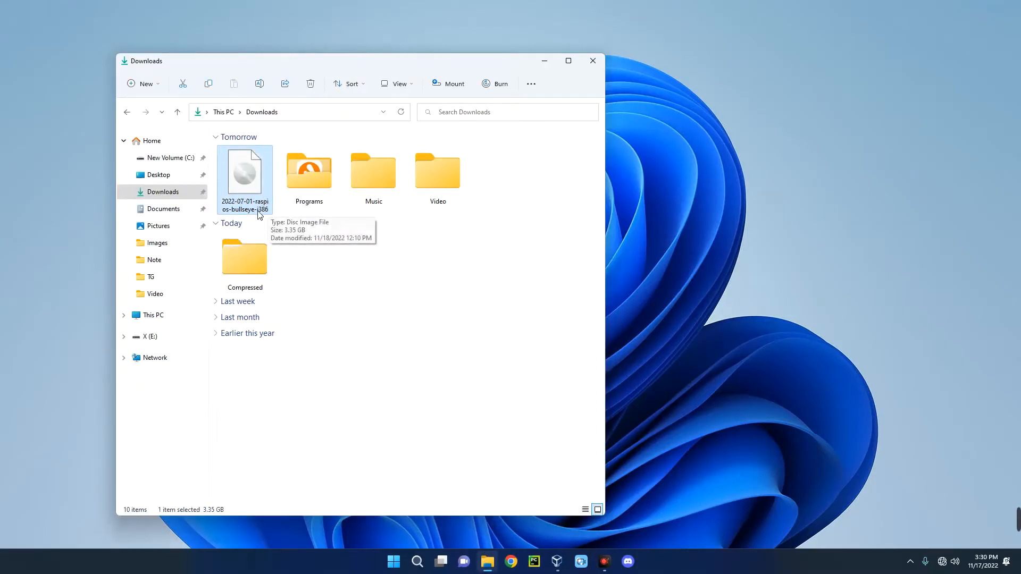
mouse_move(240, 470)
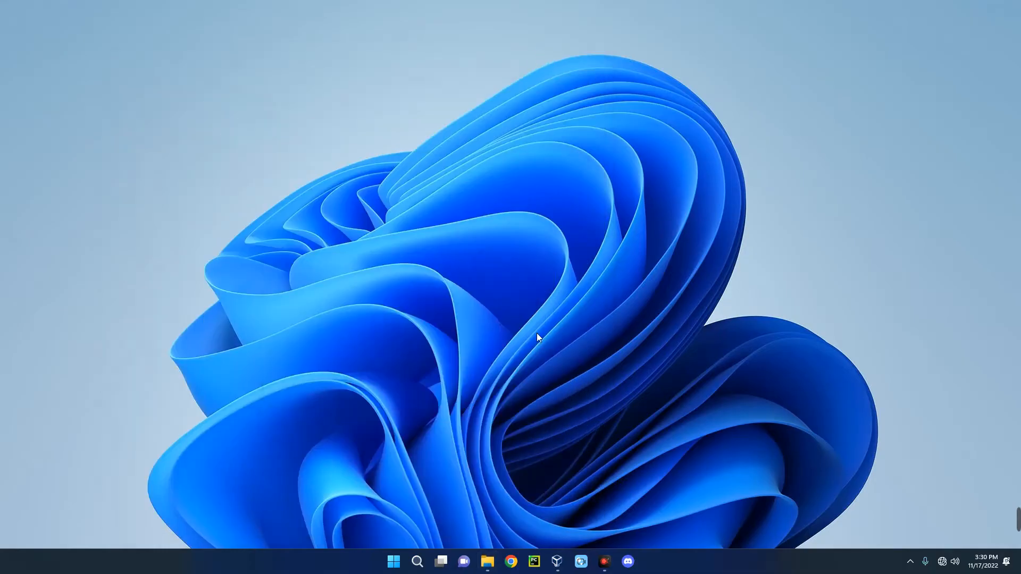
- Create a new virtual machine named Raspbian with operating system type Linux
left_click(558, 562)
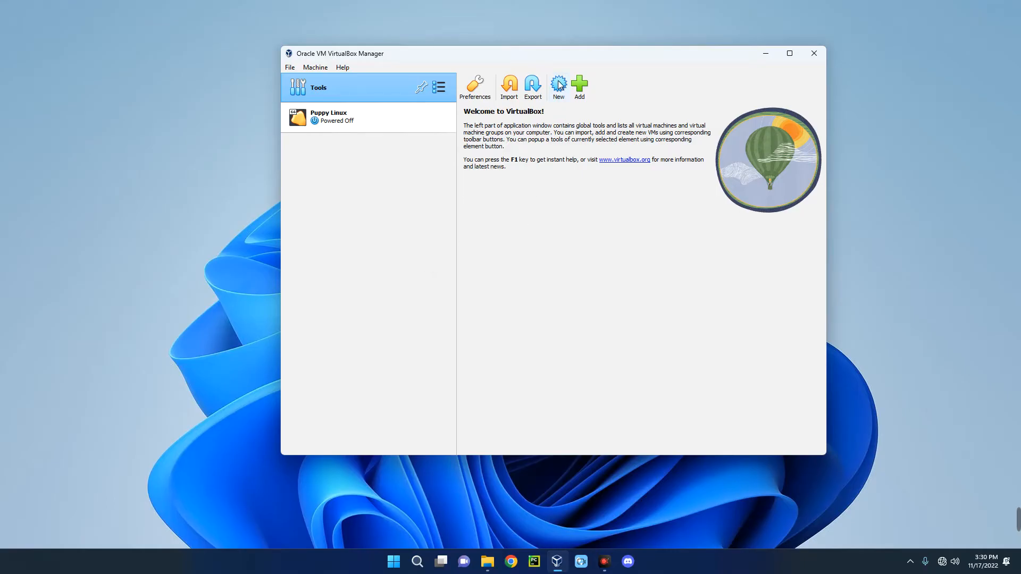
left_click(559, 85)
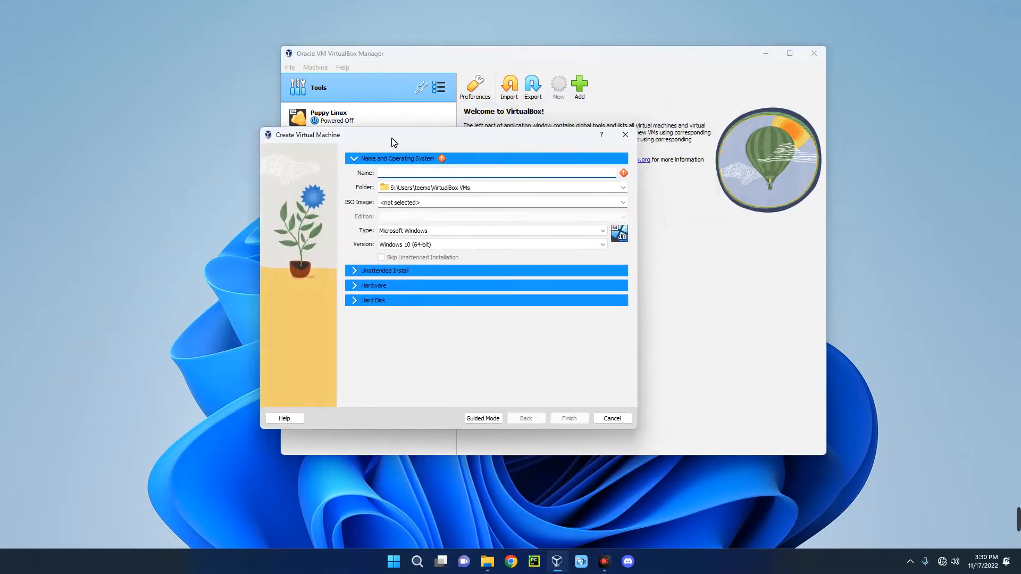
left_click(493, 173)
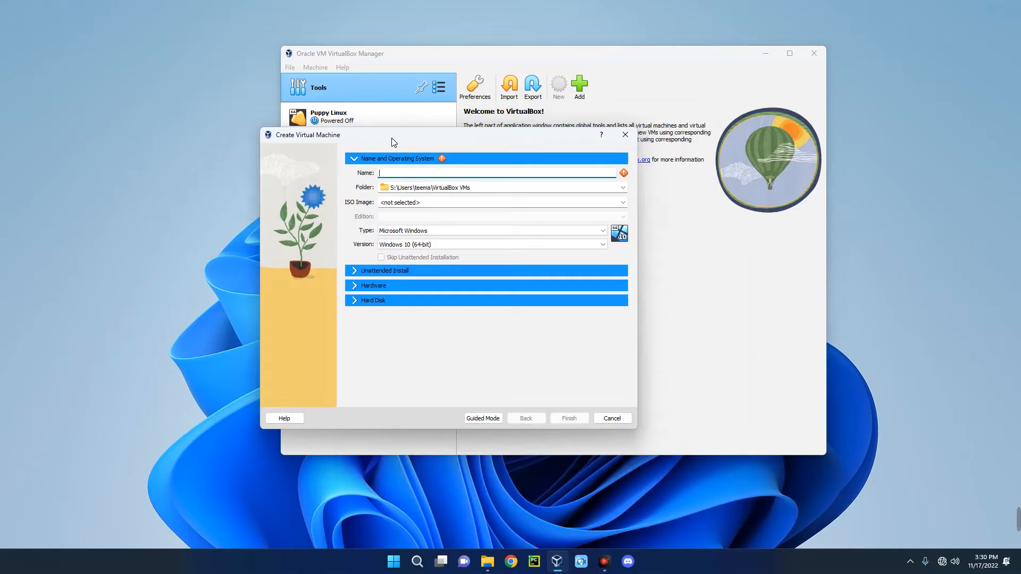
type("Raspbian")
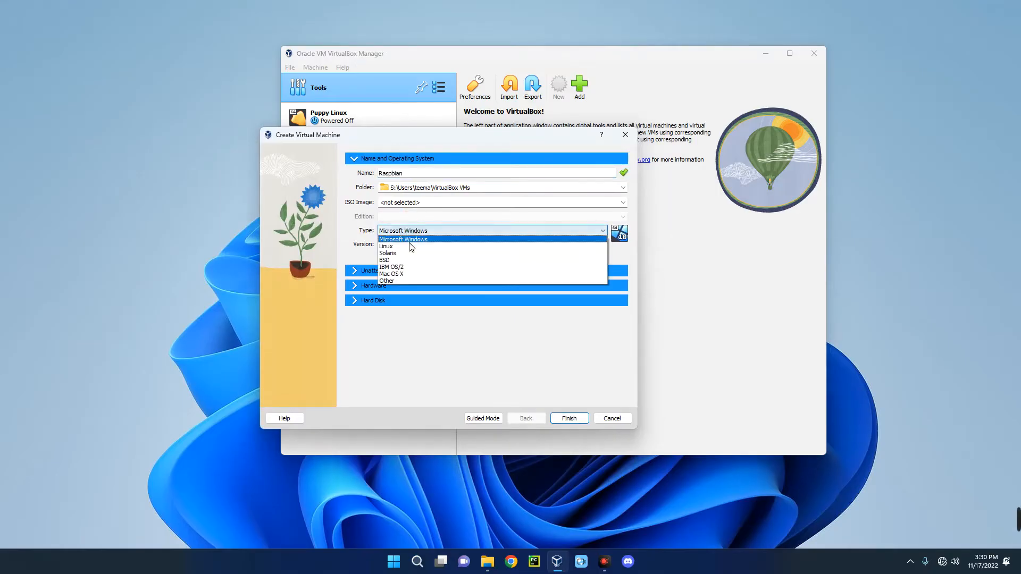
left_click(386, 247)
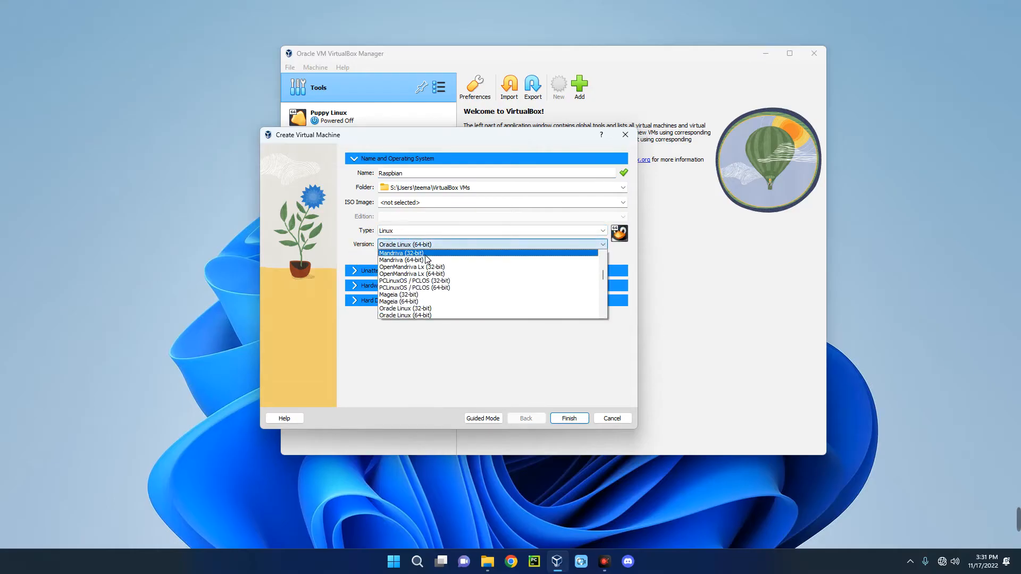
mouse_move(427, 273)
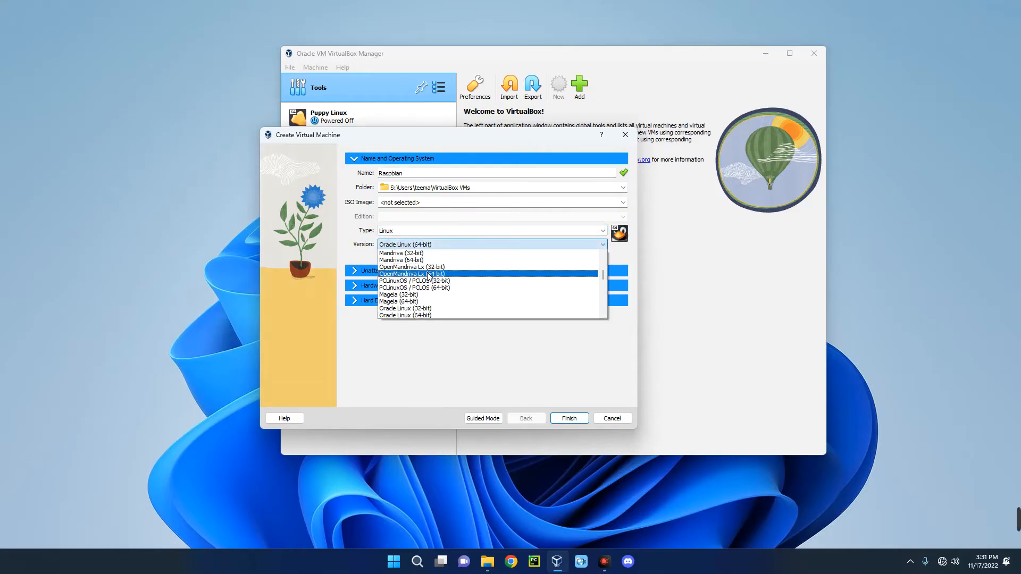
- Set the machine's base memory to 6108 MB
scroll("down", 3)
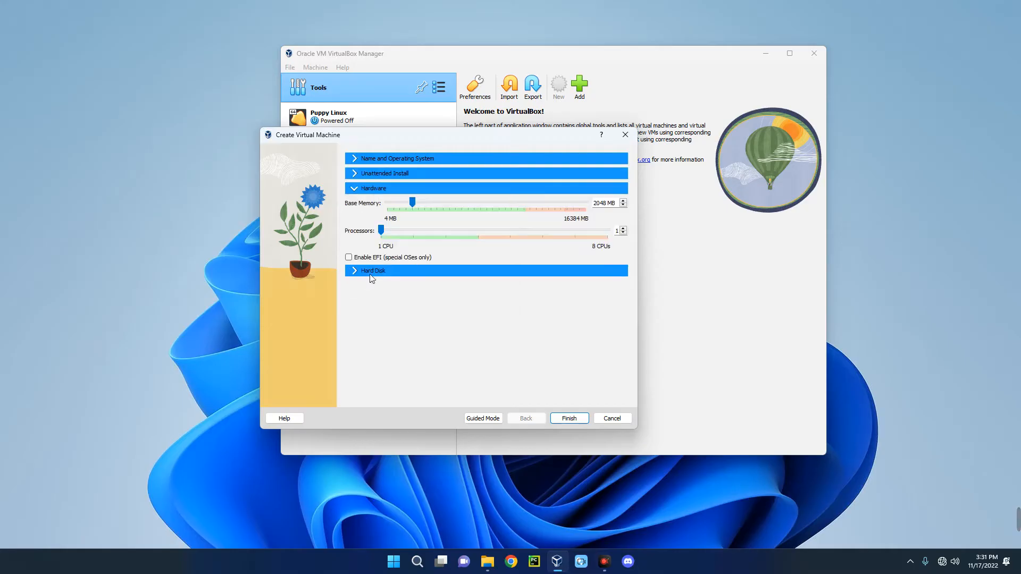
left_click_drag(412, 202, 455, 202)
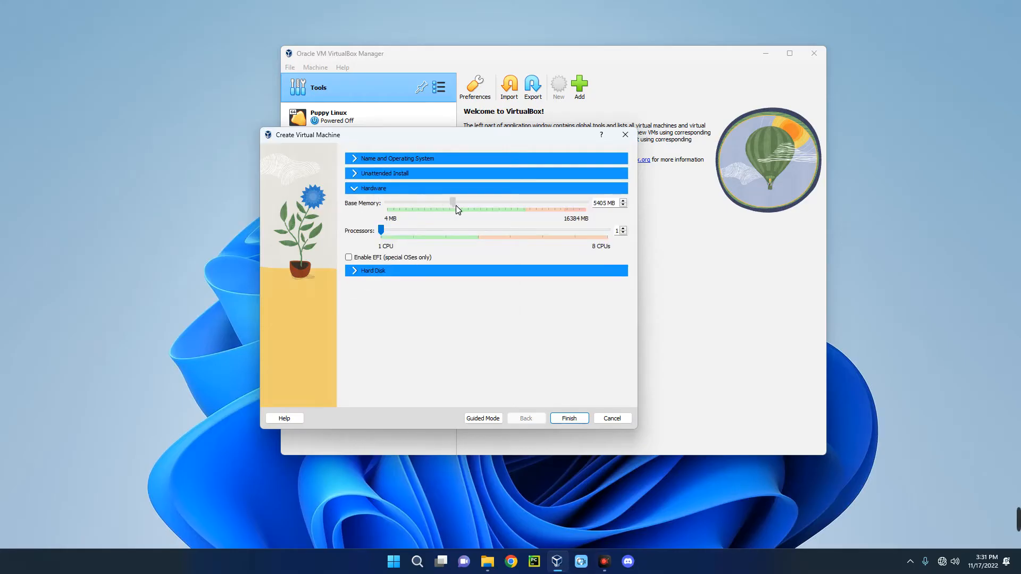
left_click_drag(454, 201, 460, 201)
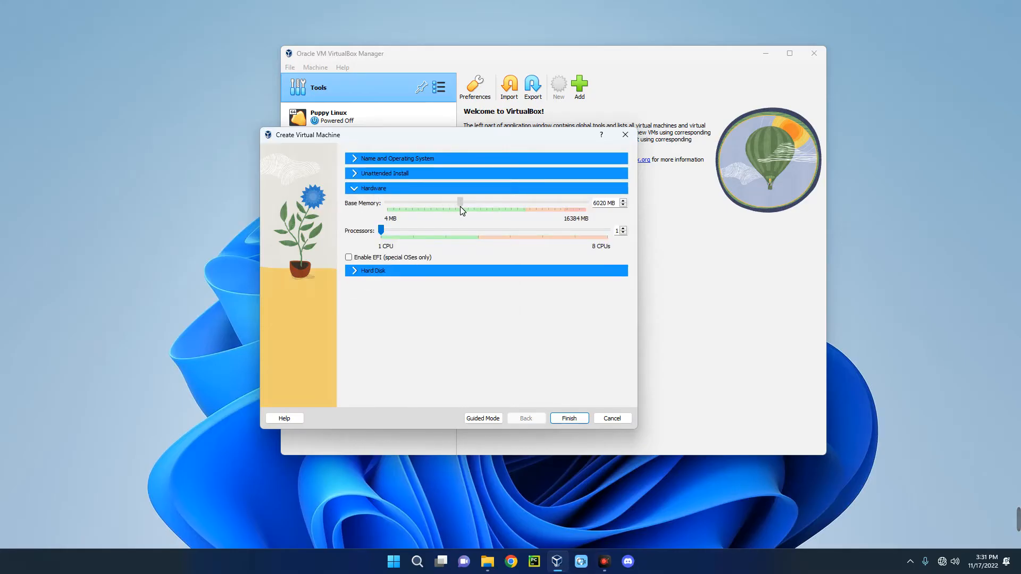
left_click_drag(459, 201, 462, 201)
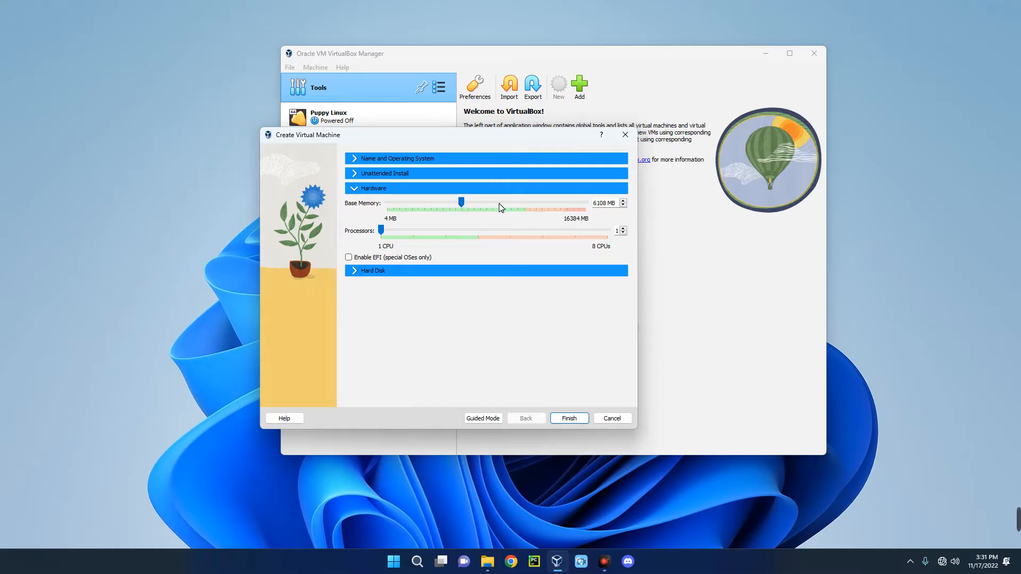
mouse_move(576, 224)
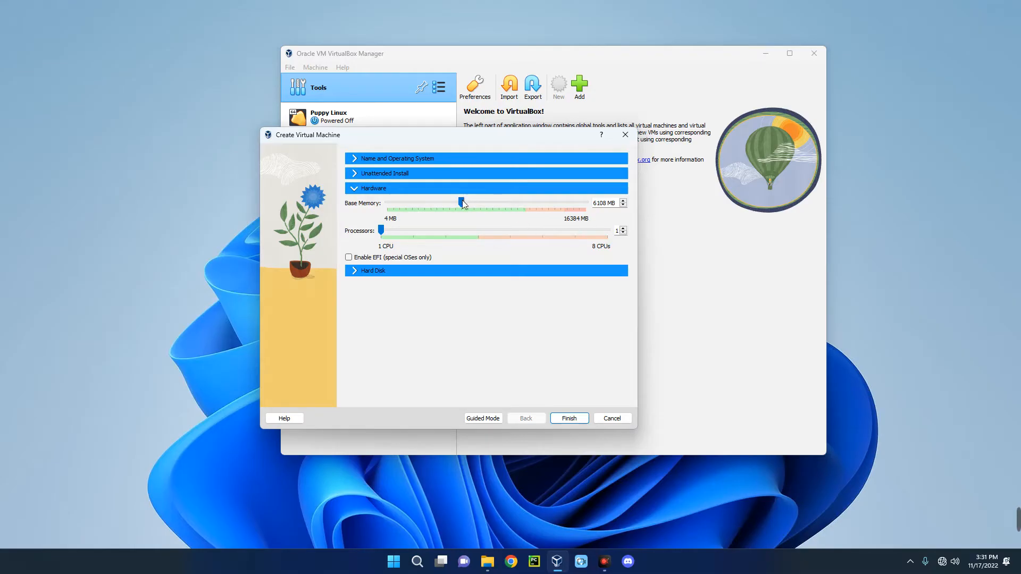
mouse_move(514, 206)
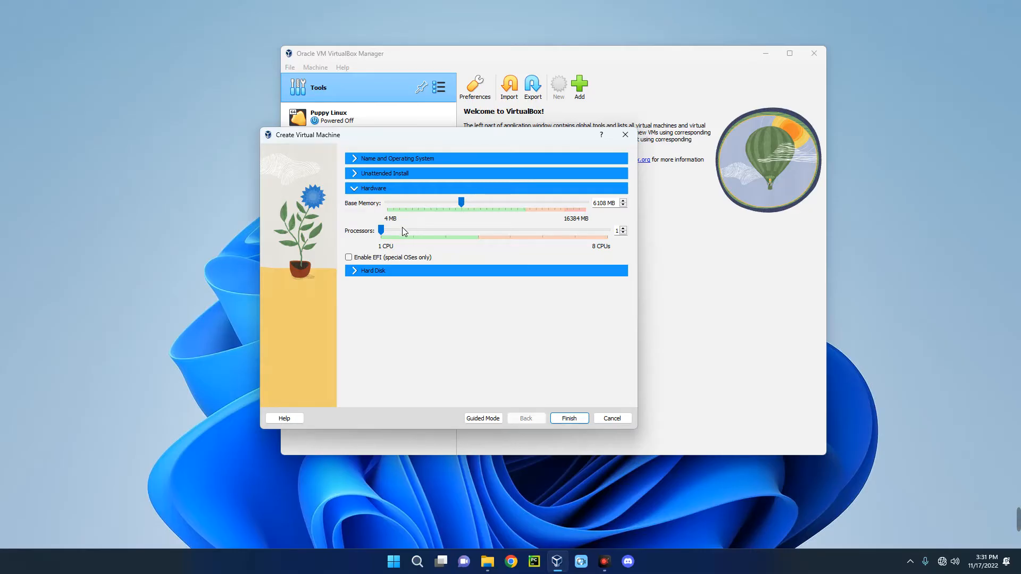
mouse_move(415, 235)
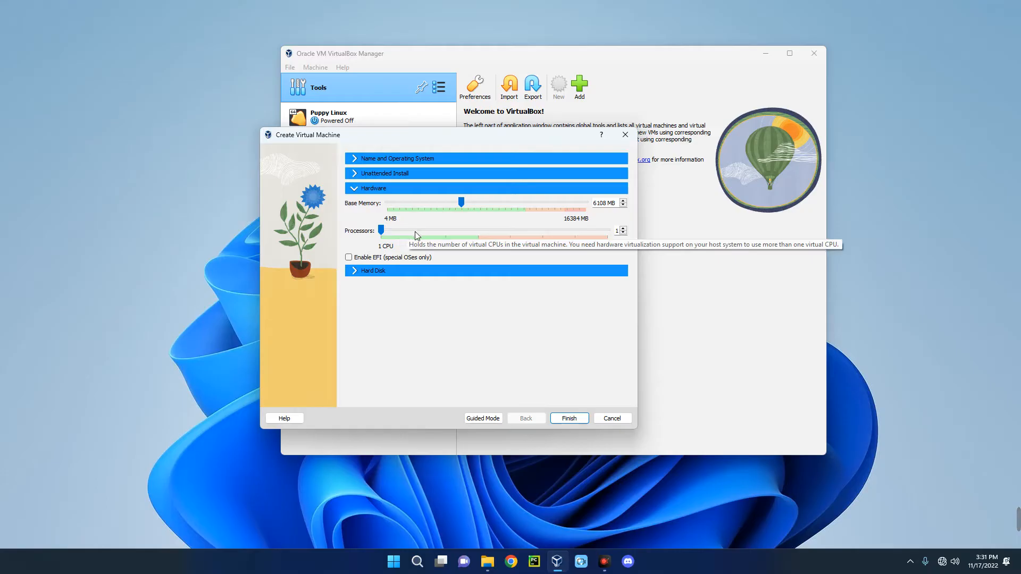
- Adjust the processor count slider and settle on 3 processors
left_click_drag(381, 230, 446, 230)
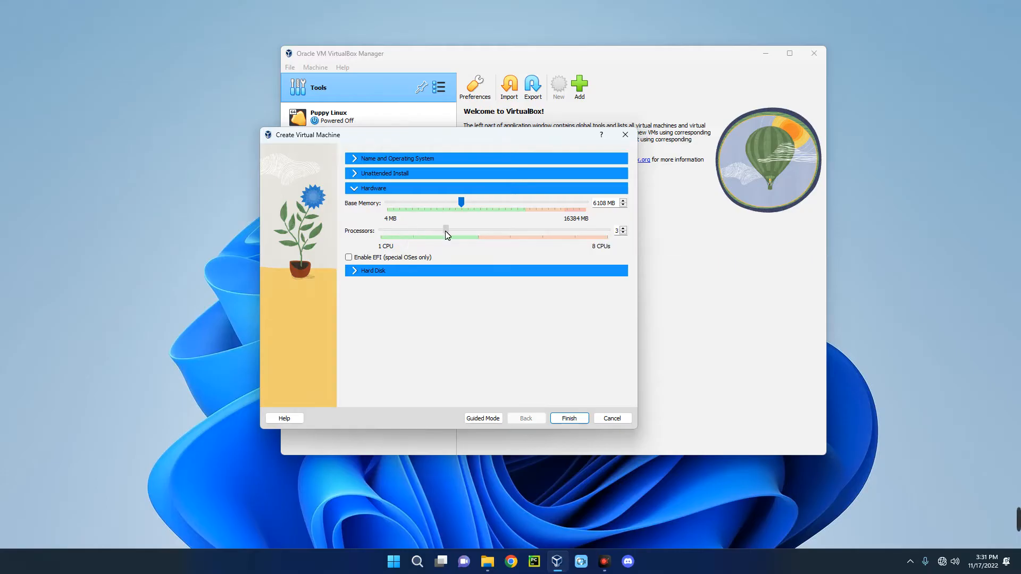
left_click_drag(446, 234, 482, 234)
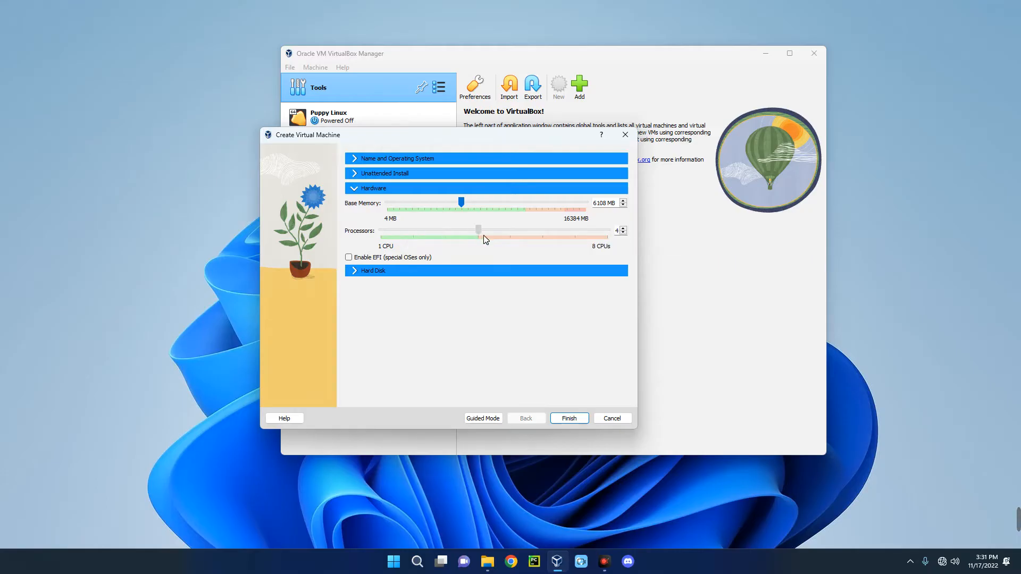
left_click_drag(479, 230, 444, 231)
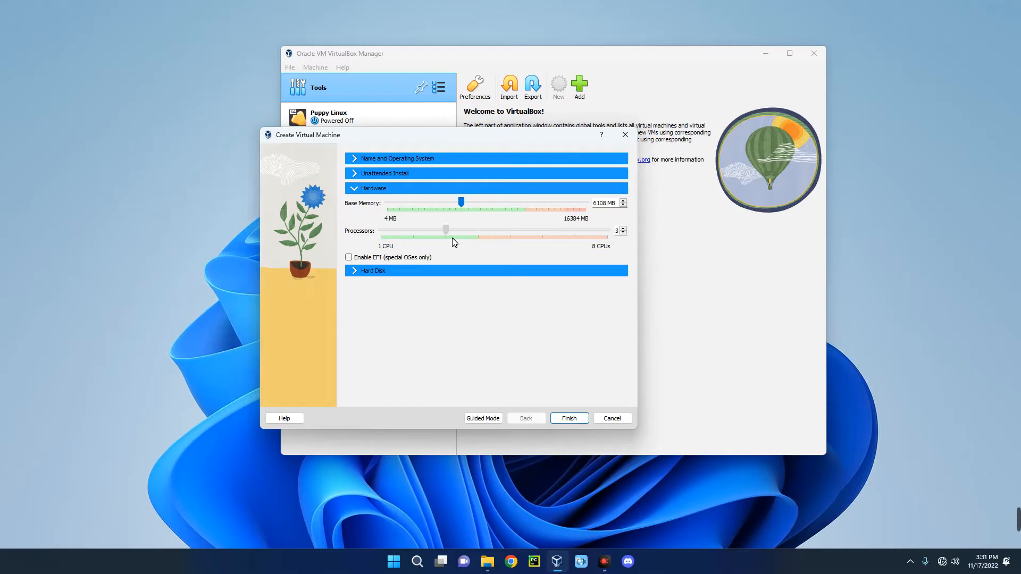
left_click_drag(445, 230, 381, 229)
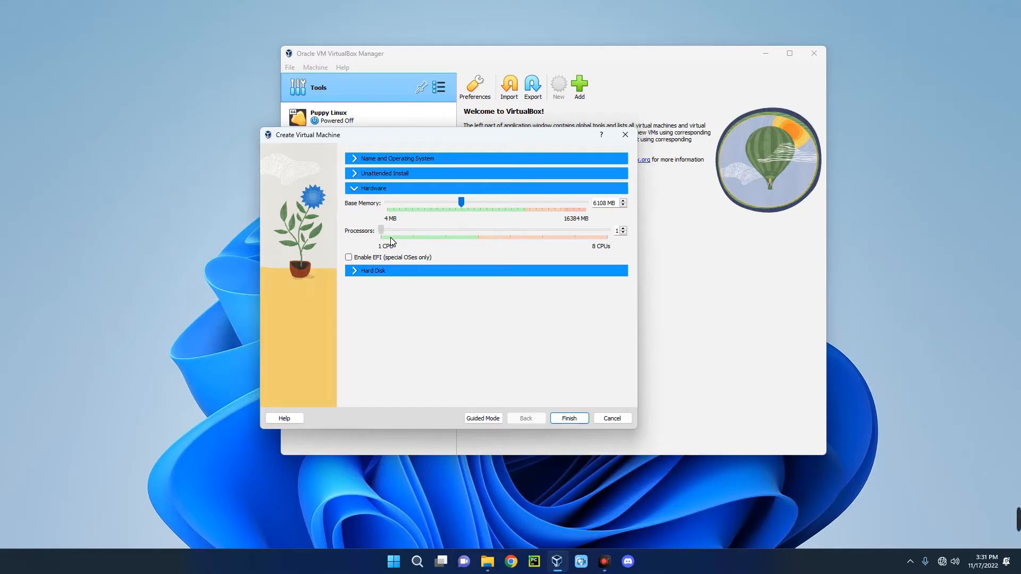
left_click_drag(381, 231, 609, 231)
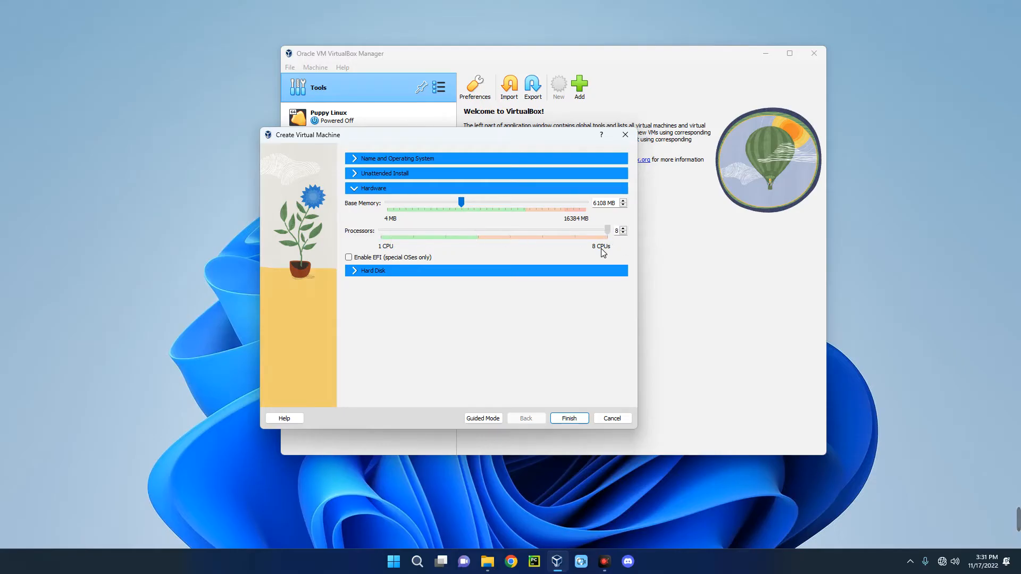
left_click_drag(607, 236, 446, 229)
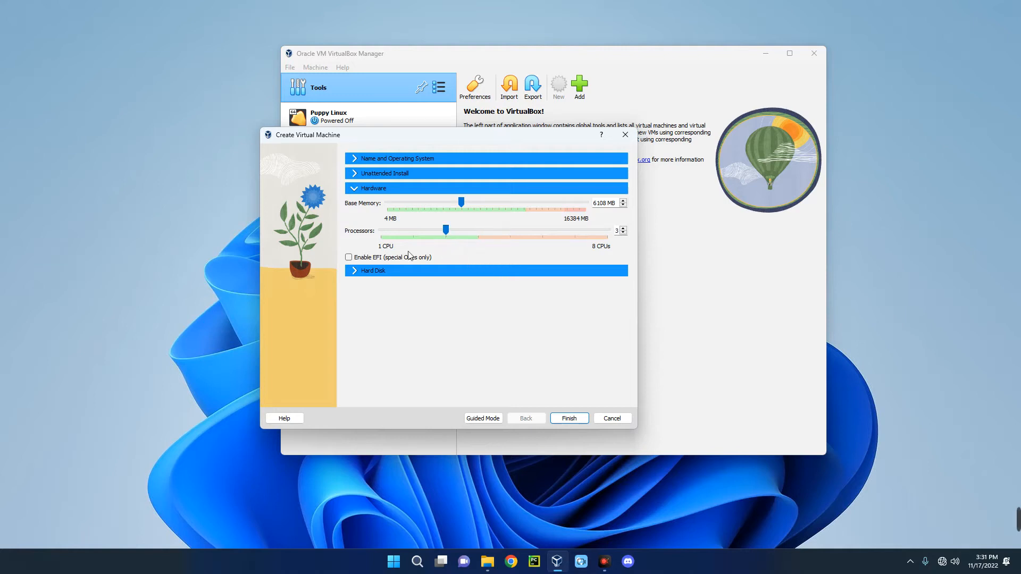
- Enlarge the virtual hard disk to 92.01 GB and finish creating the Raspbian machine
left_click(372, 271)
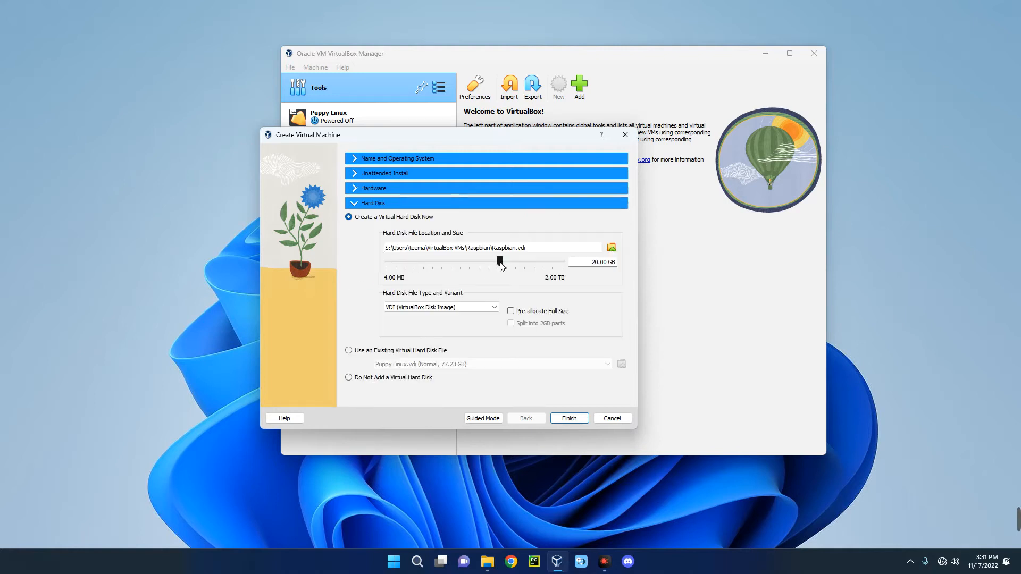
left_click_drag(498, 262, 514, 262)
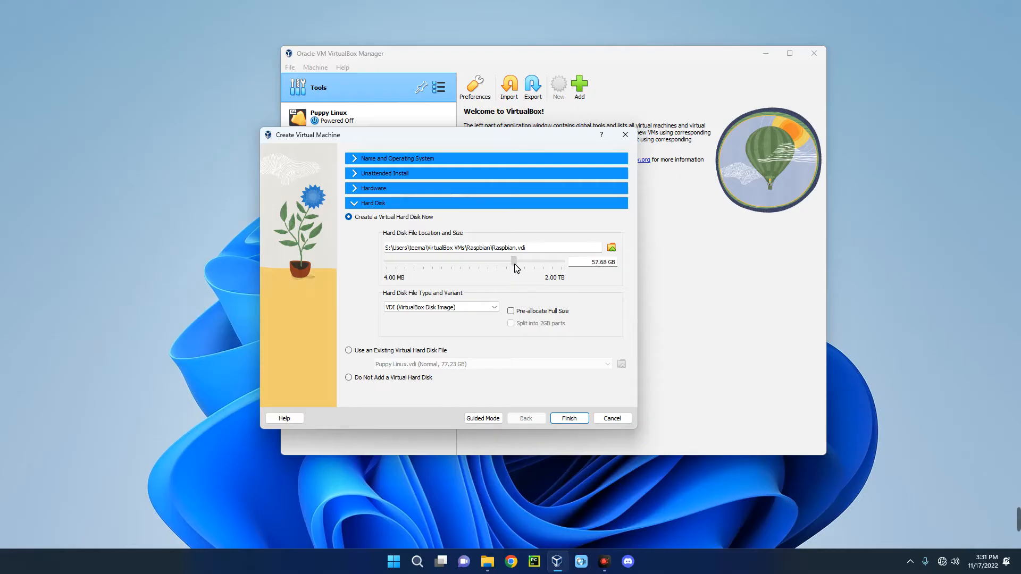
left_click_drag(513, 261, 519, 262)
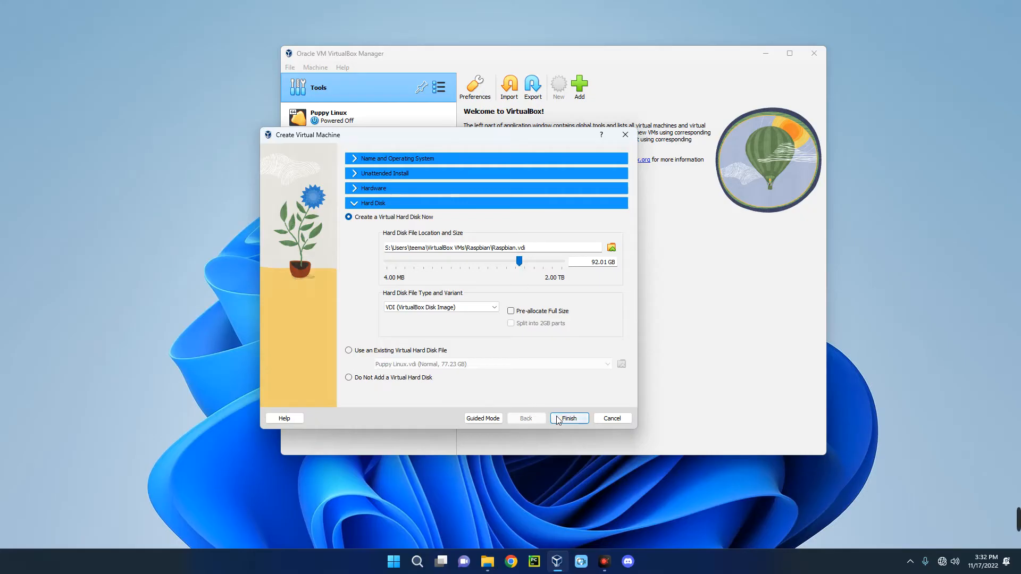
left_click(568, 418)
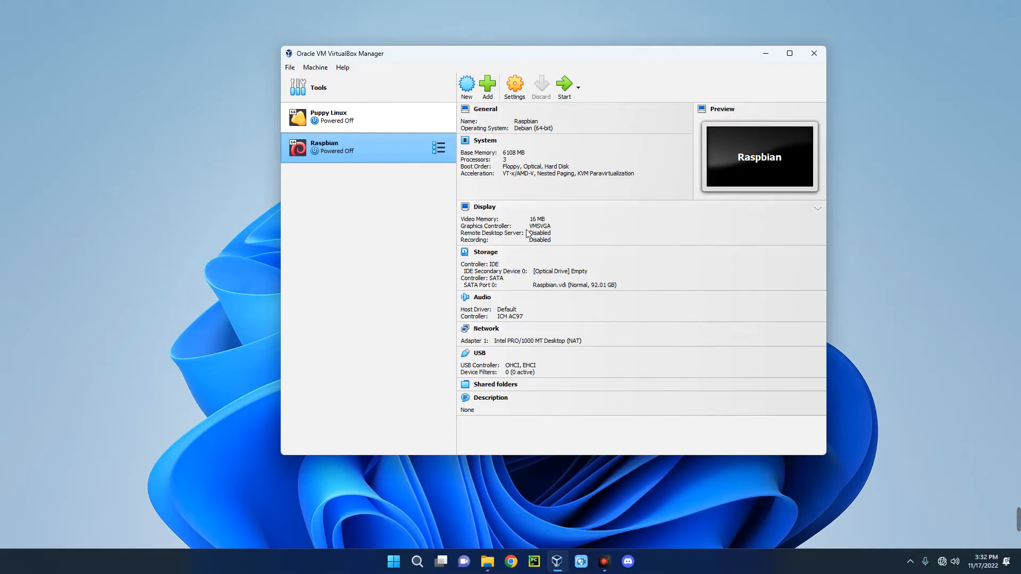
- In Raspbian's Display settings, enable 3D acceleration and raise video memory to 128 MB
left_click(514, 84)
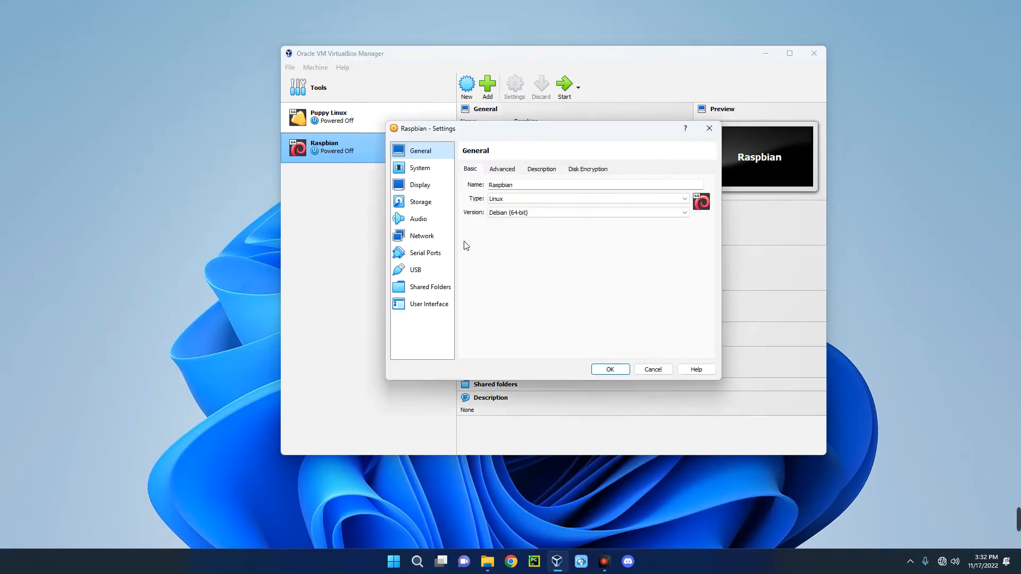
left_click(420, 168)
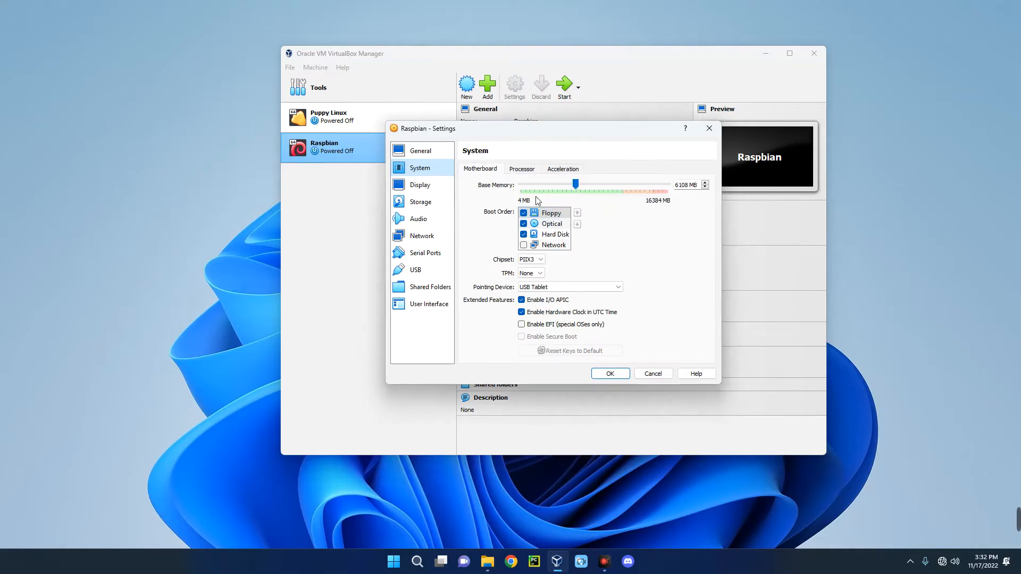
left_click(521, 168)
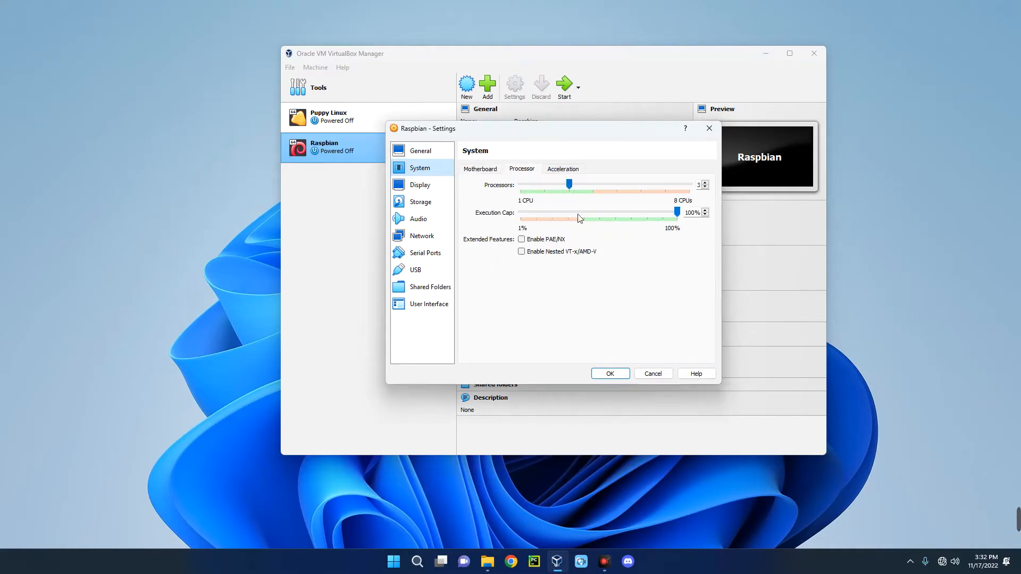
left_click(419, 185)
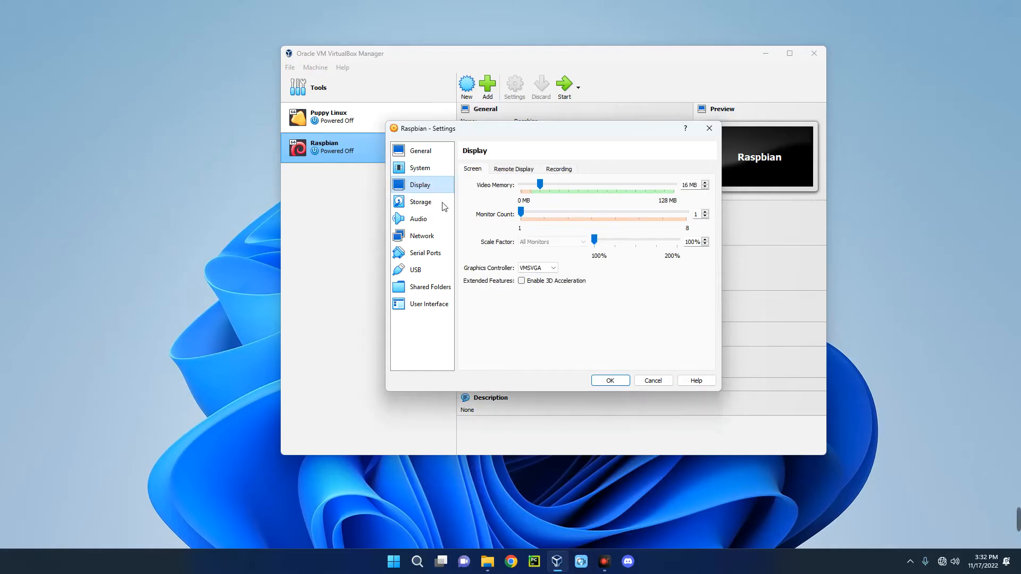
left_click(521, 281)
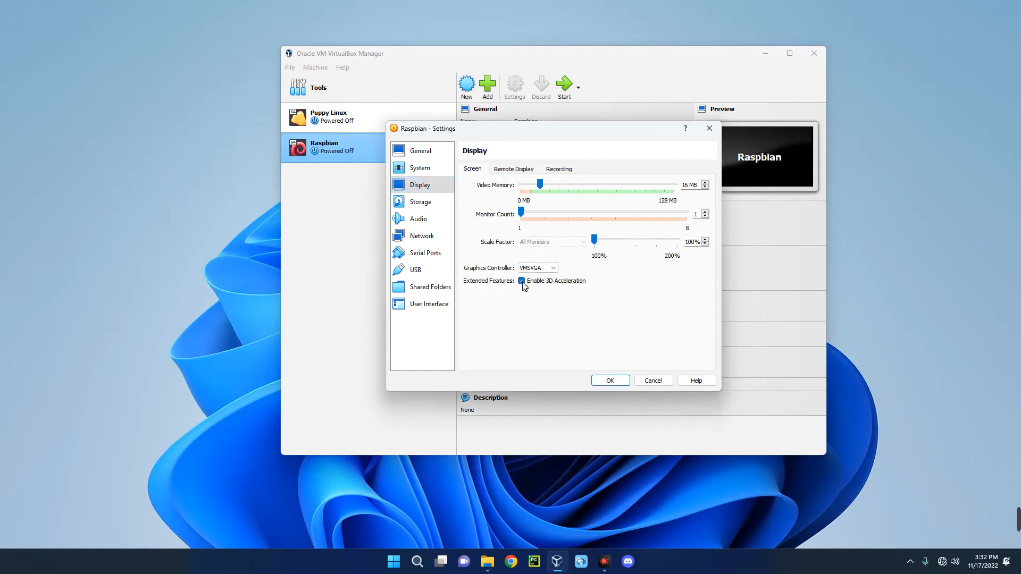
left_click_drag(539, 184, 674, 184)
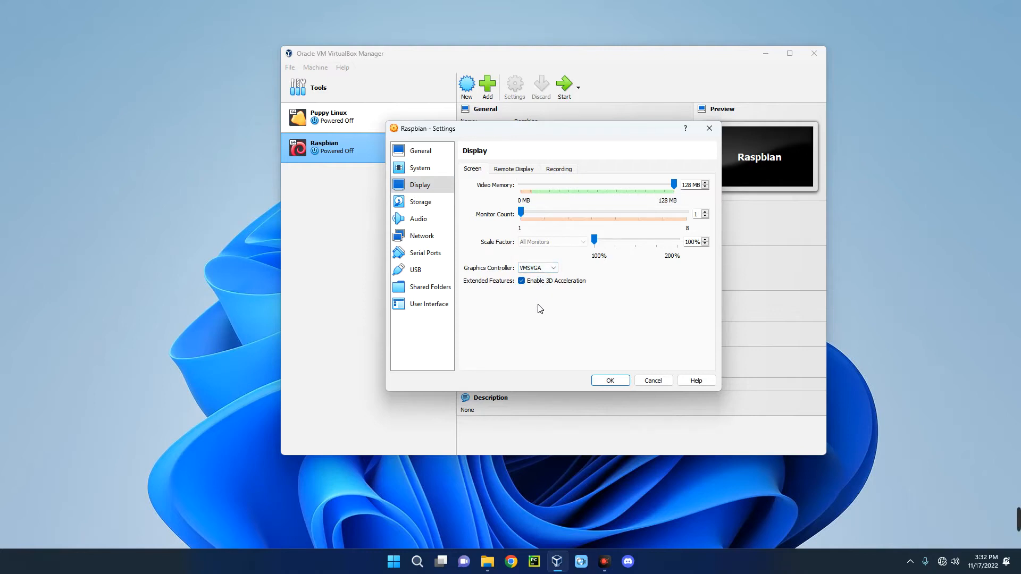
- In Storage, load the 2022-07-01-raspios-bullseye-i386 ISO into the empty optical drive
left_click(420, 202)
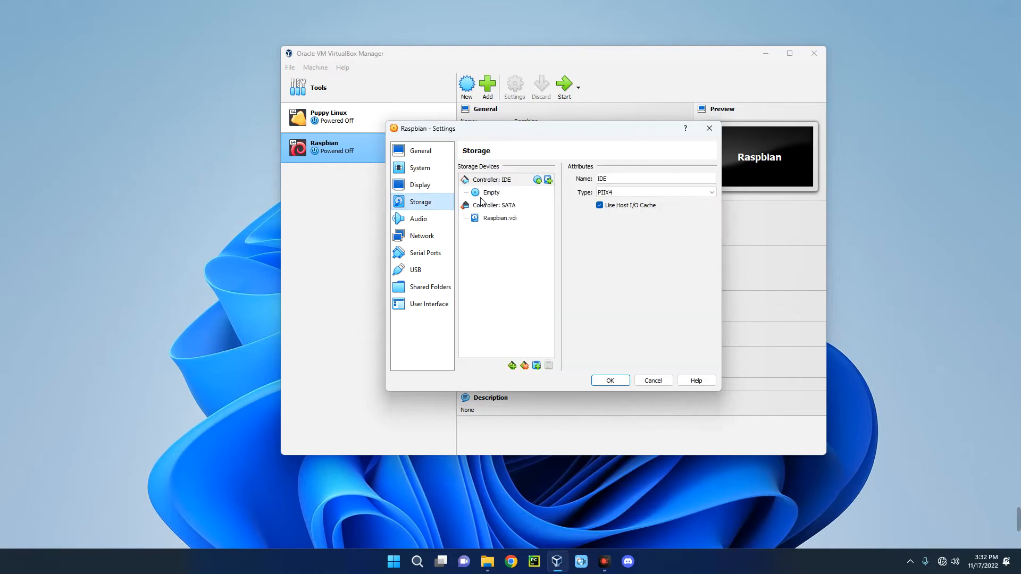
mouse_move(492, 193)
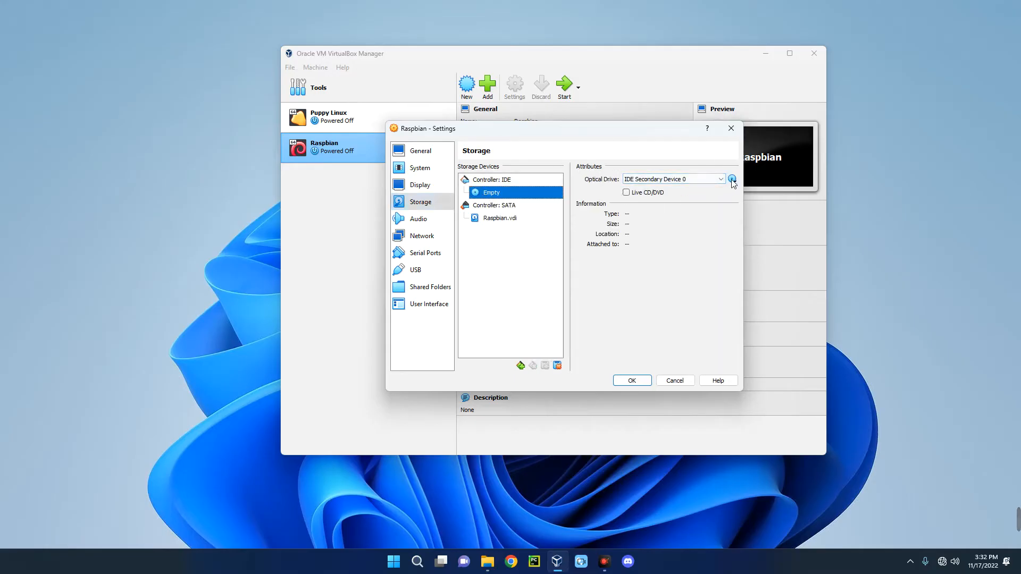
left_click(732, 179)
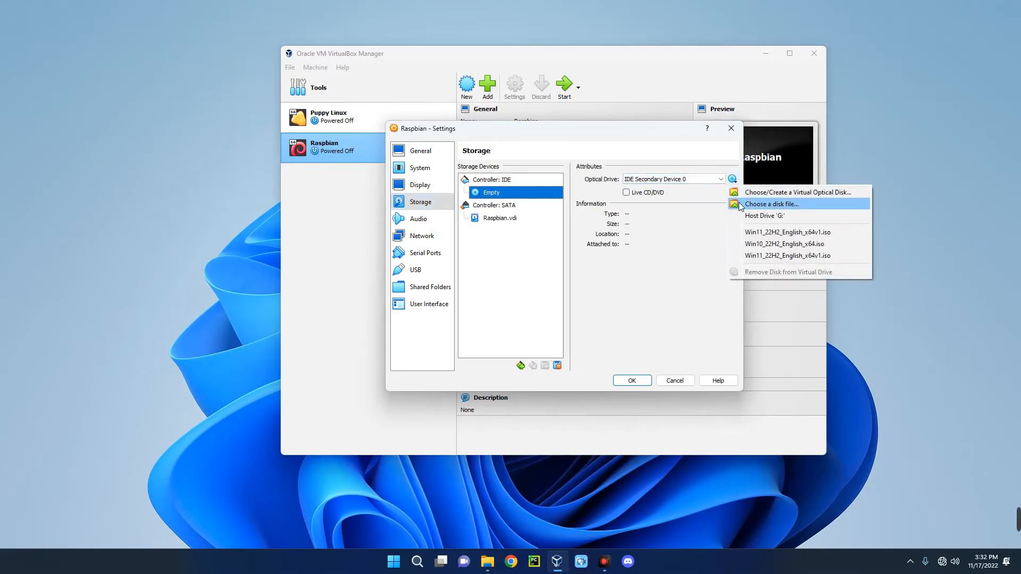
left_click(772, 203)
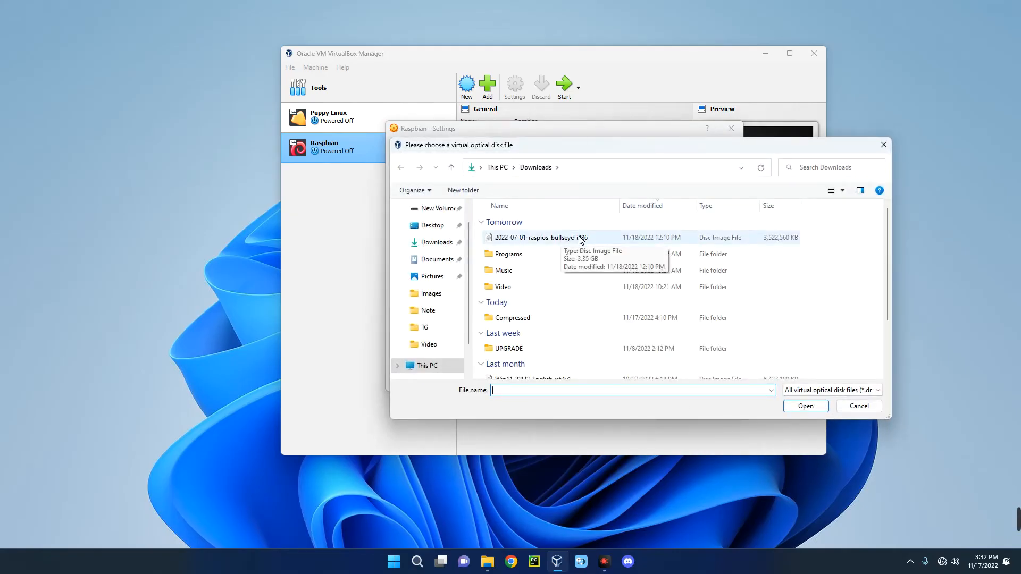
left_click(540, 237)
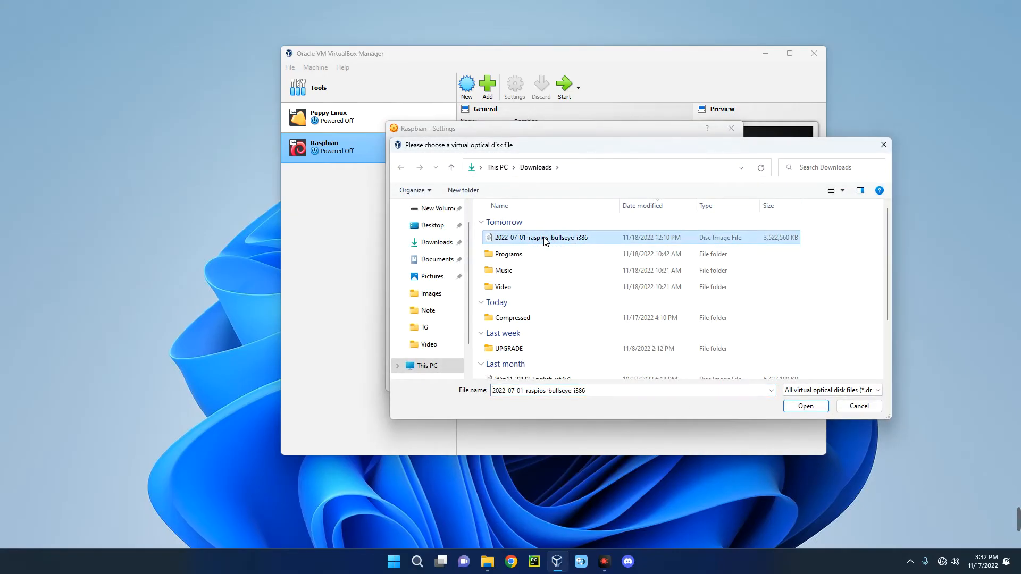
left_click(806, 406)
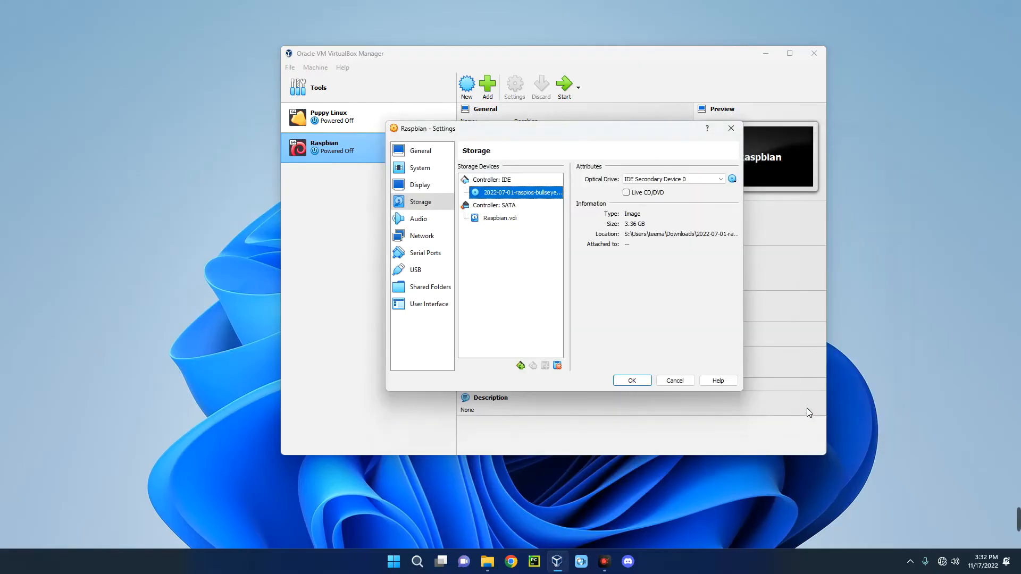
- Save the VM settings and power on Raspbian, reaching the Debian GNU/Linux boot menu
left_click(632, 380)
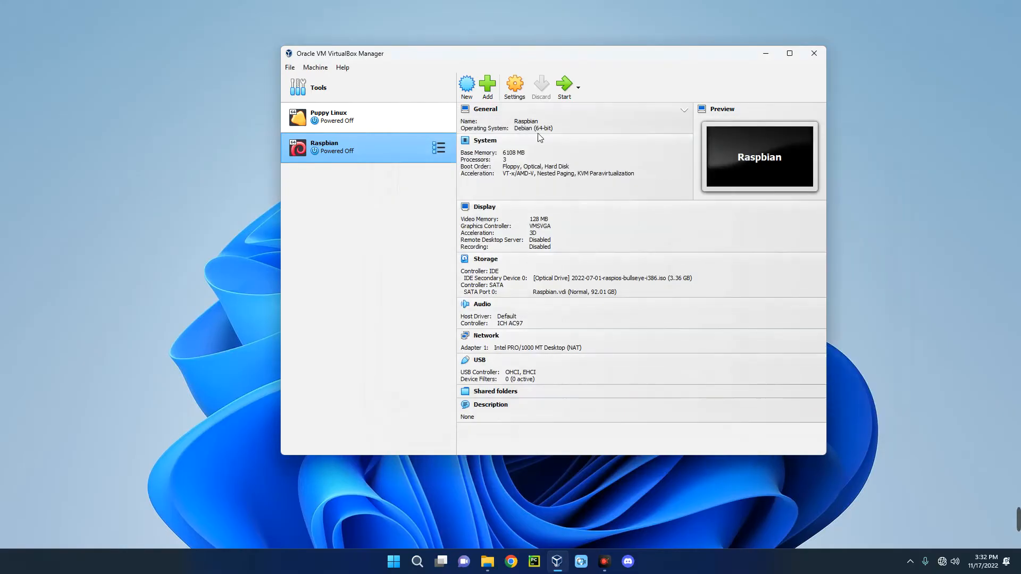
mouse_move(563, 95)
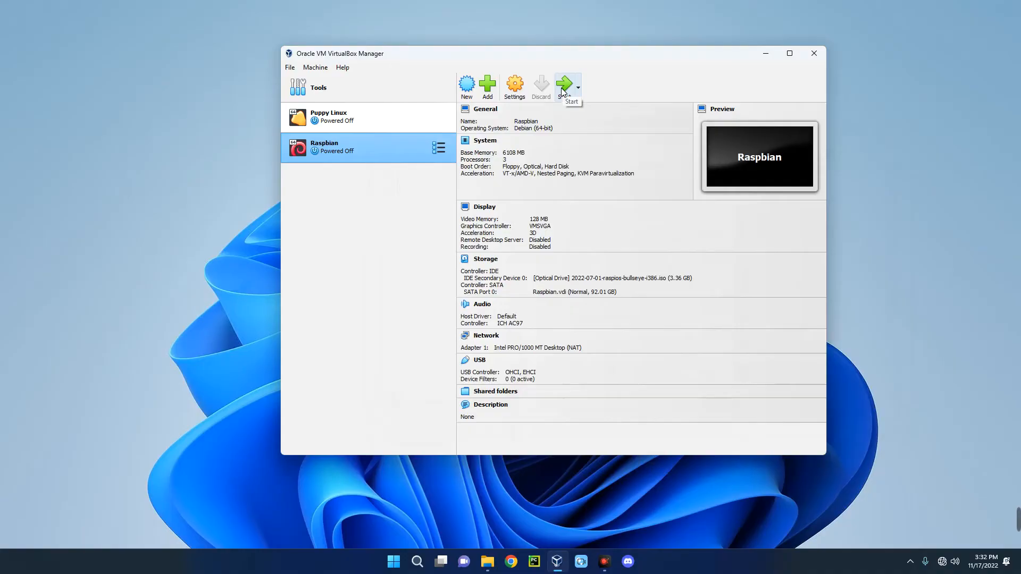
left_click(565, 83)
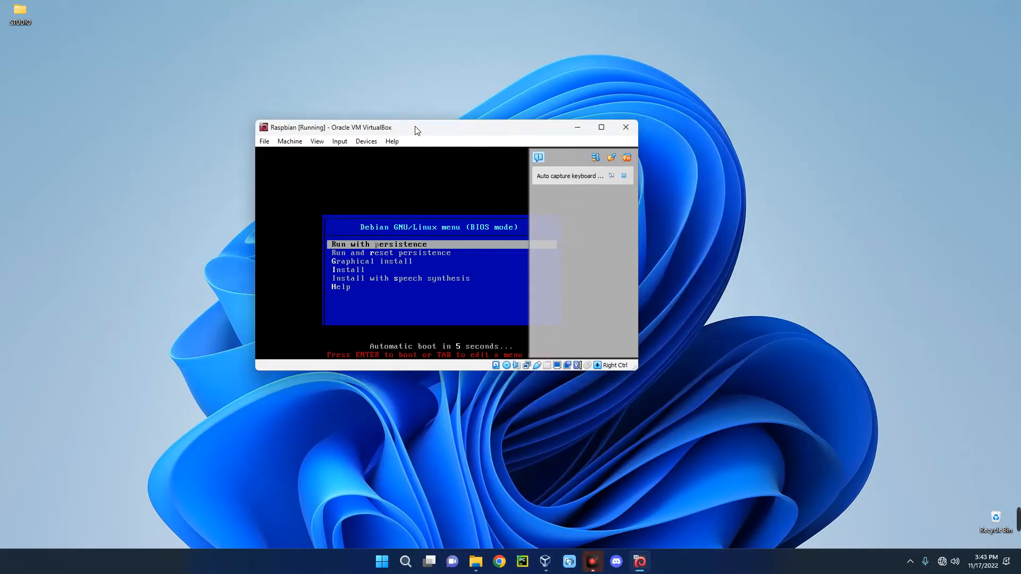
- Start the Debian installer and accept British English as the keymap
key("Down")
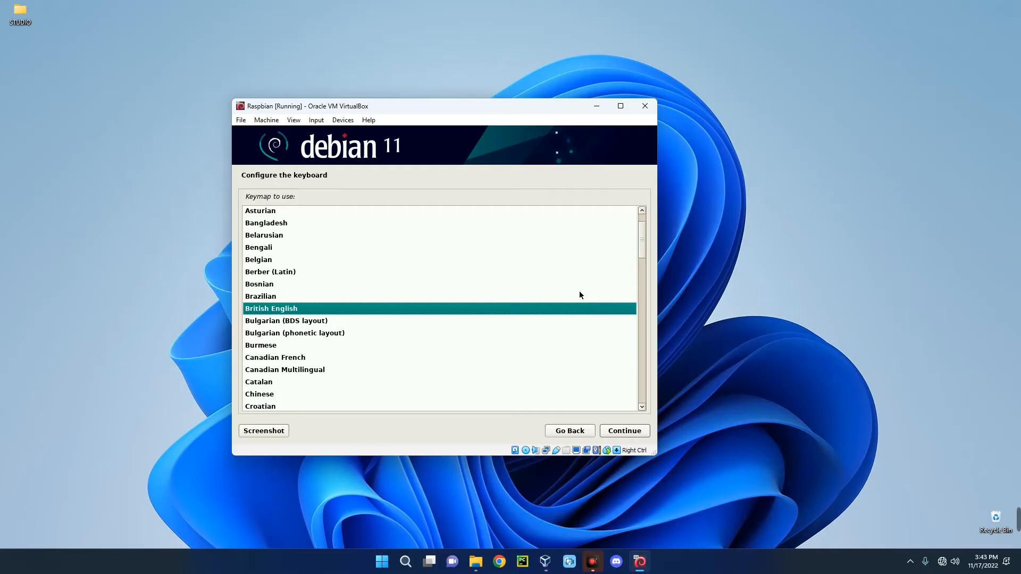
left_click(287, 296)
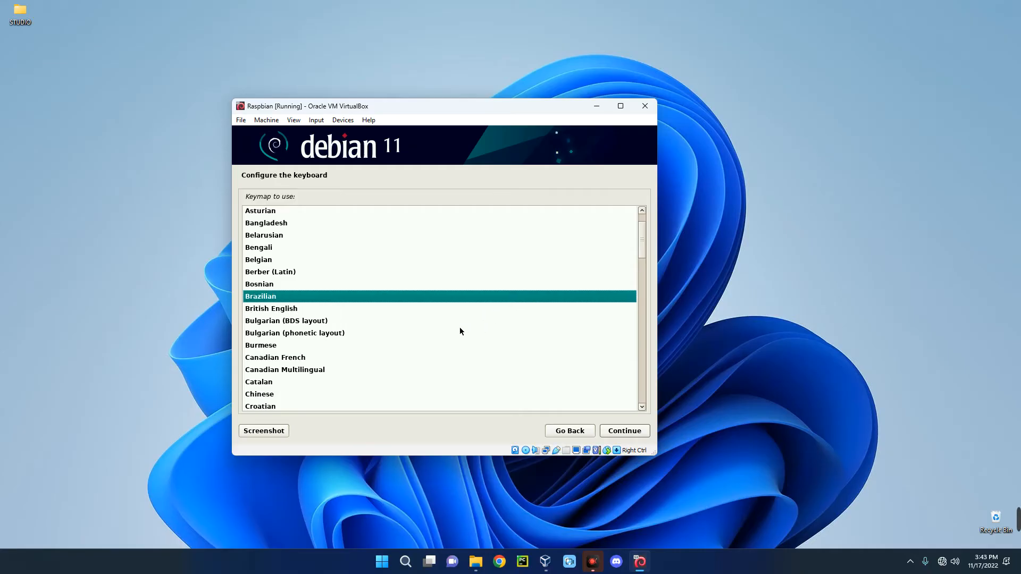
left_click(271, 308)
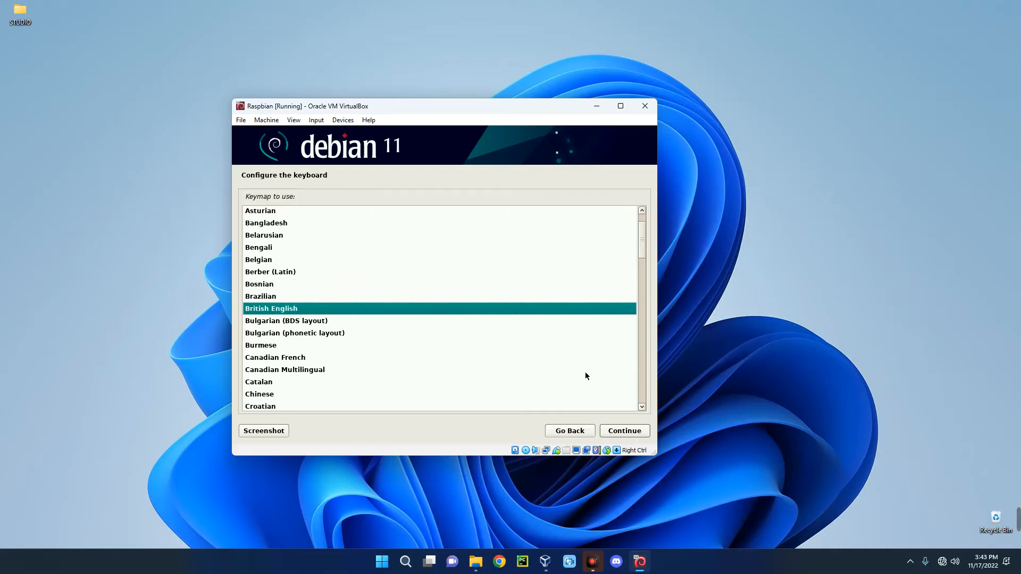
left_click(624, 431)
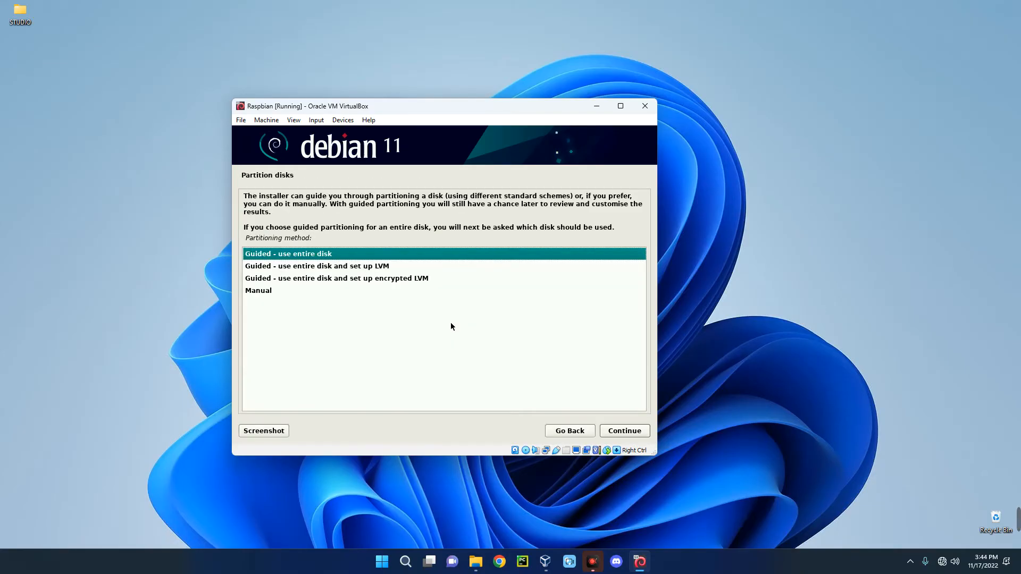
mouse_move(308, 263)
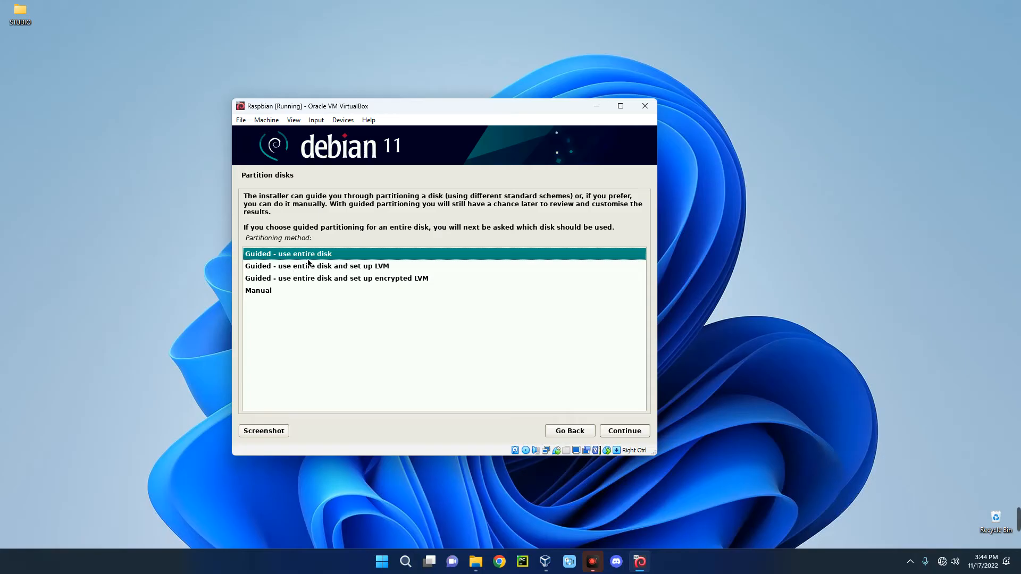
mouse_move(517, 310)
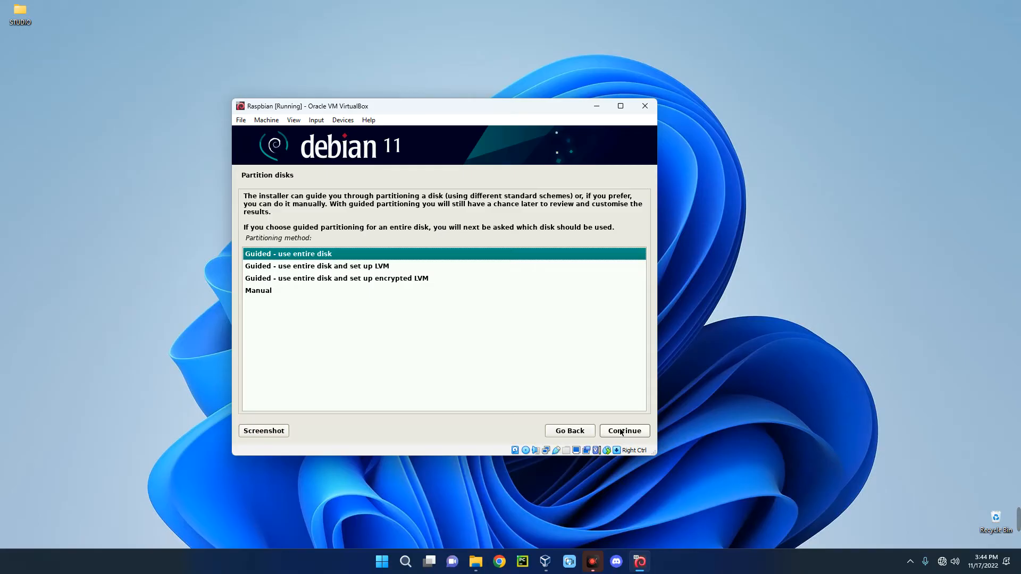
- Partition the whole VBOX HARDDISK with guided partitioning, all files in one partition, and write the changes
left_click(624, 430)
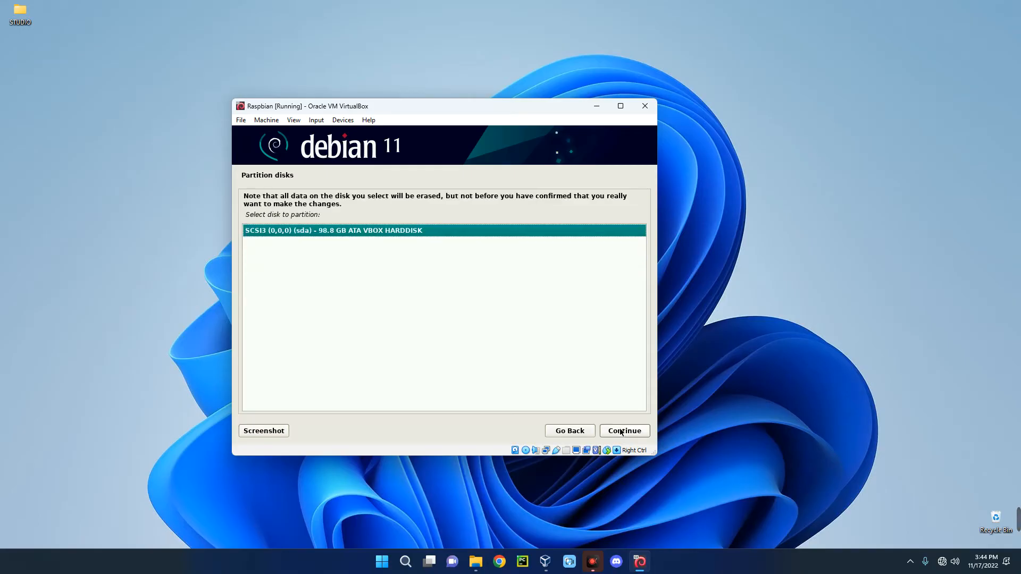
left_click(624, 431)
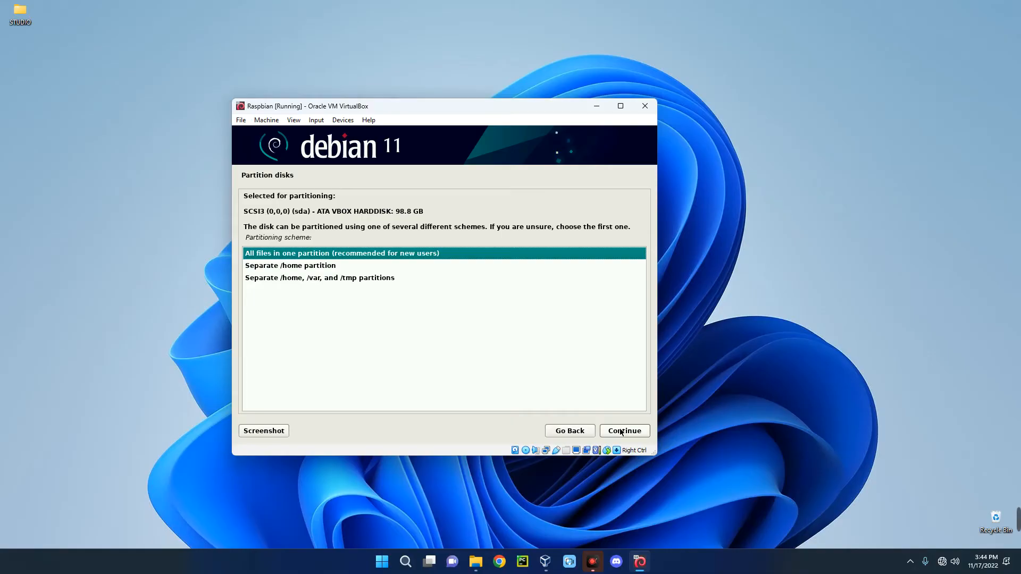
left_click(624, 431)
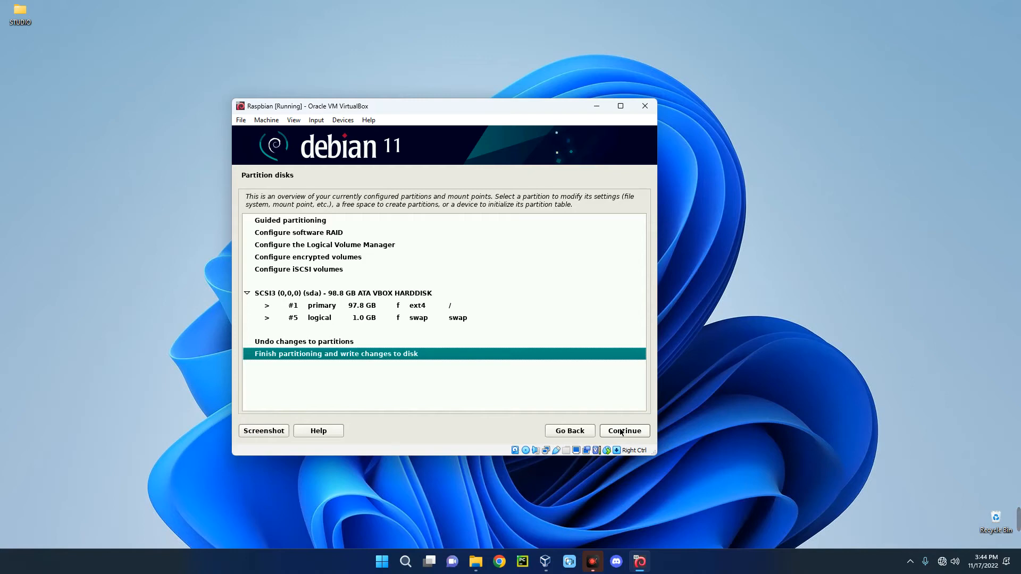
left_click(624, 431)
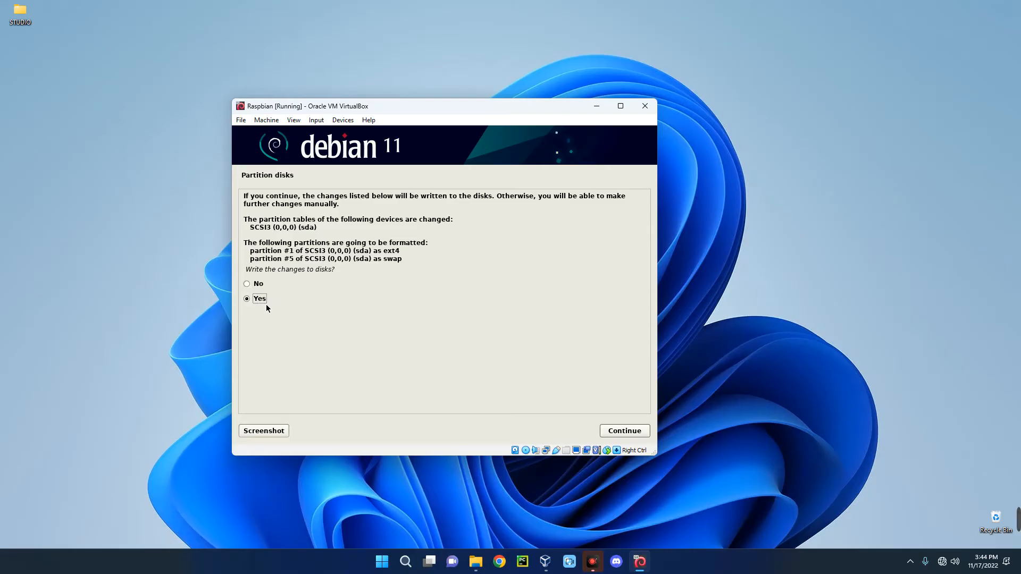
left_click(624, 431)
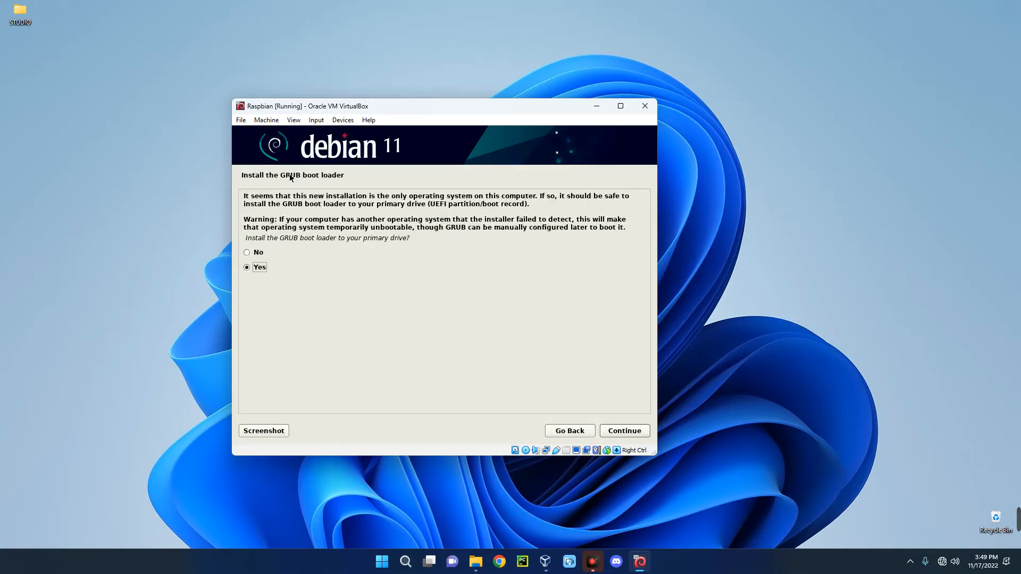
mouse_move(330, 290)
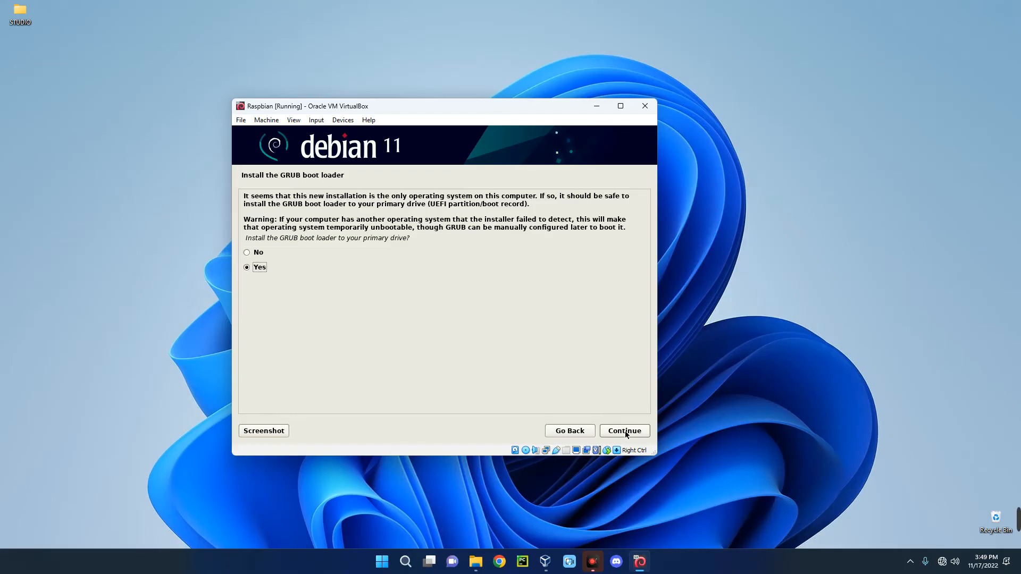
- Install the GRUB boot loader on /dev/sda, the primary drive
left_click(624, 431)
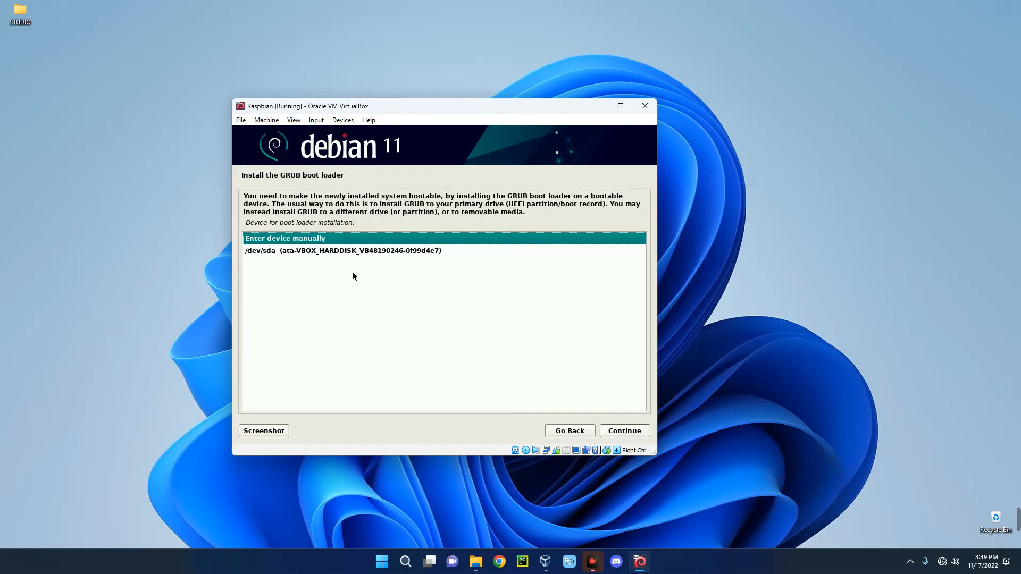
left_click(341, 250)
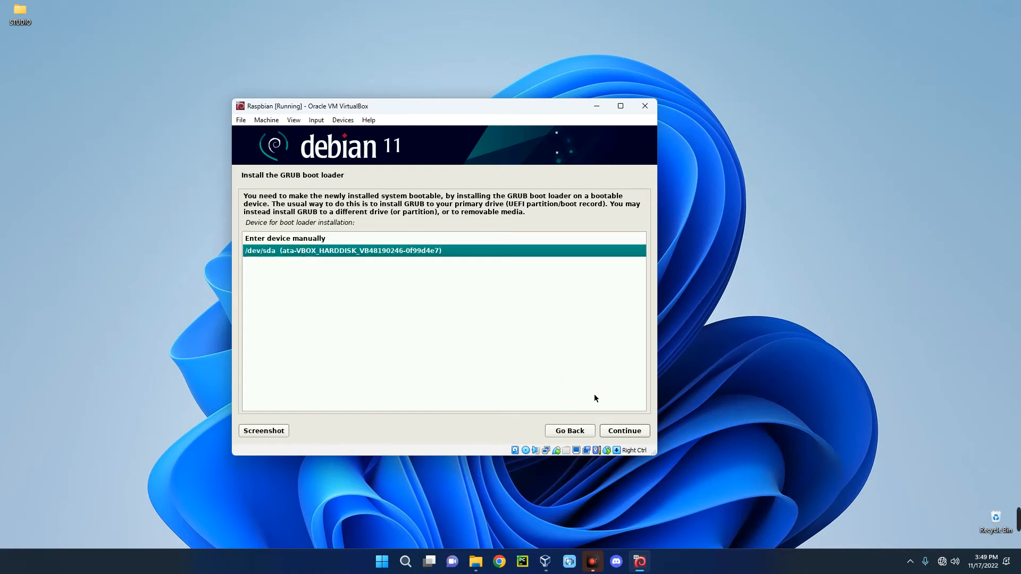
left_click(624, 430)
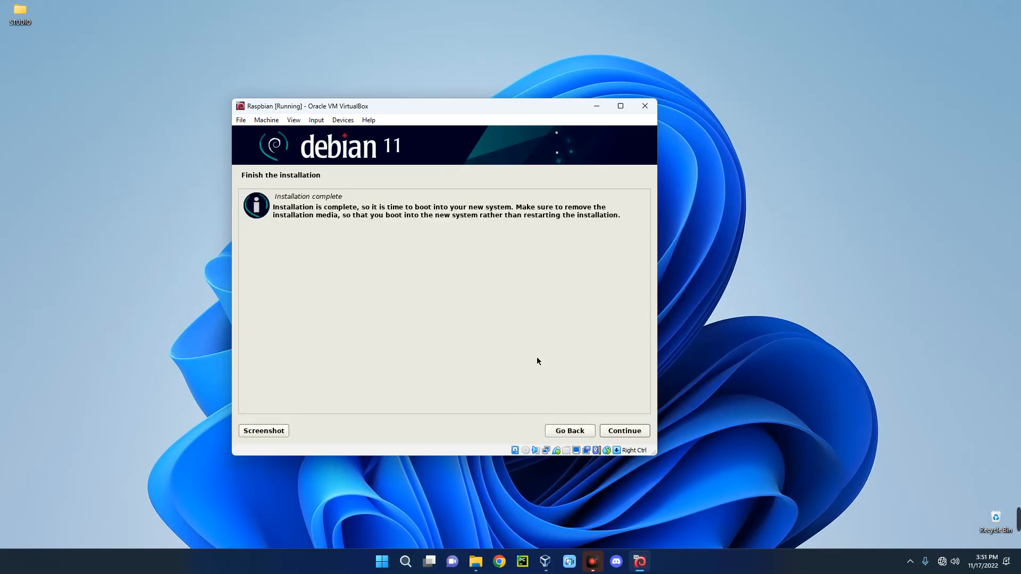
mouse_move(551, 369)
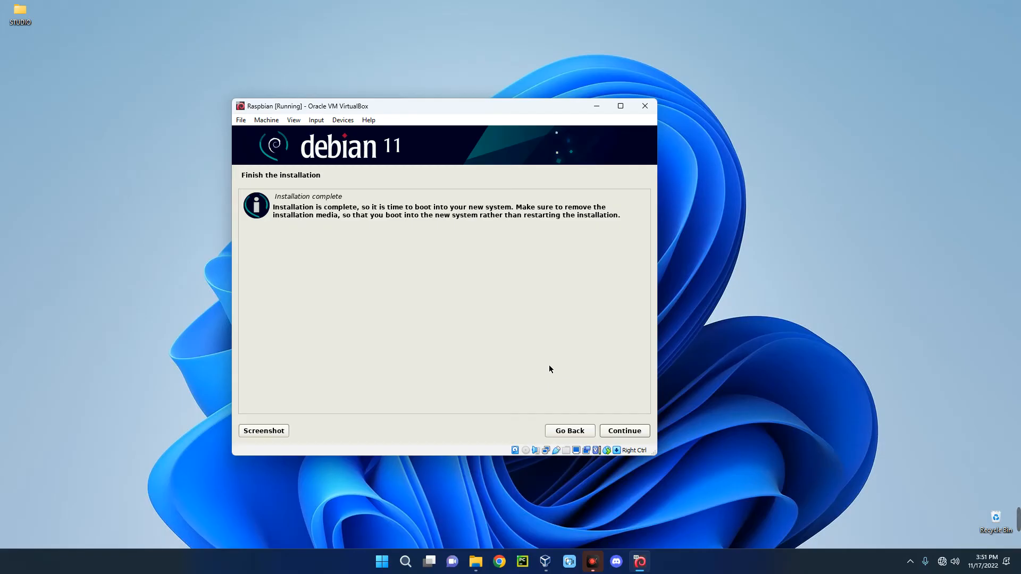
- Reboot into Raspberry Pi Desktop and accept the United Kingdom, British English, Belfast location settings
left_click(624, 431)
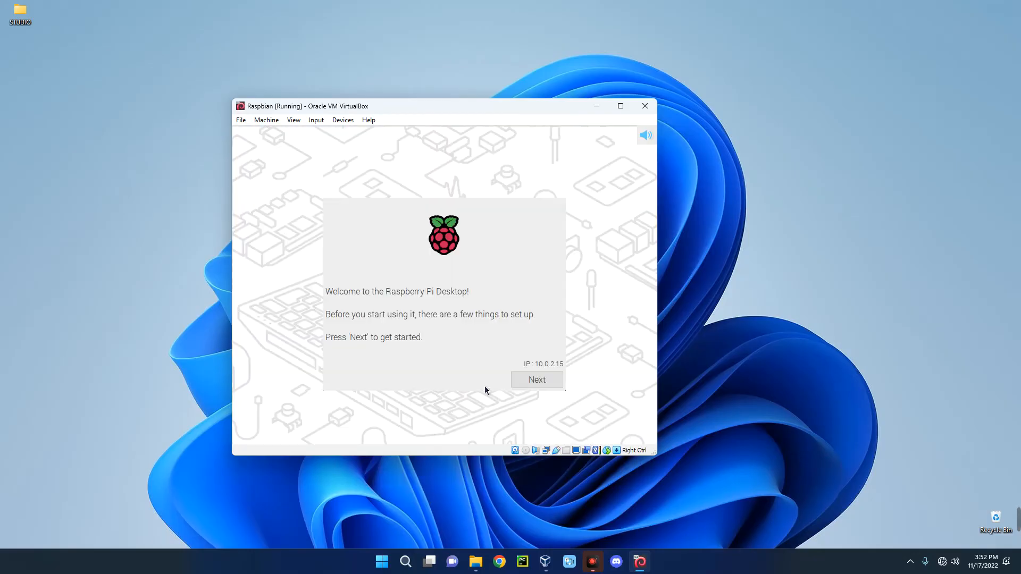
left_click(536, 380)
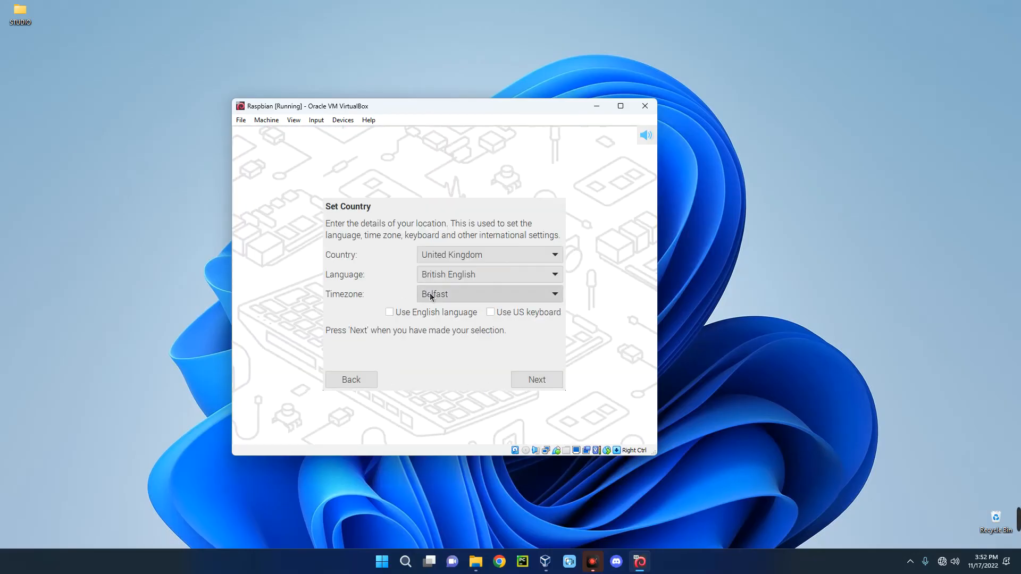
mouse_move(415, 271)
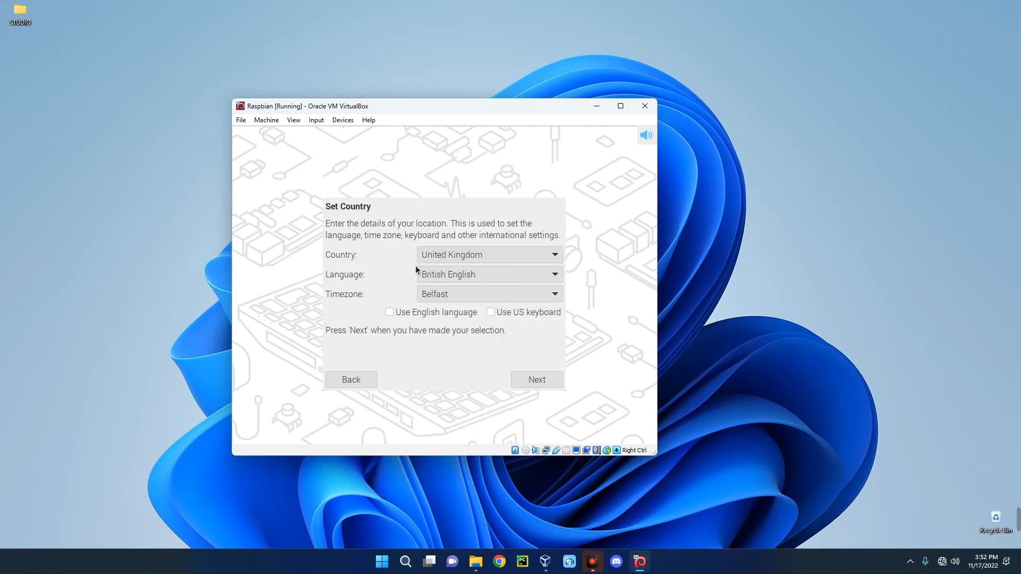
mouse_move(400, 308)
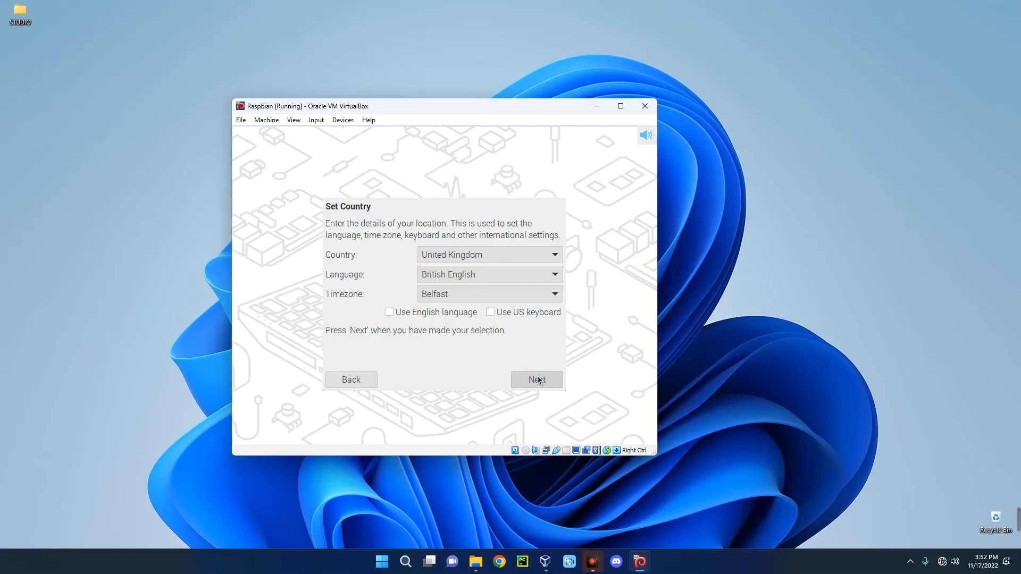
left_click(536, 380)
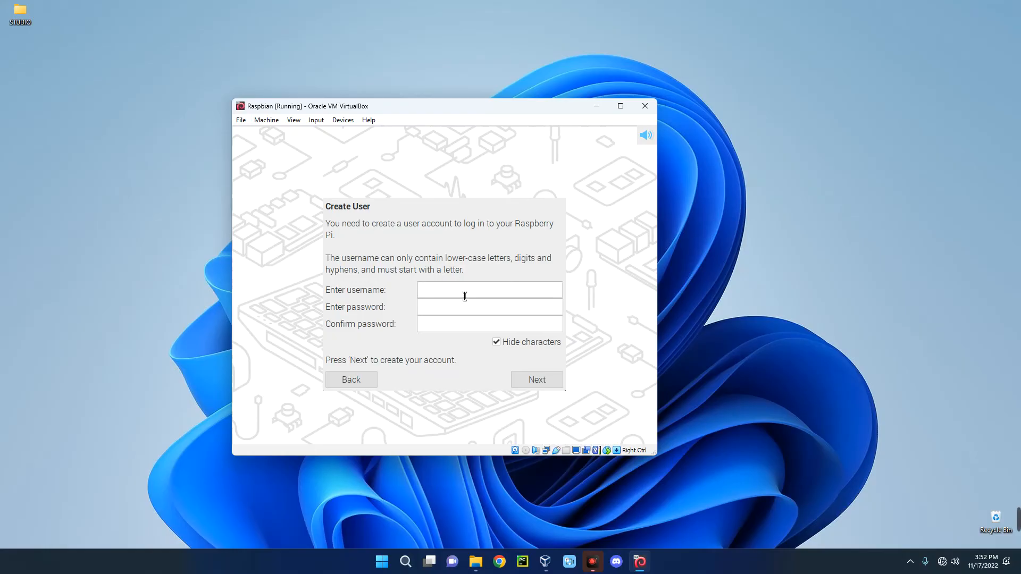
- Create the user account 'Everything Tech', correcting the username to start with a lowercase letter
type("Everything Tech")
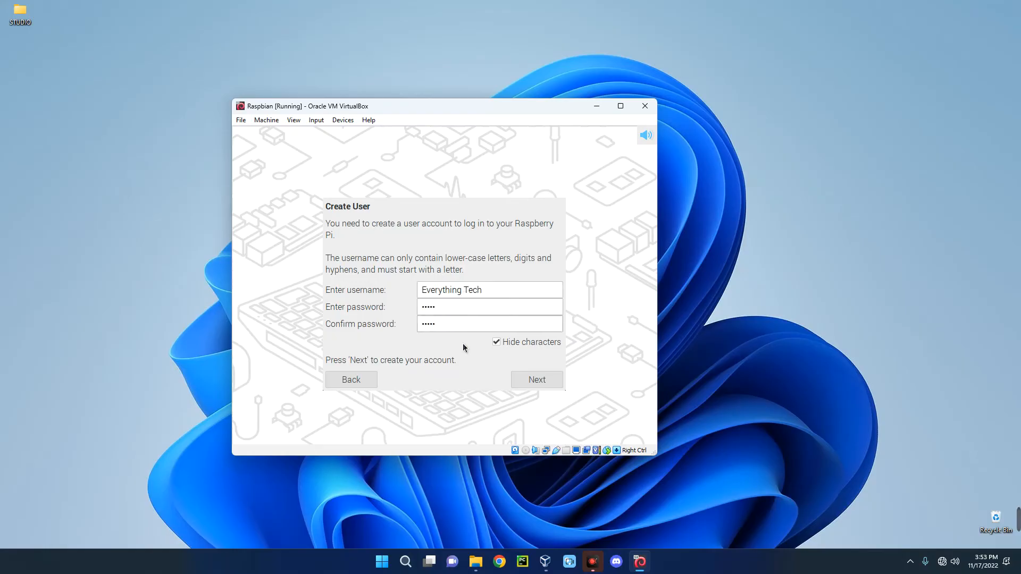
left_click(536, 380)
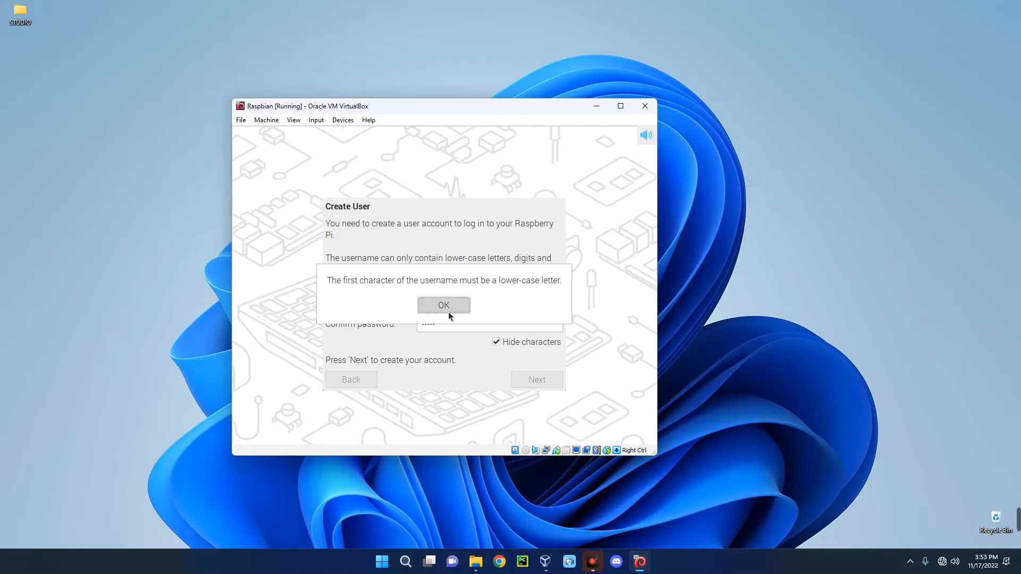
left_click(443, 305)
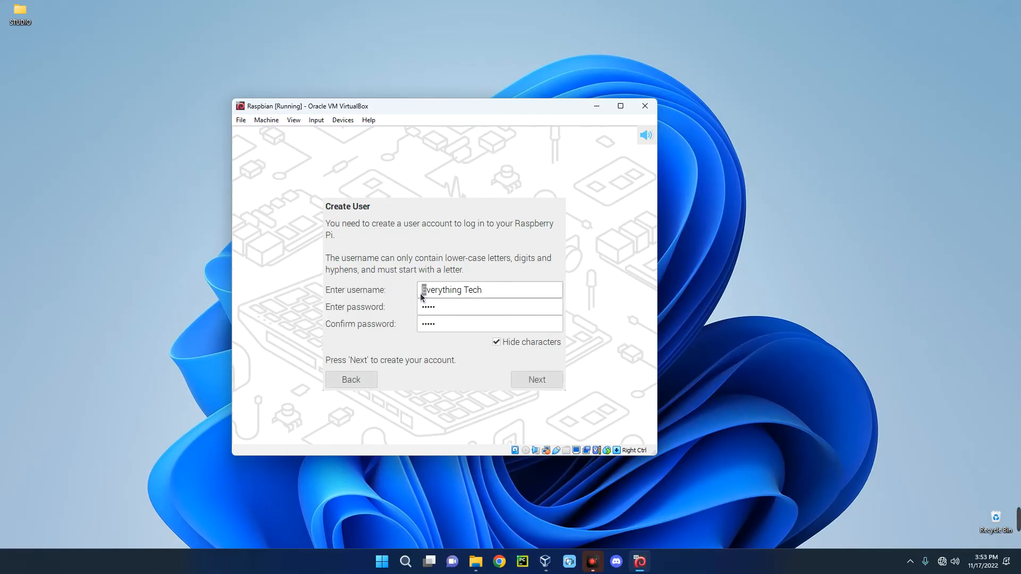
left_click(537, 379)
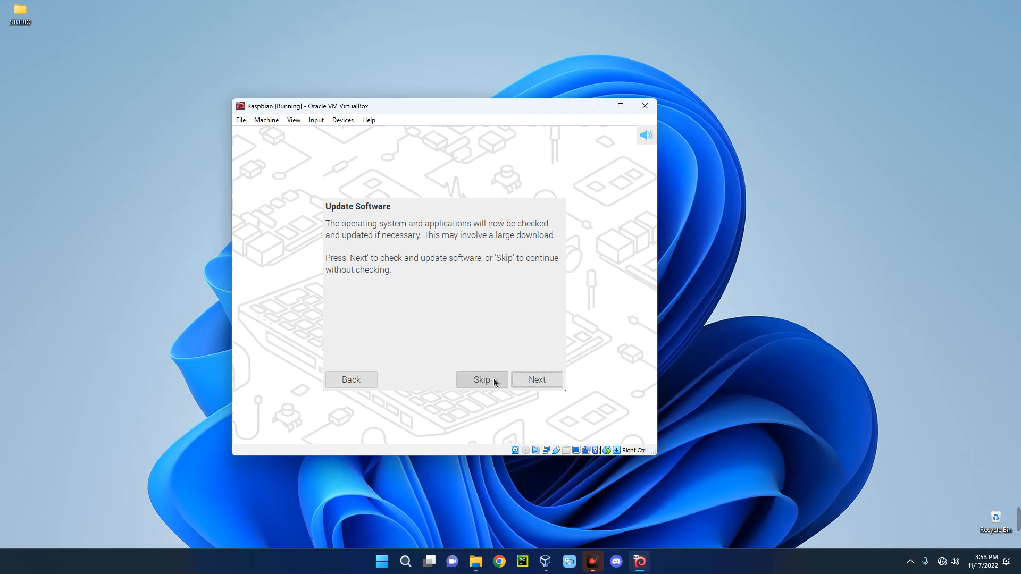
- Skip the software updates and restart the Pi into its desktop
left_click(482, 380)
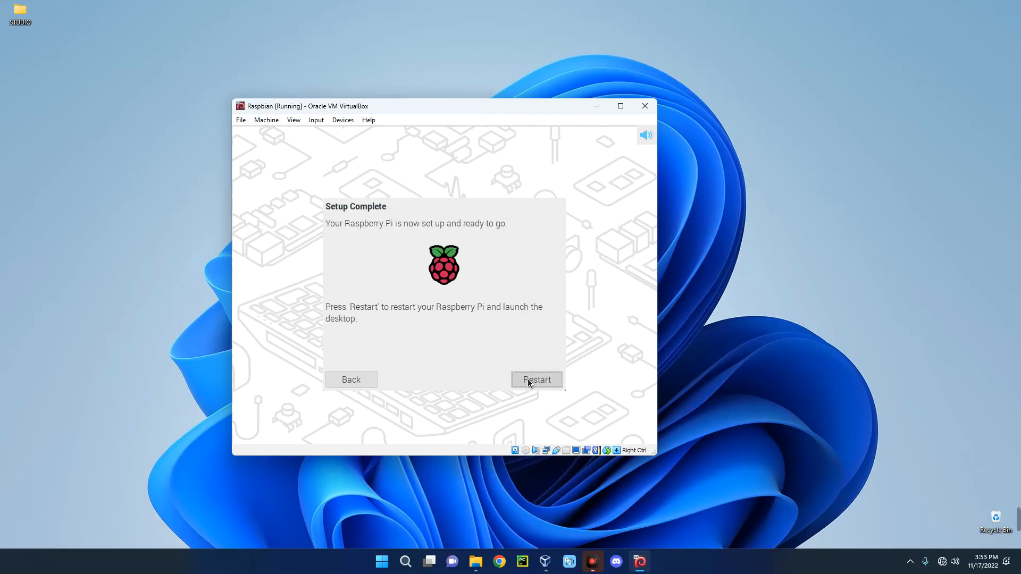
left_click(536, 380)
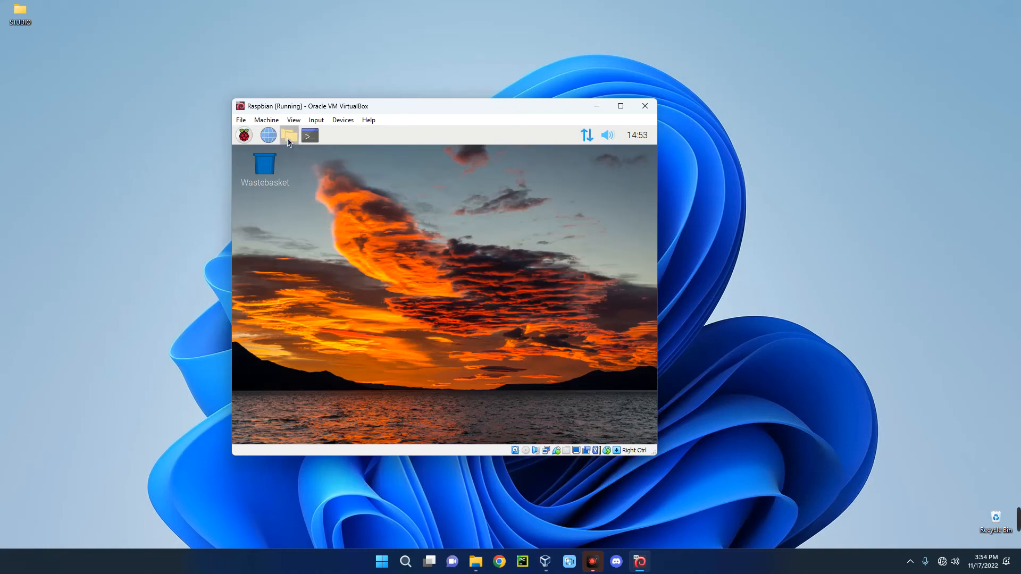
- Briefly view the home folder in the File Manager, then browse the Pi applications menu to Preferences
left_click(288, 135)
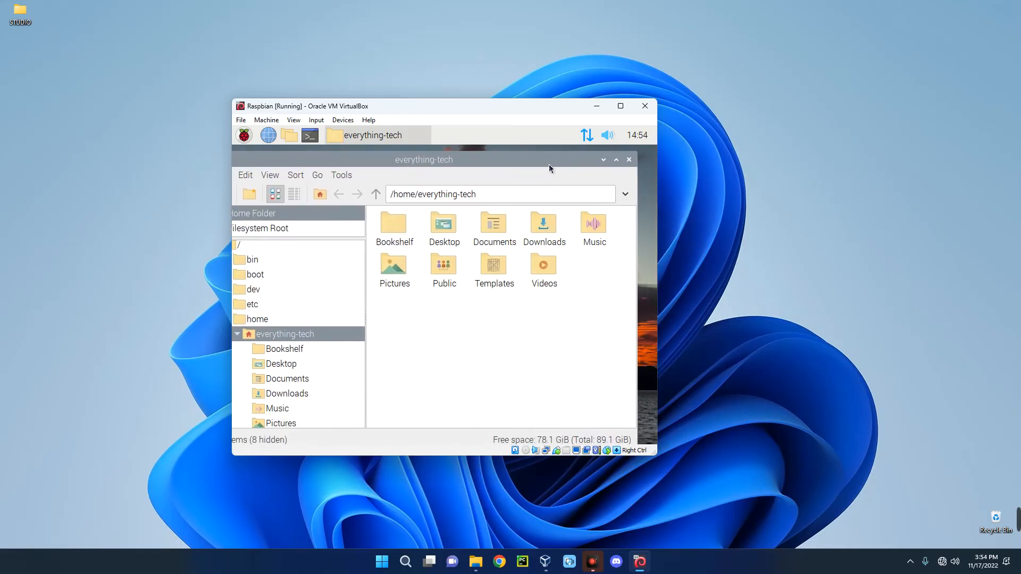
left_click(628, 159)
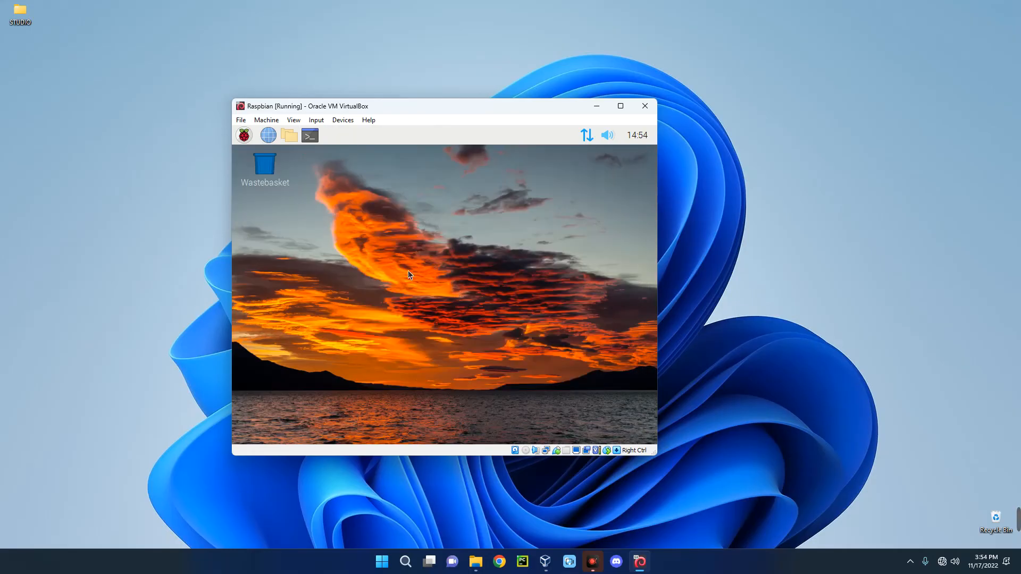
left_click(243, 136)
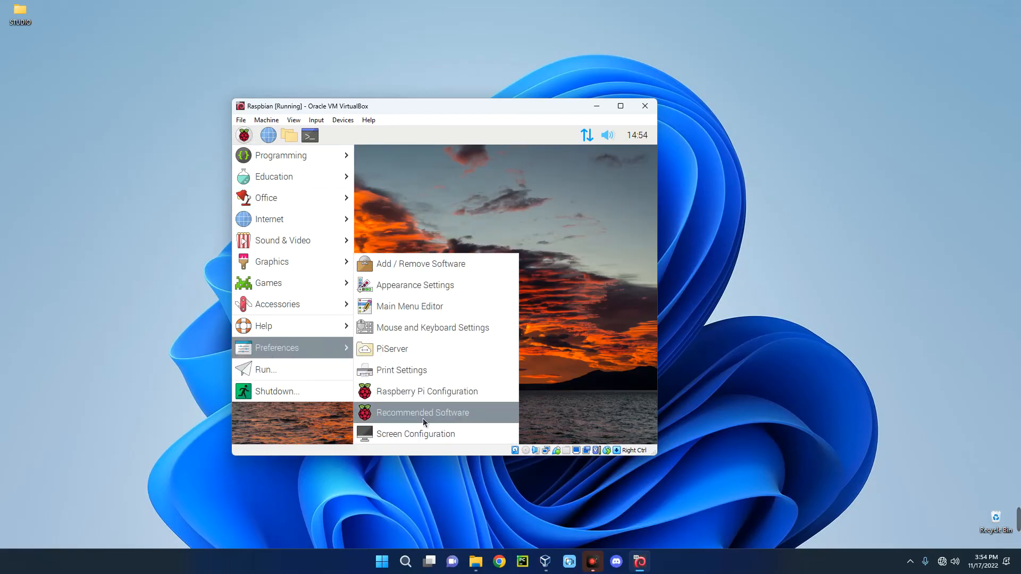
- Set Virtual1 to a higher resolution in Screen Configuration and apply the new layout
left_click(414, 434)
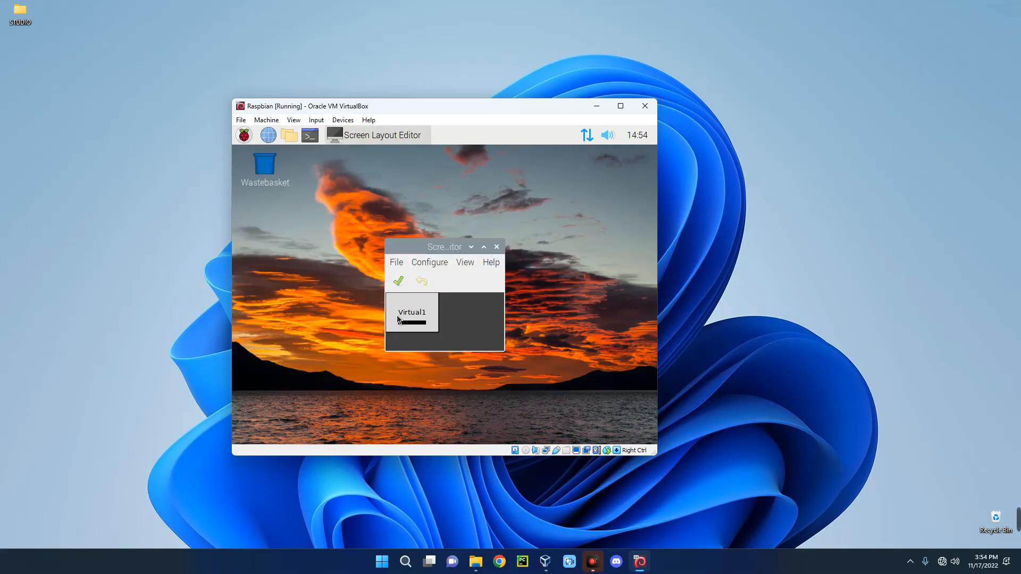
right_click(410, 317)
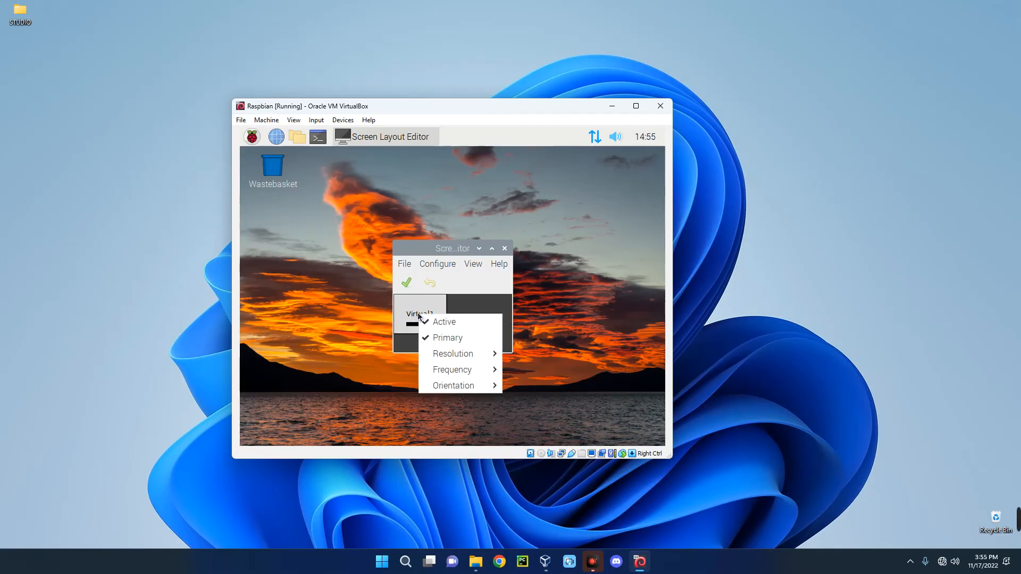
left_click(453, 354)
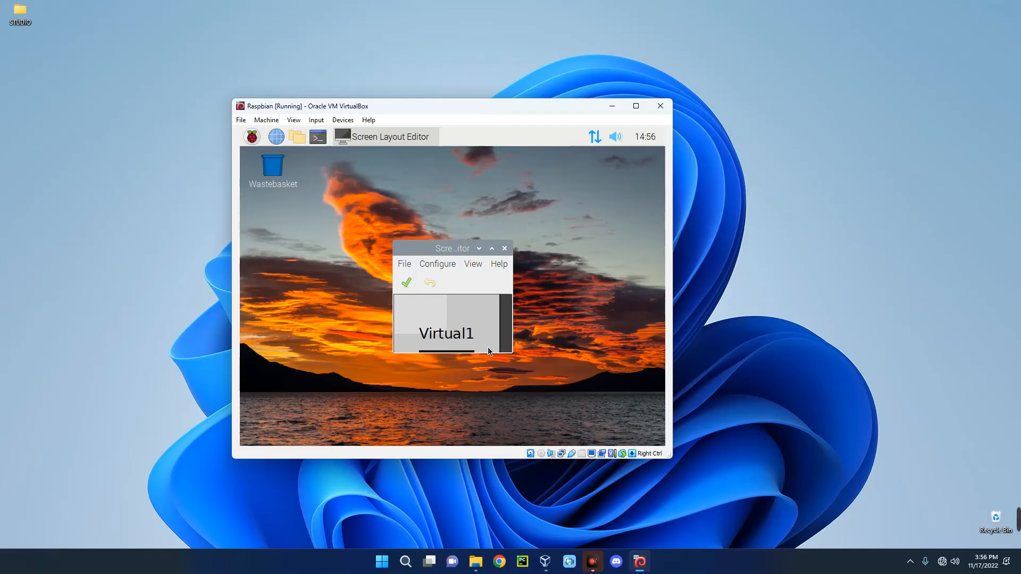
left_click(636, 105)
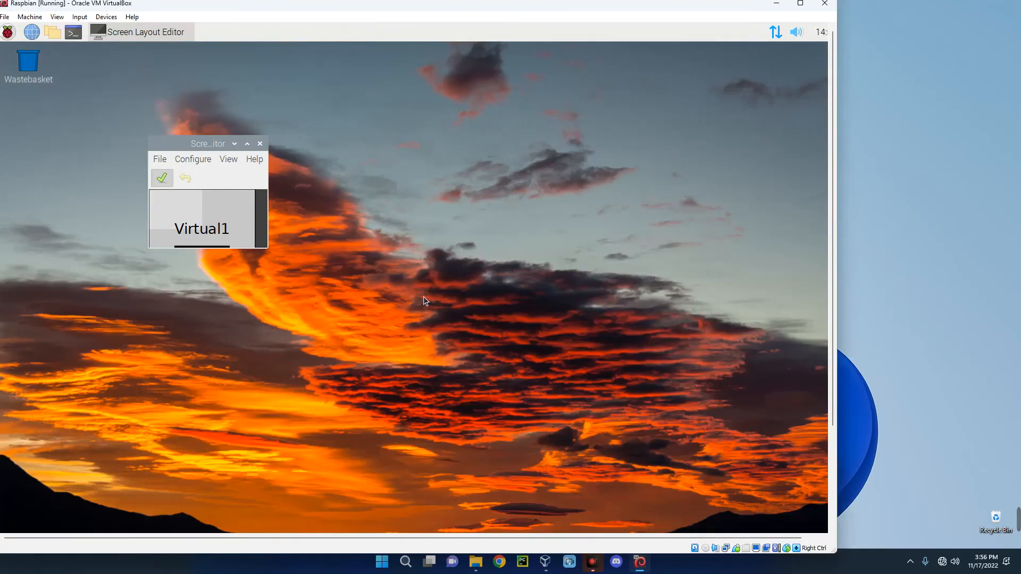
left_click(162, 178)
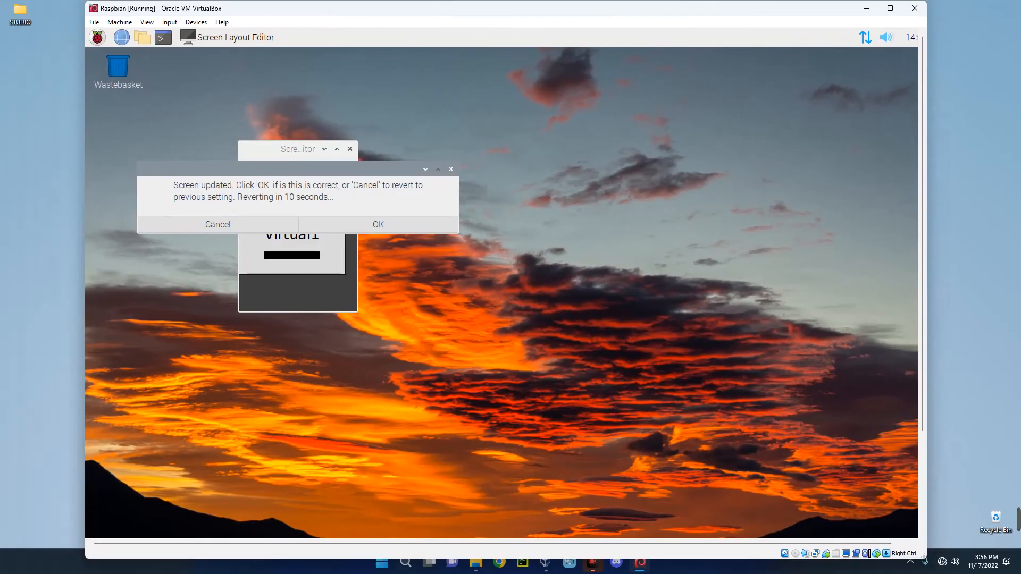
mouse_move(4, 162)
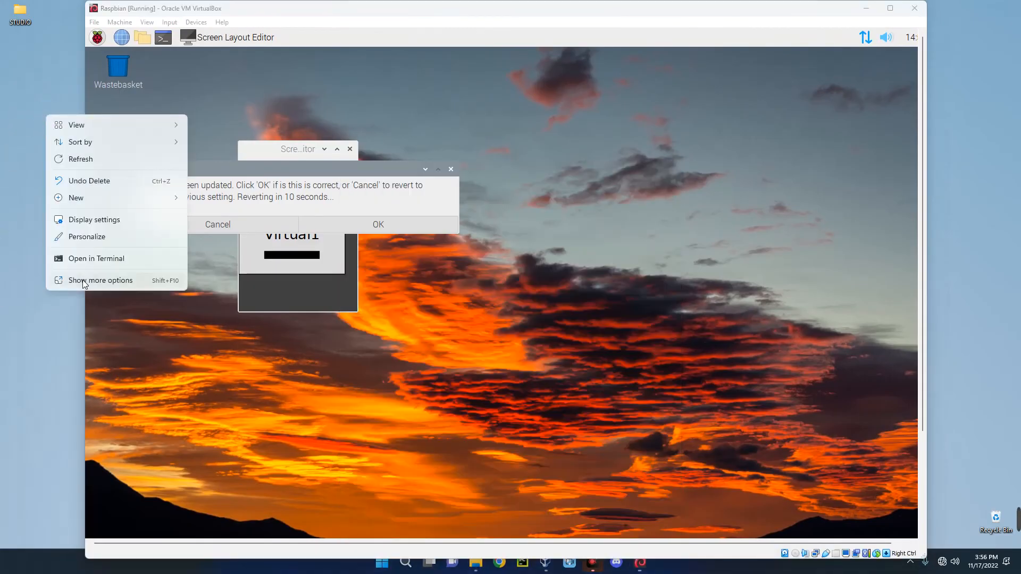
mouse_move(88, 223)
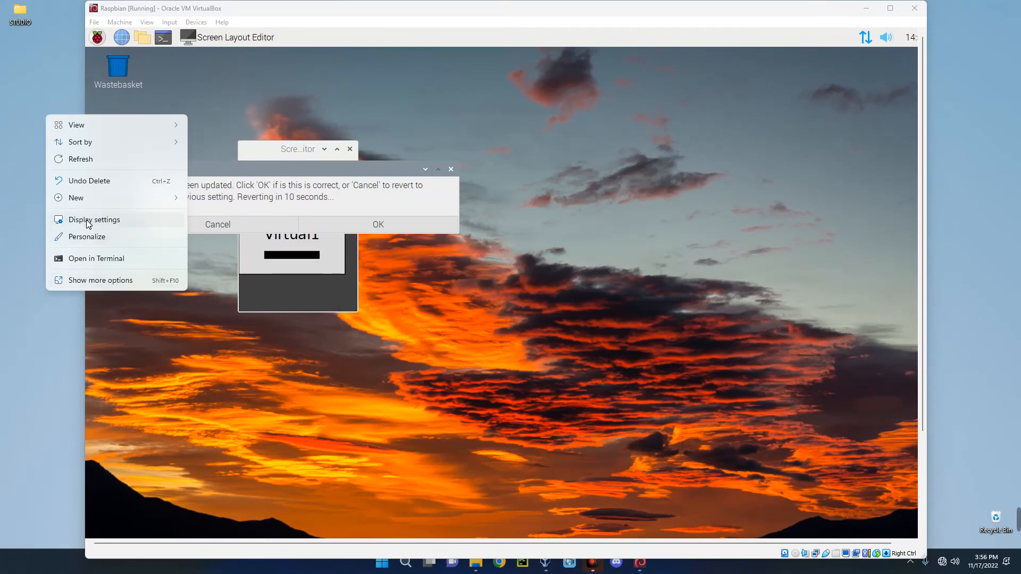
- Let the resolution change time out so the Pi display reverts to its smaller size
left_click(94, 219)
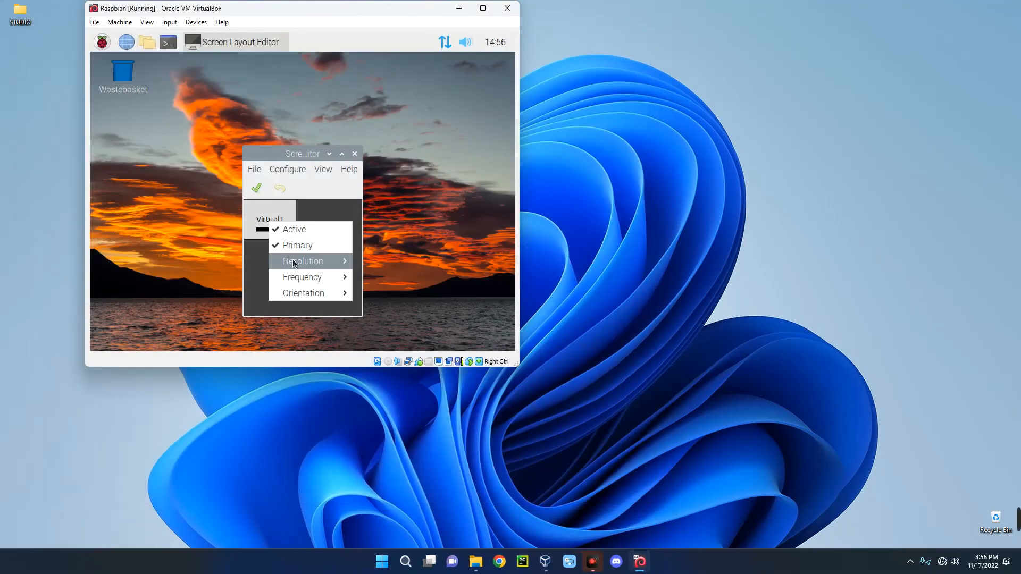
- Choose a higher resolution for Virtual1 again and apply it, enlarging the Pi display
left_click(302, 261)
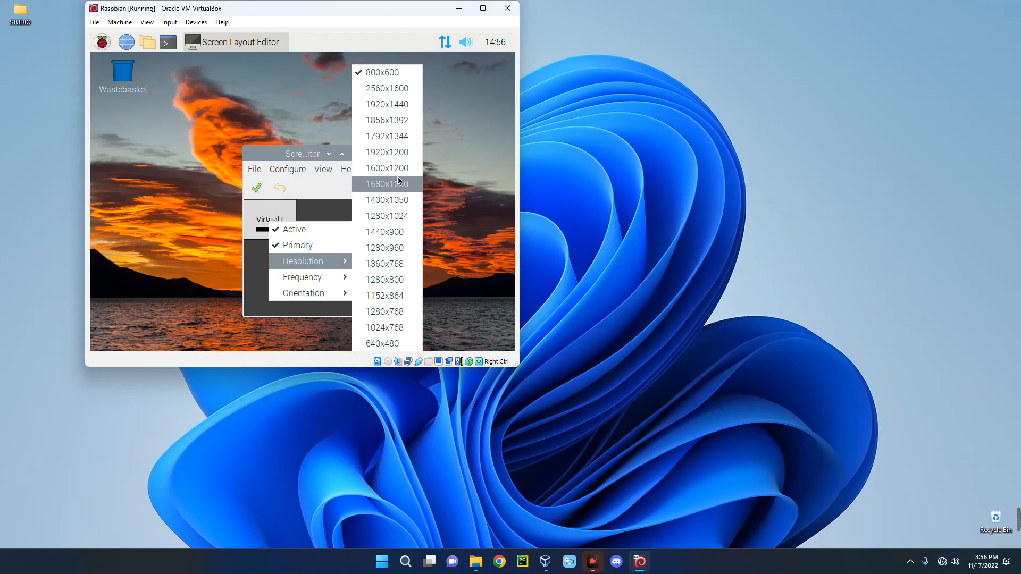
left_click(388, 184)
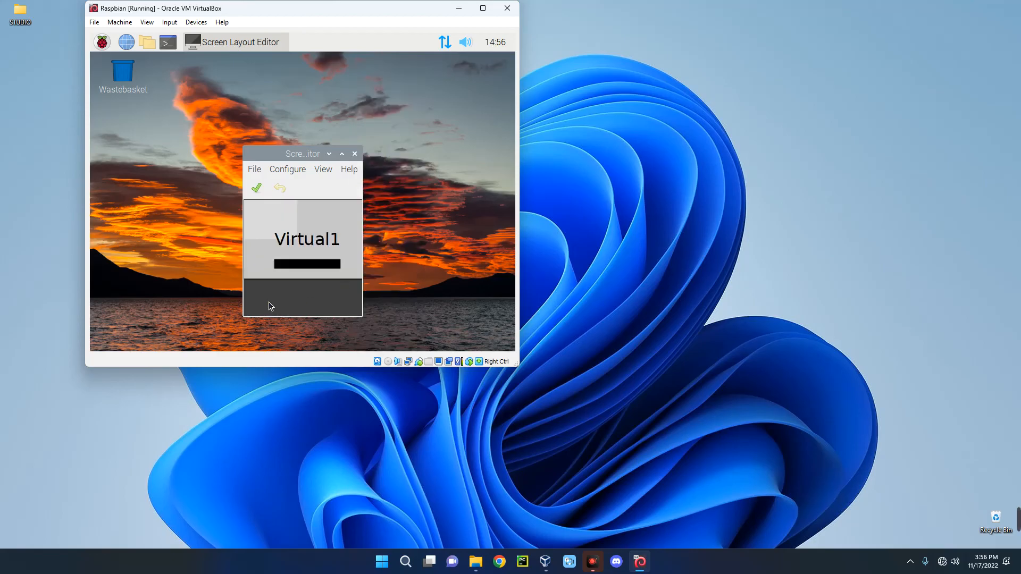
left_click(483, 8)
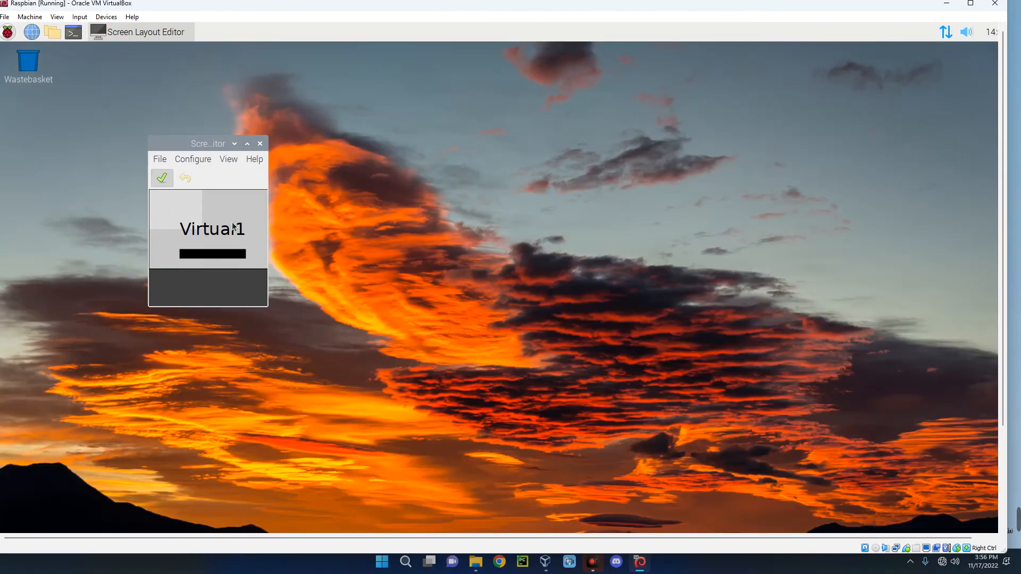
left_click(162, 177)
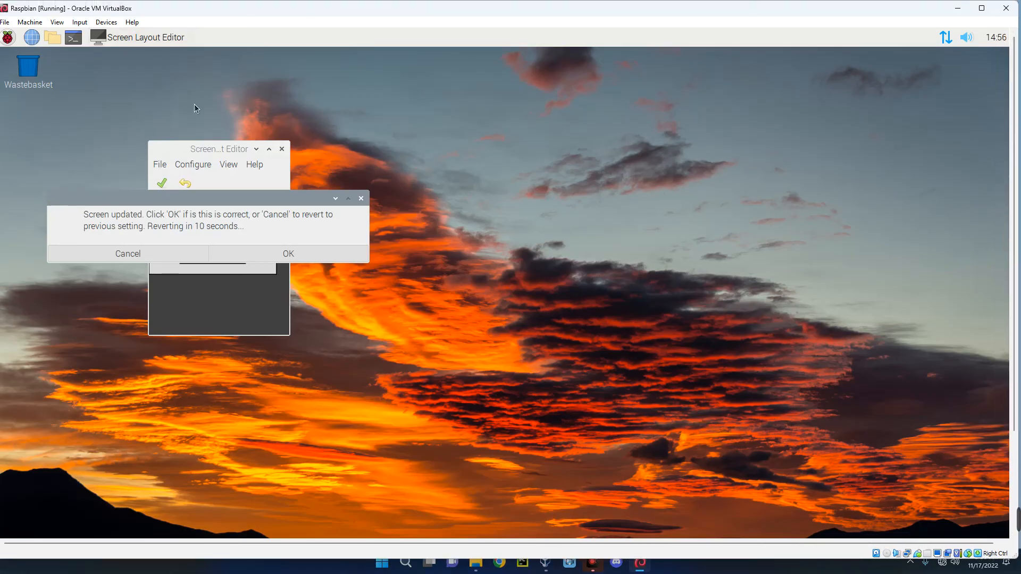
- Switch the virtual machine to Full-screen Mode so the Pi desktop fills the monitor
left_click(55, 22)
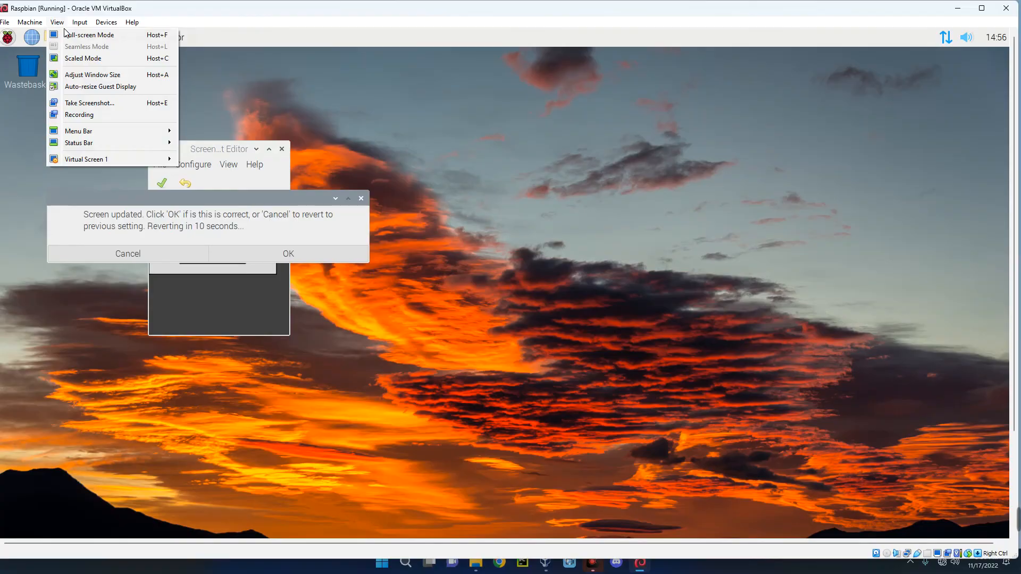
left_click(85, 34)
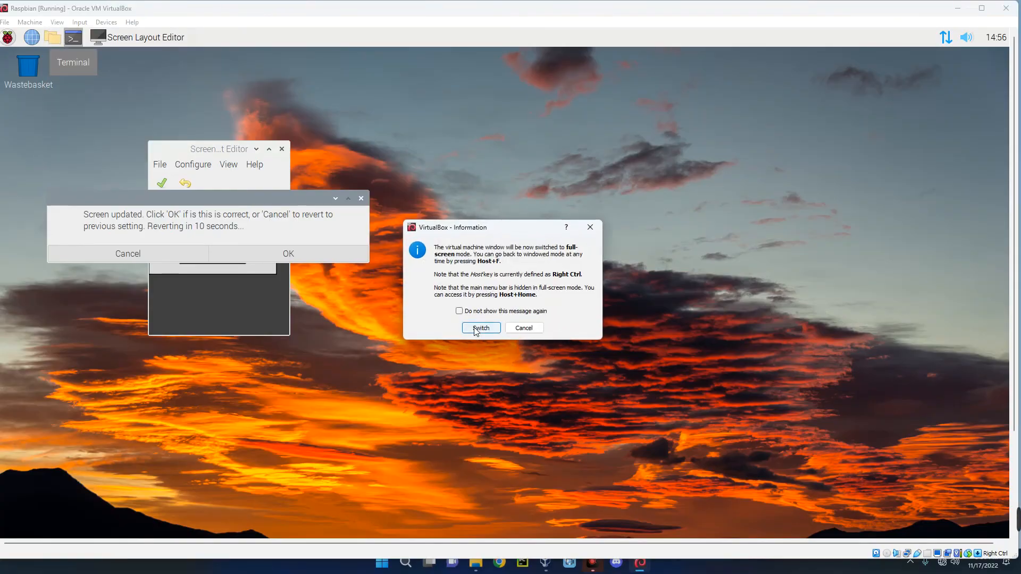
left_click(481, 328)
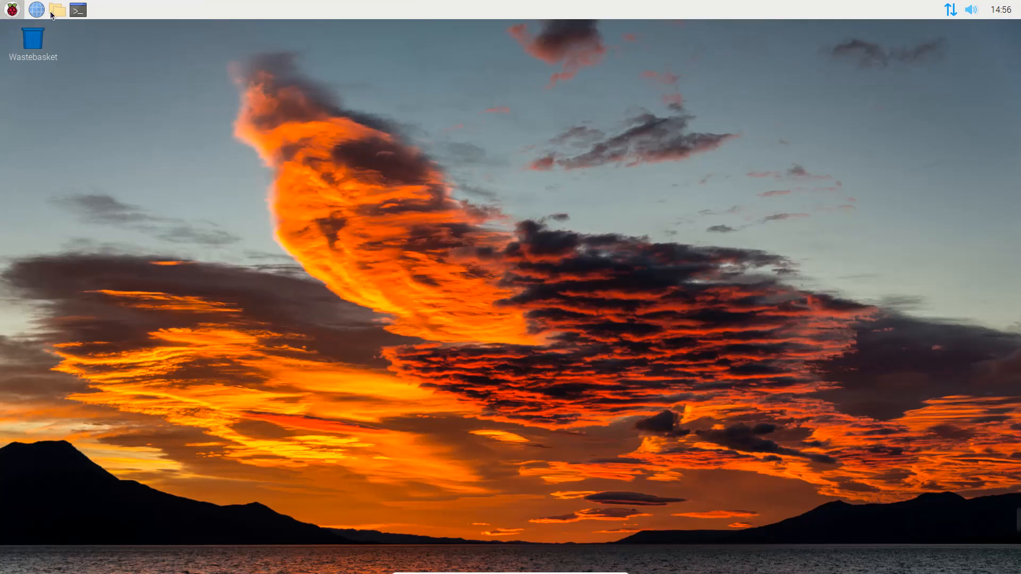
- Browse the home folder in File Manager, then start a New File from the desktop context menu
left_click(57, 10)
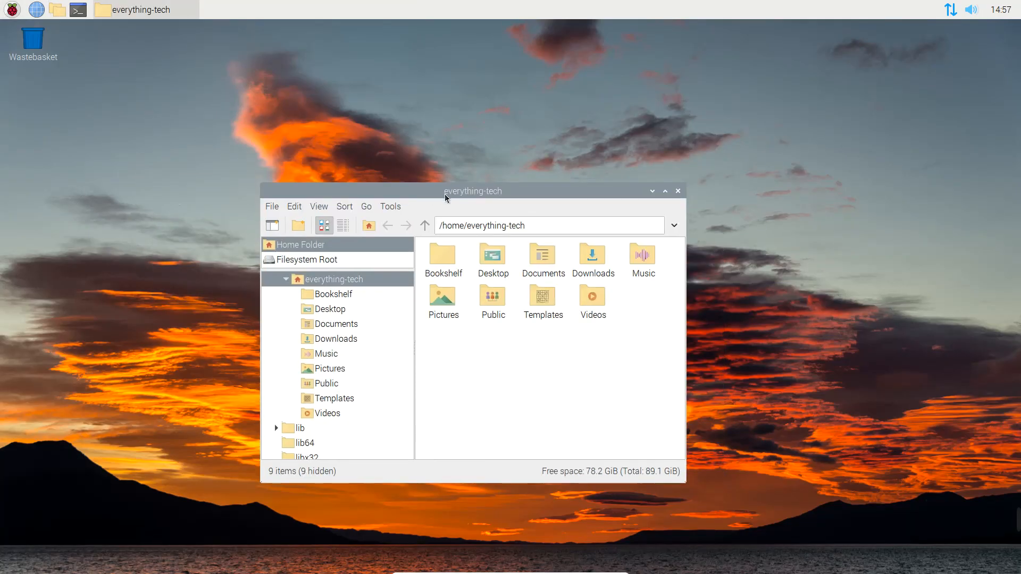
left_click_drag(472, 190, 424, 128)
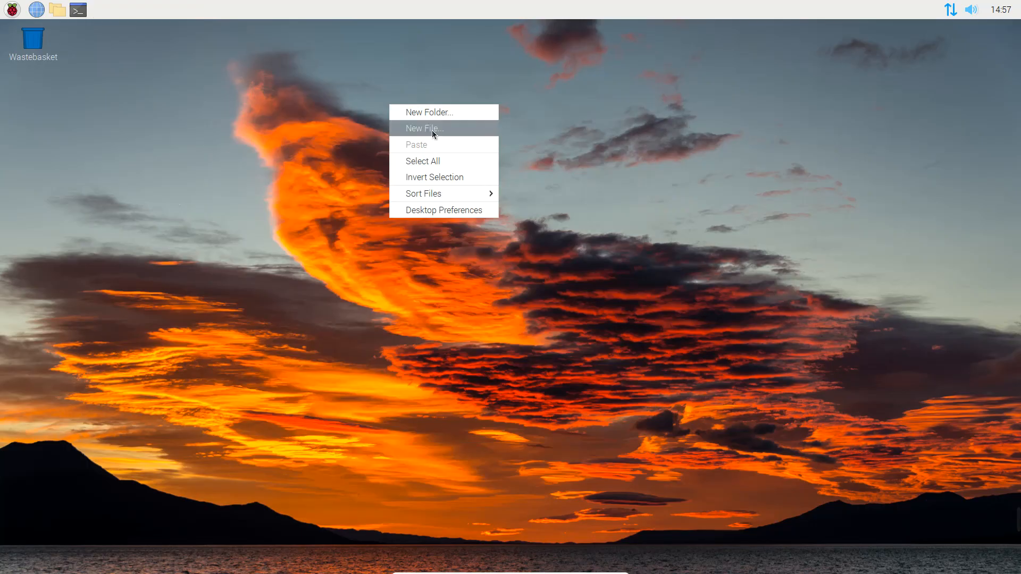
left_click(425, 127)
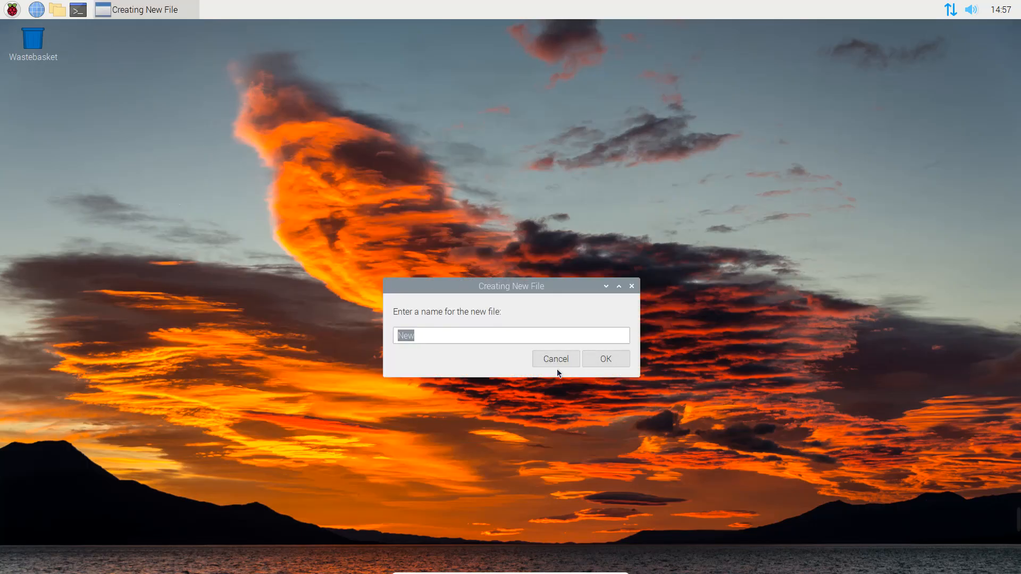